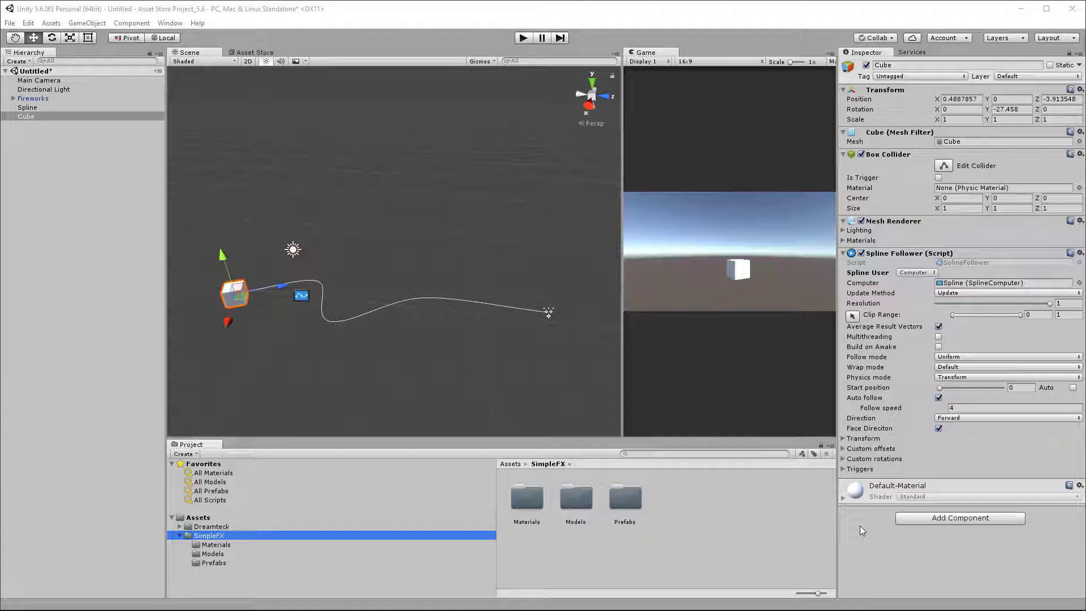
# Step: Review the Fireworks particle object and the Cube, then preview the cube following the spline
pyautogui.click(33, 98)
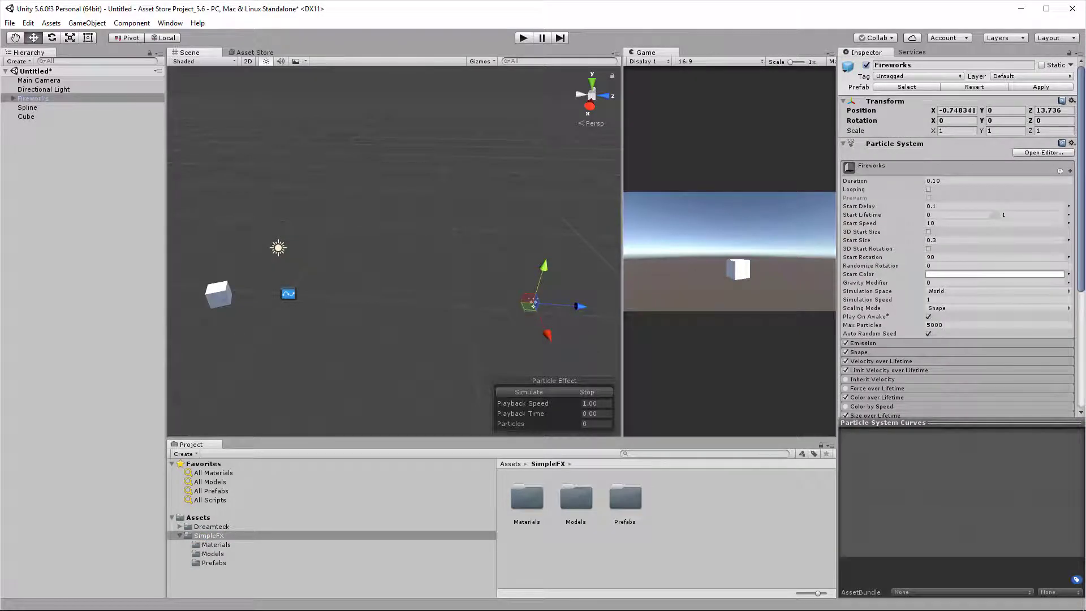
pyautogui.click(26, 117)
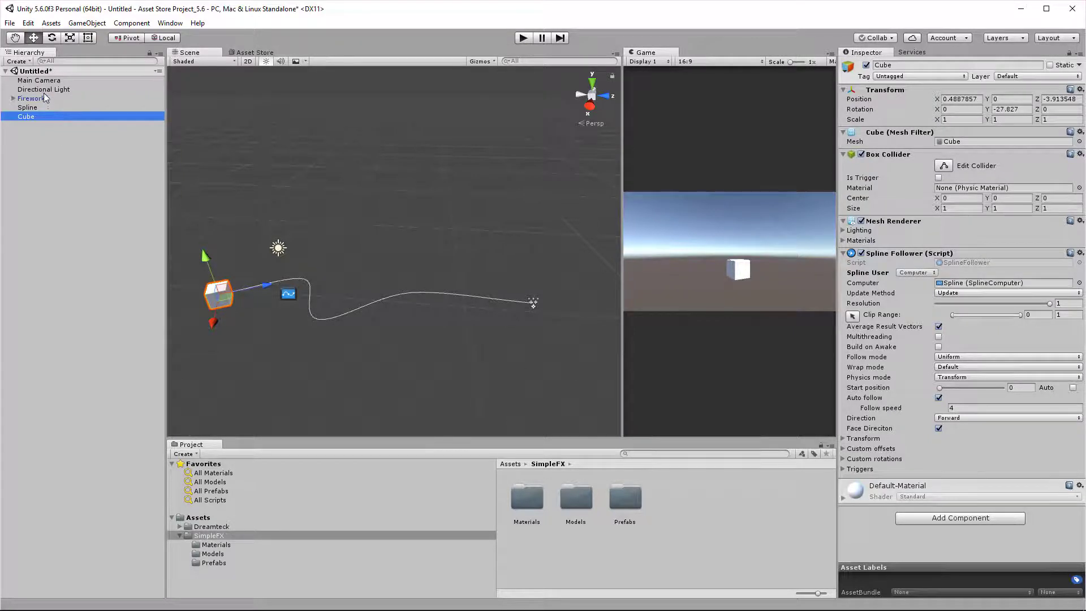
pyautogui.click(31, 98)
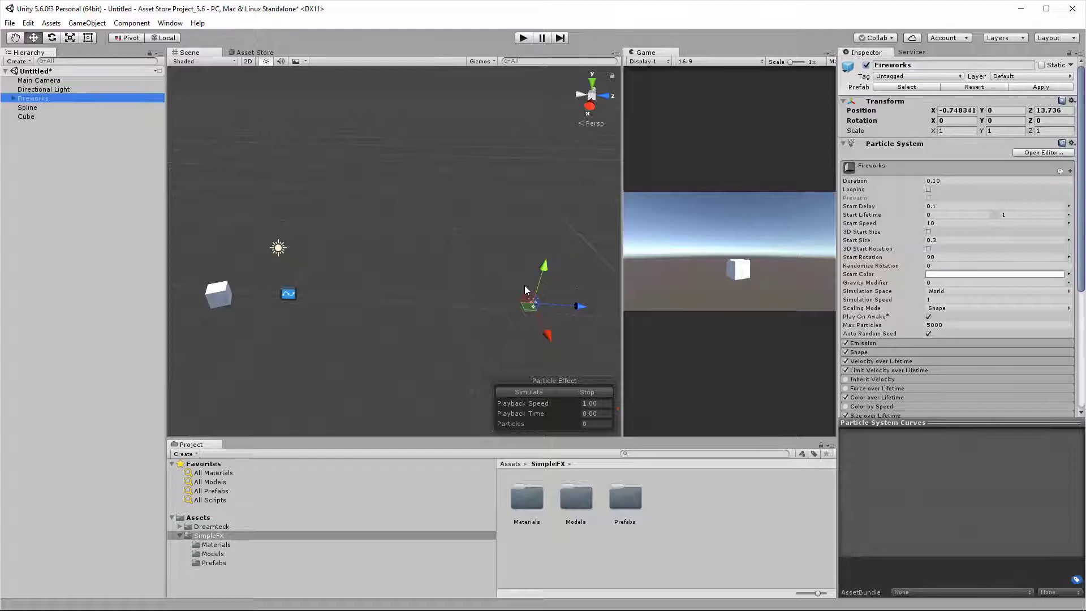
pyautogui.moveTo(263, 279)
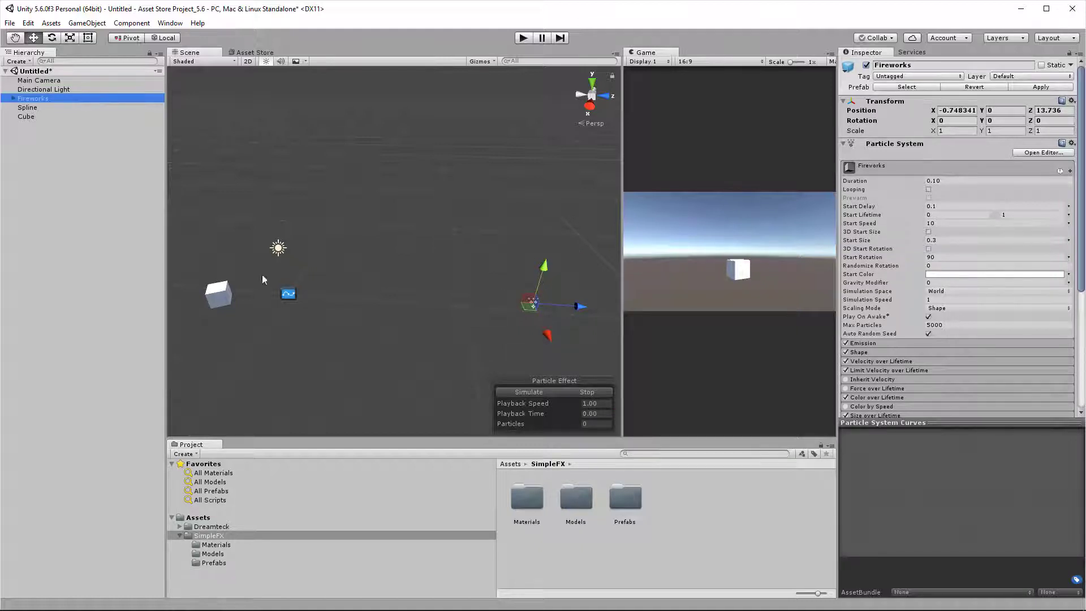
pyautogui.click(528, 392)
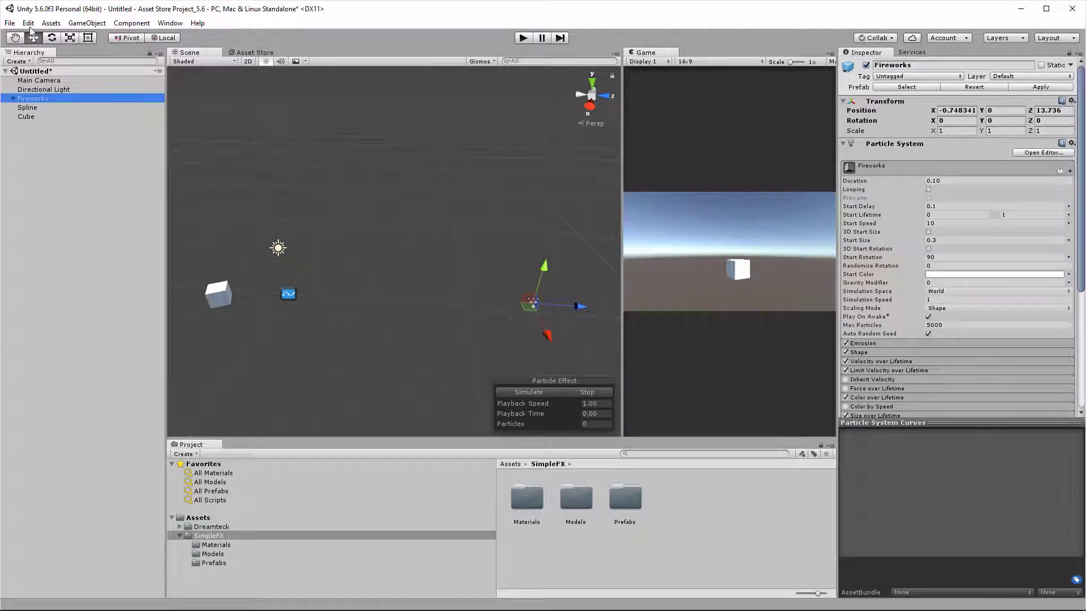
pyautogui.click(27, 116)
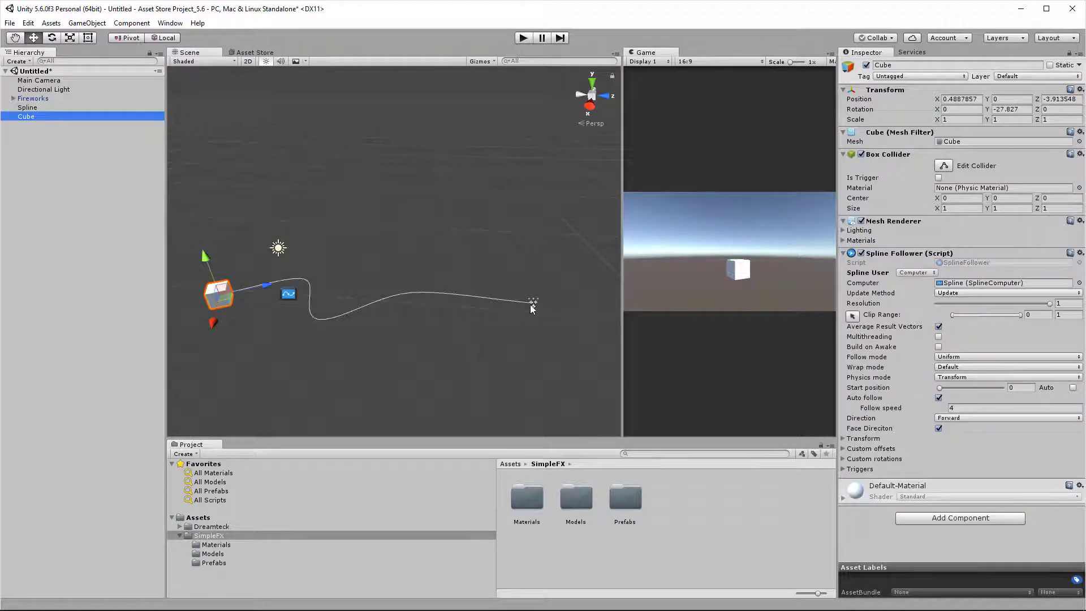
pyautogui.click(522, 37)
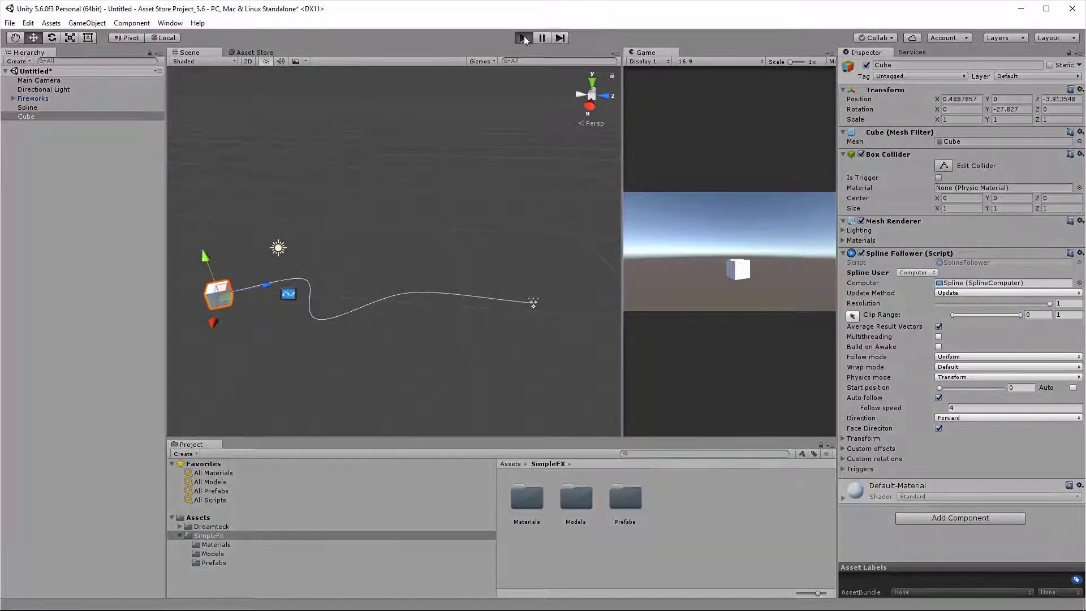
pyautogui.click(522, 38)
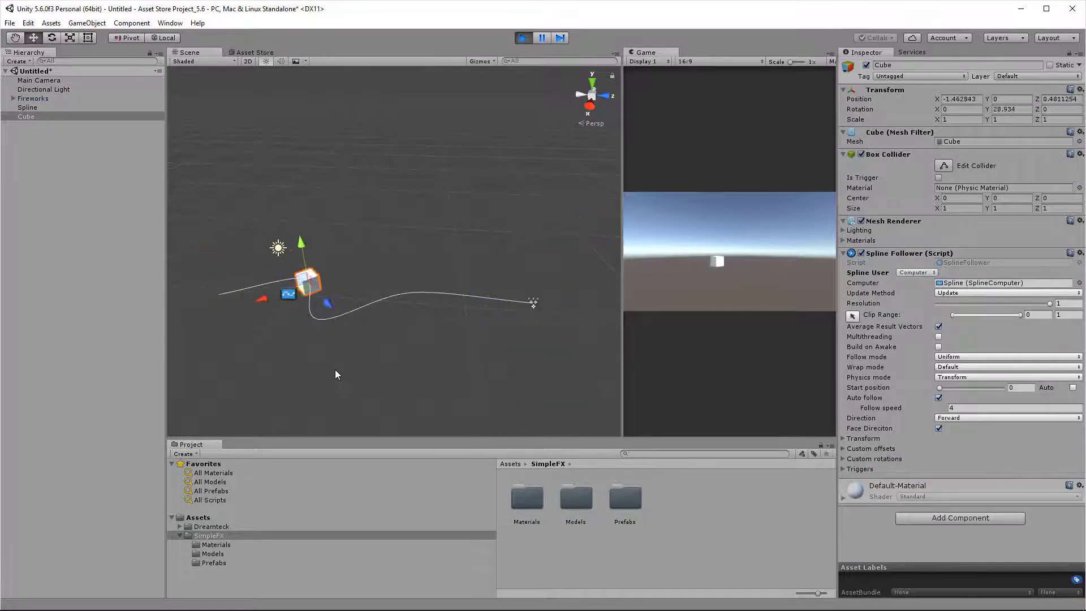
pyautogui.click(522, 37)
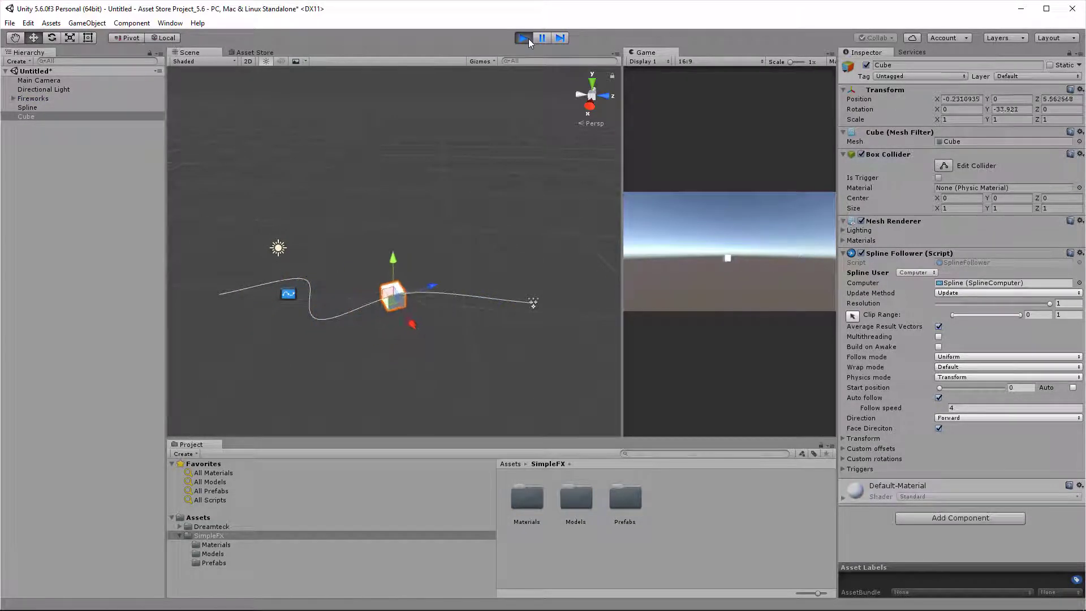
pyautogui.click(523, 38)
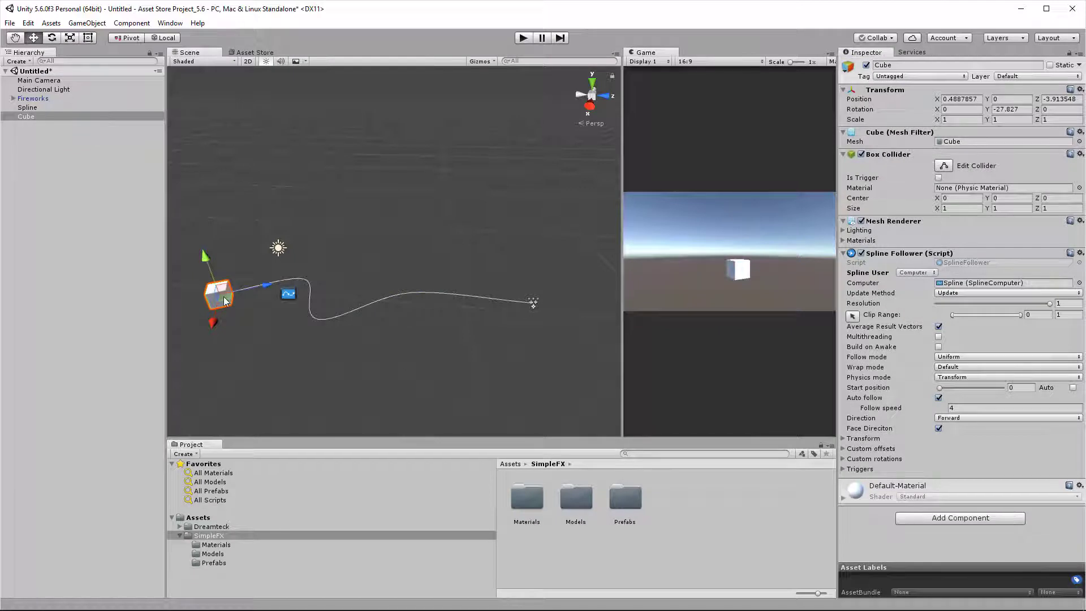
pyautogui.moveTo(521, 282)
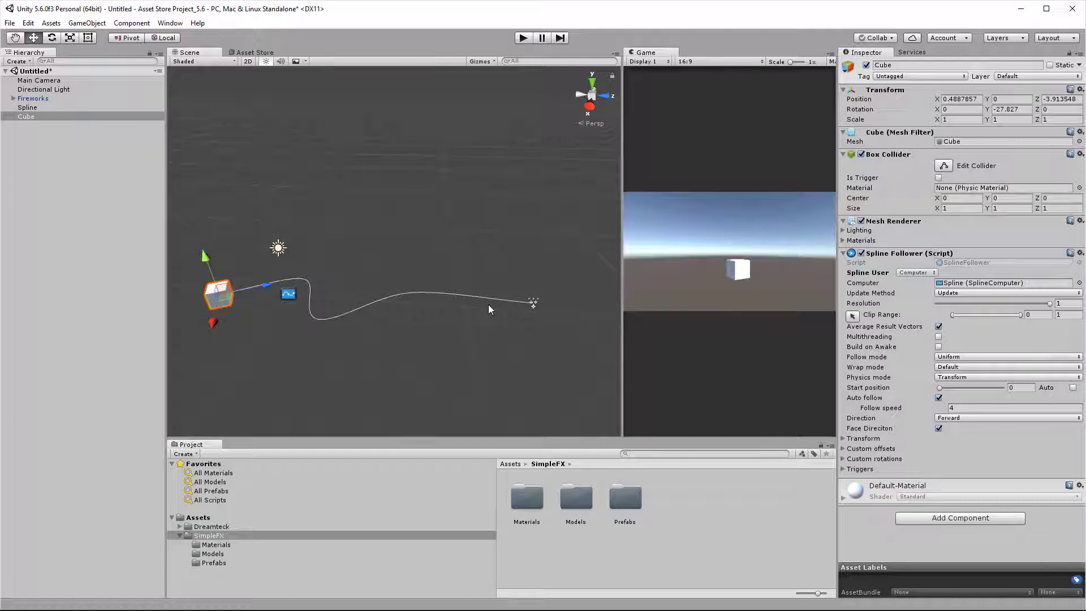
pyautogui.moveTo(476, 327)
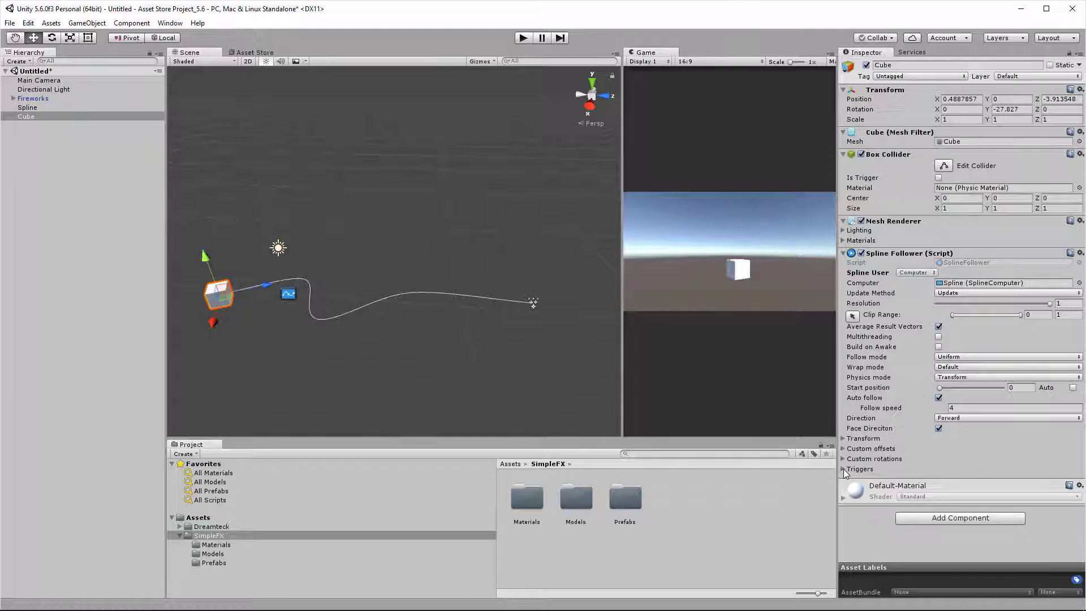
# Step: Add Trigger 1 to the Spline Follower's Triggers and rename it Fireworks Enable
pyautogui.click(843, 469)
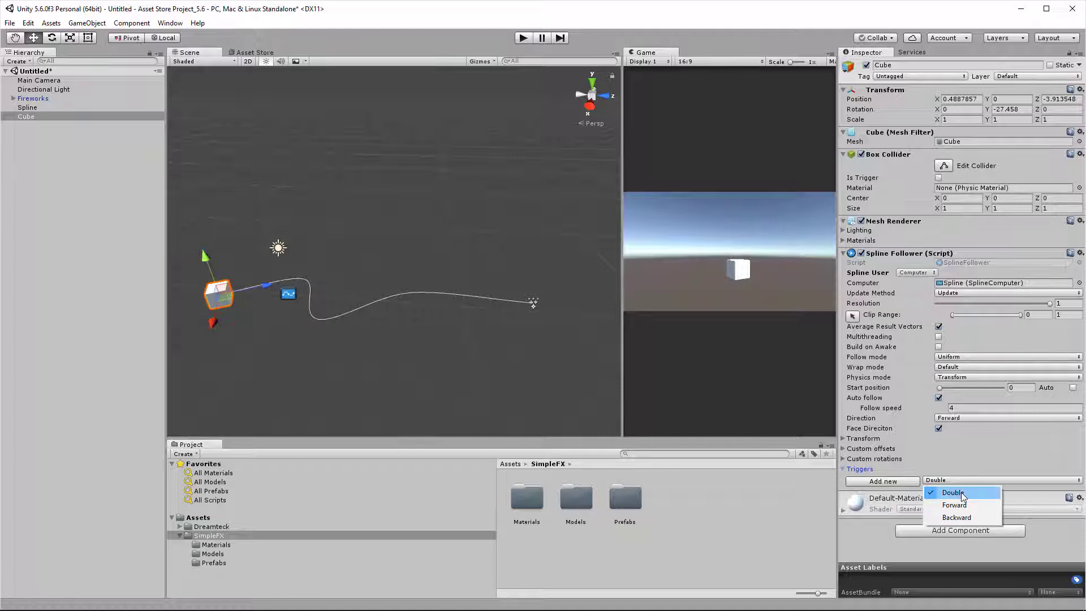
pyautogui.moveTo(955, 504)
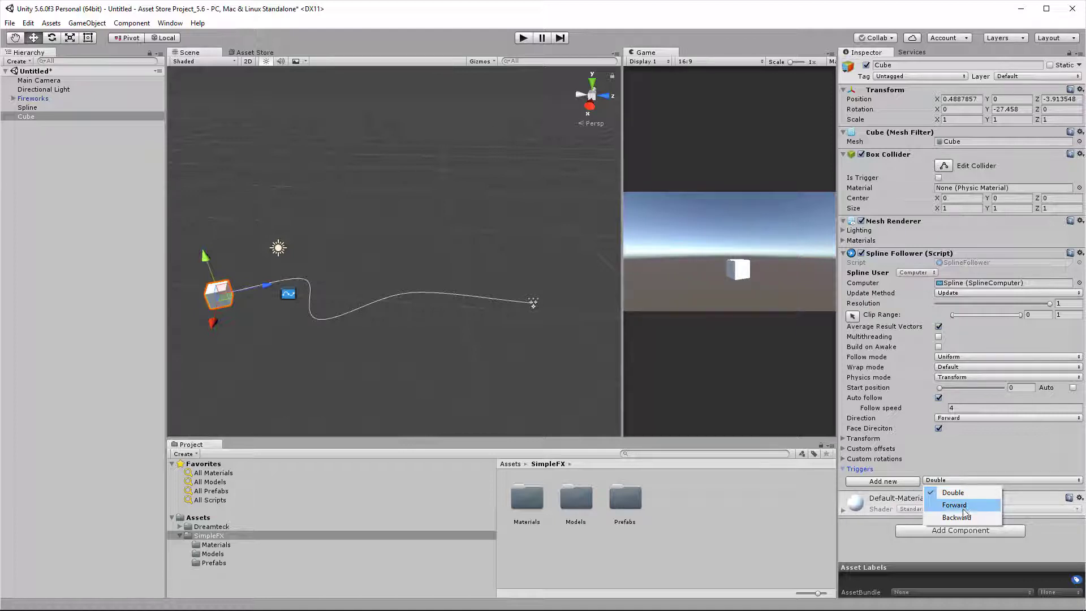
pyautogui.moveTo(962, 518)
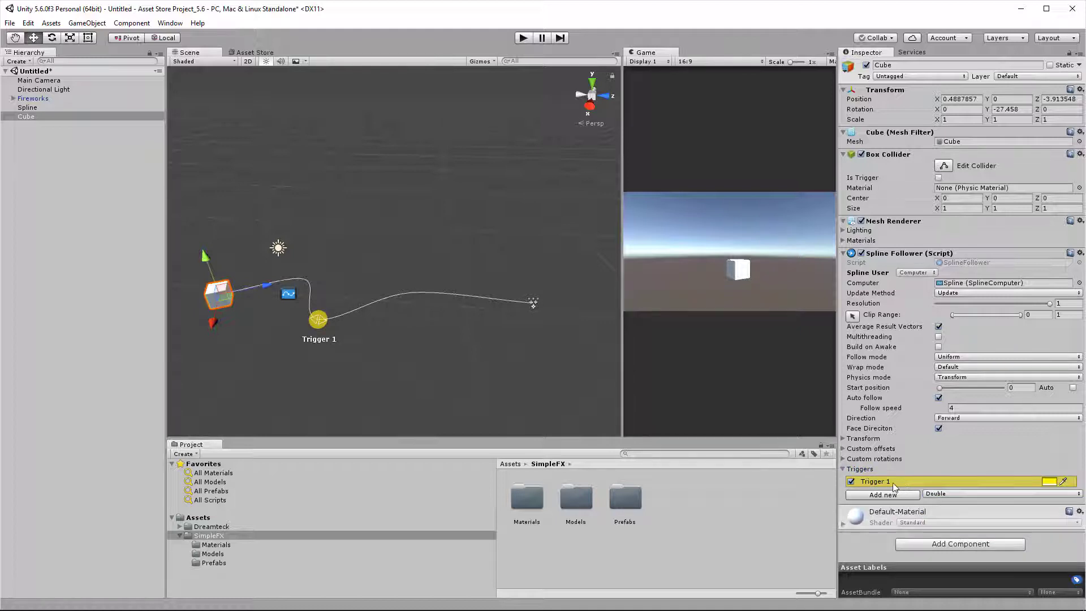
pyautogui.click(879, 481)
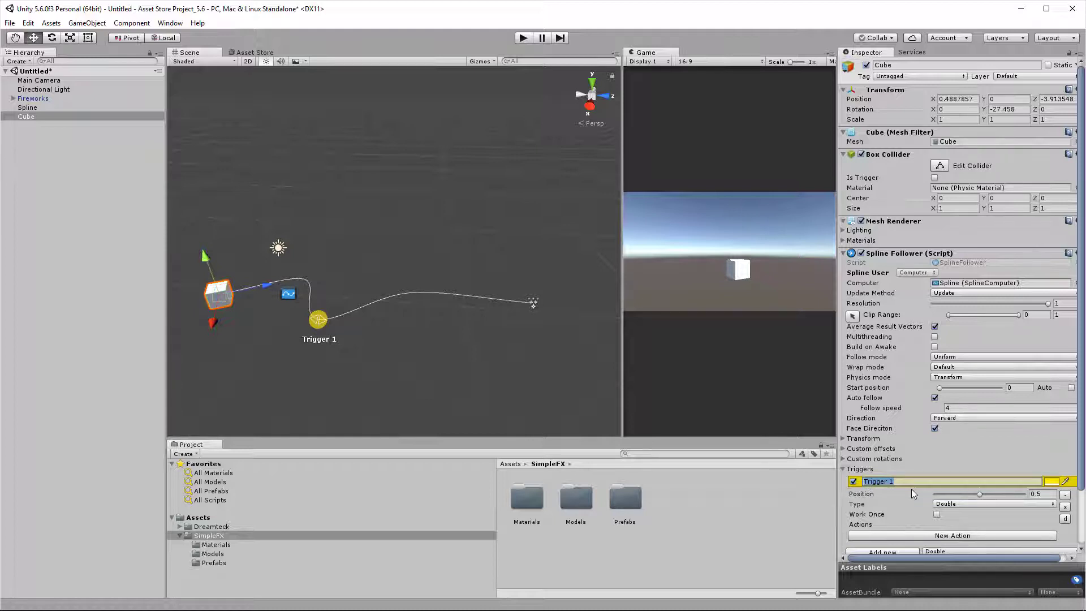
pyautogui.write('Fireworks Enable')
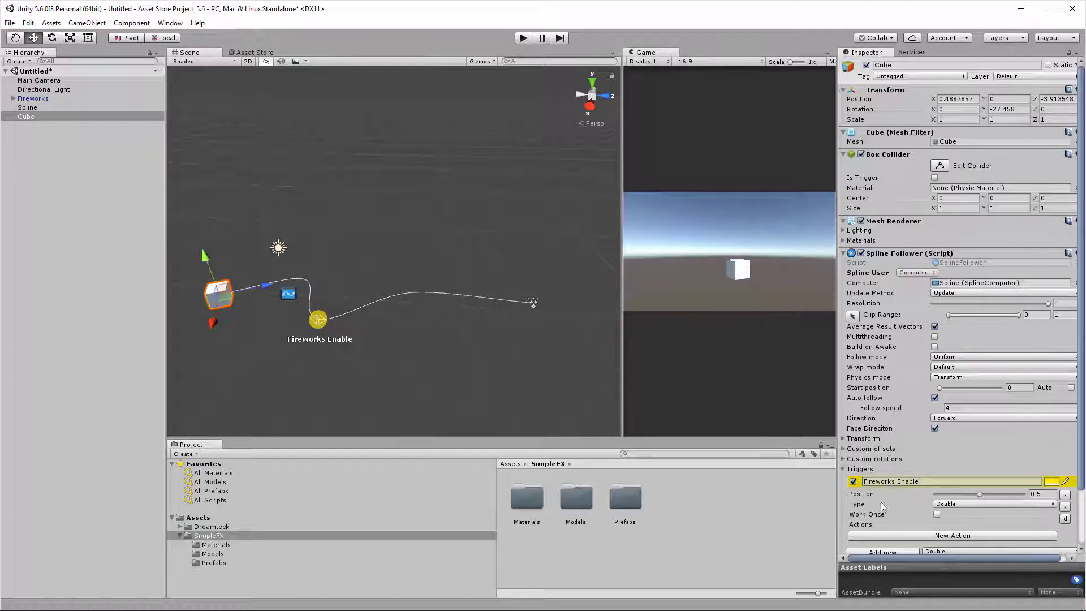
pyautogui.moveTo(423, 342)
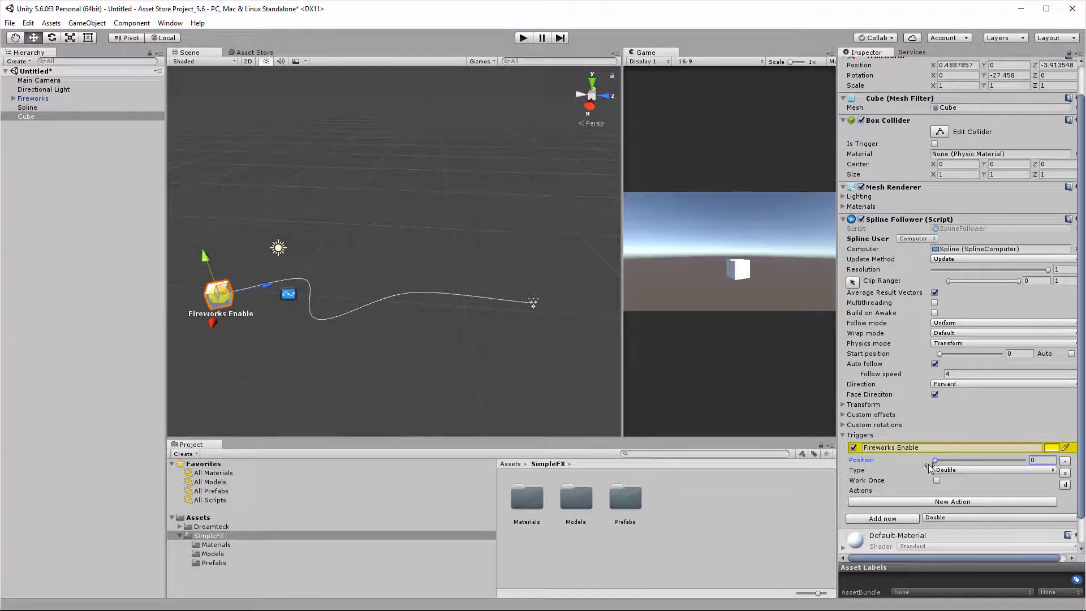
# Step: Place the trigger at about 0.707, set its type to Forward and add one empty action slot
pyautogui.moveTo(935, 460); pyautogui.dragTo(971, 460)
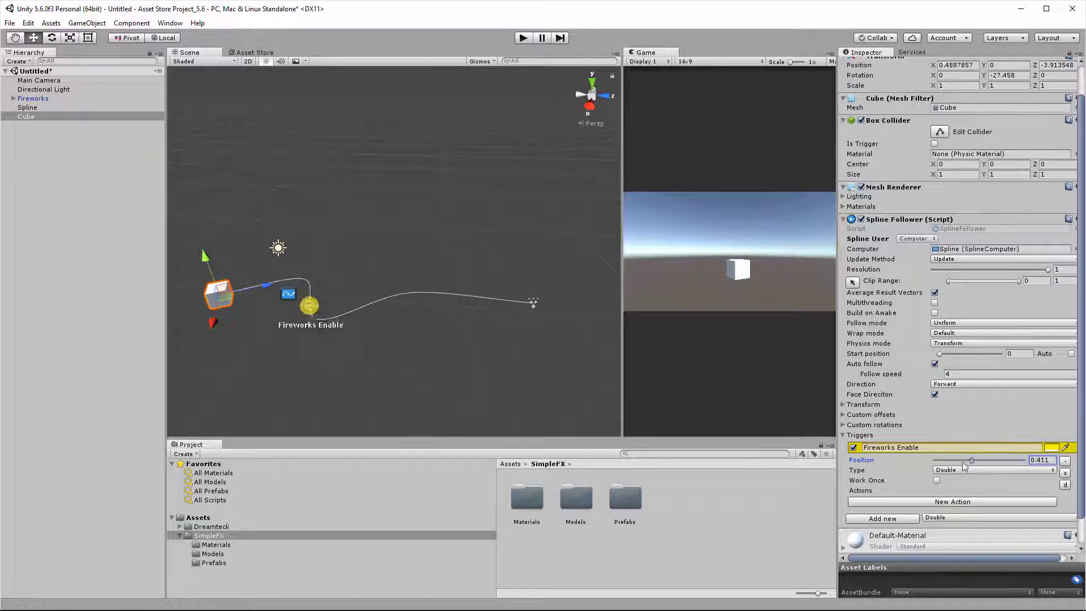
pyautogui.moveTo(972, 461); pyautogui.dragTo(971, 461)
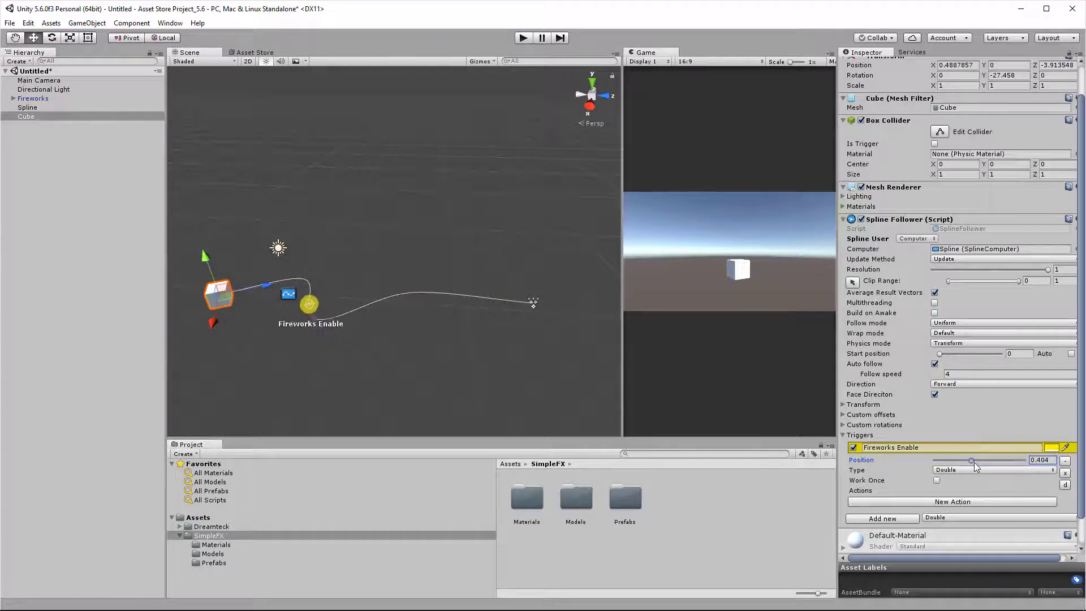
pyautogui.moveTo(972, 460); pyautogui.dragTo(991, 460)
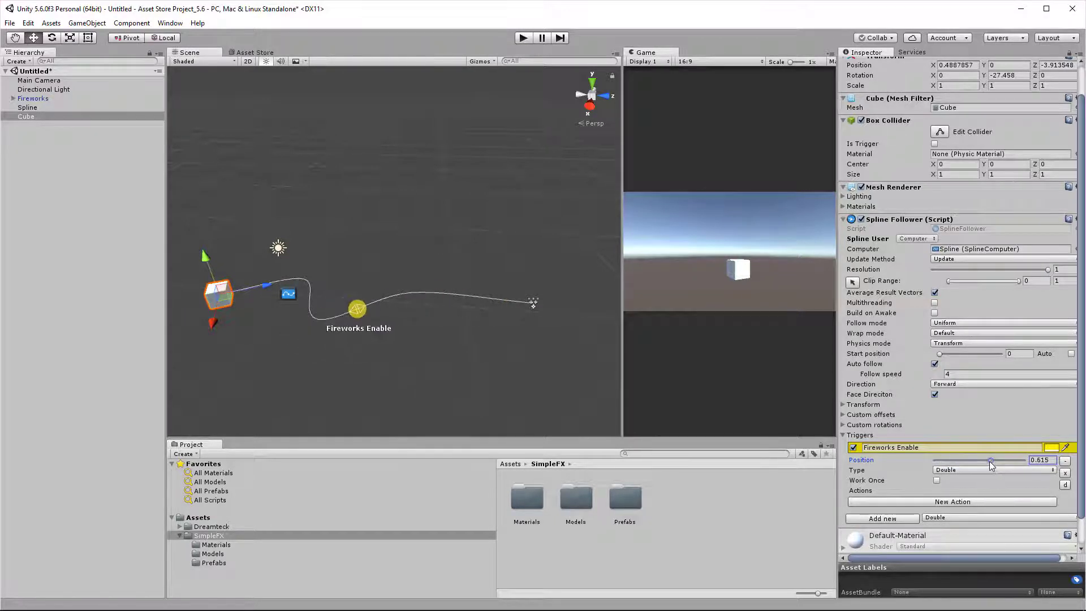
pyautogui.moveTo(989, 460); pyautogui.dragTo(994, 460)
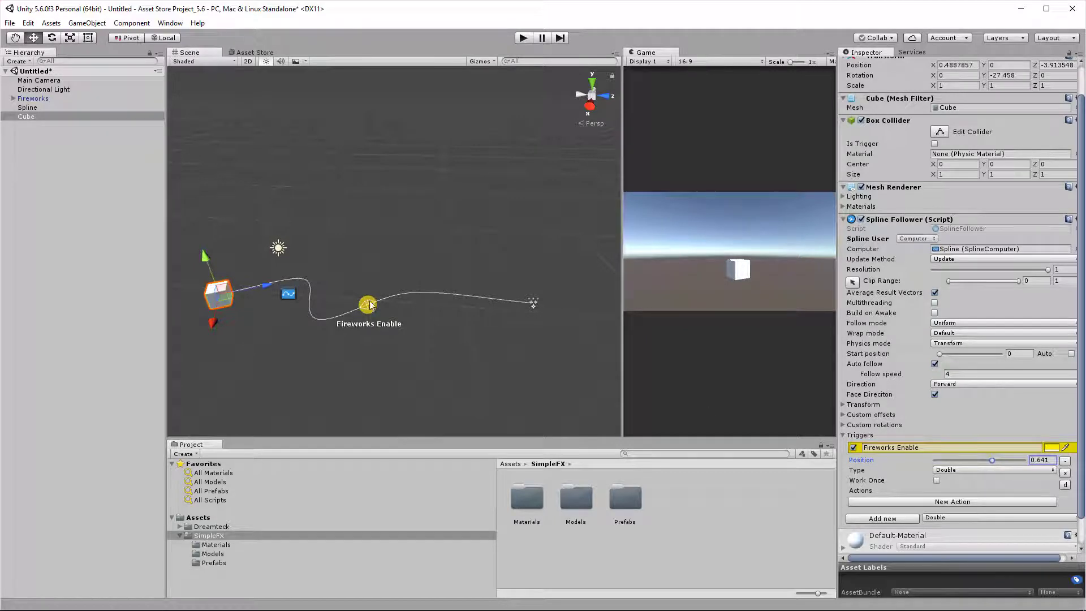
pyautogui.moveTo(369, 304); pyautogui.dragTo(435, 292)
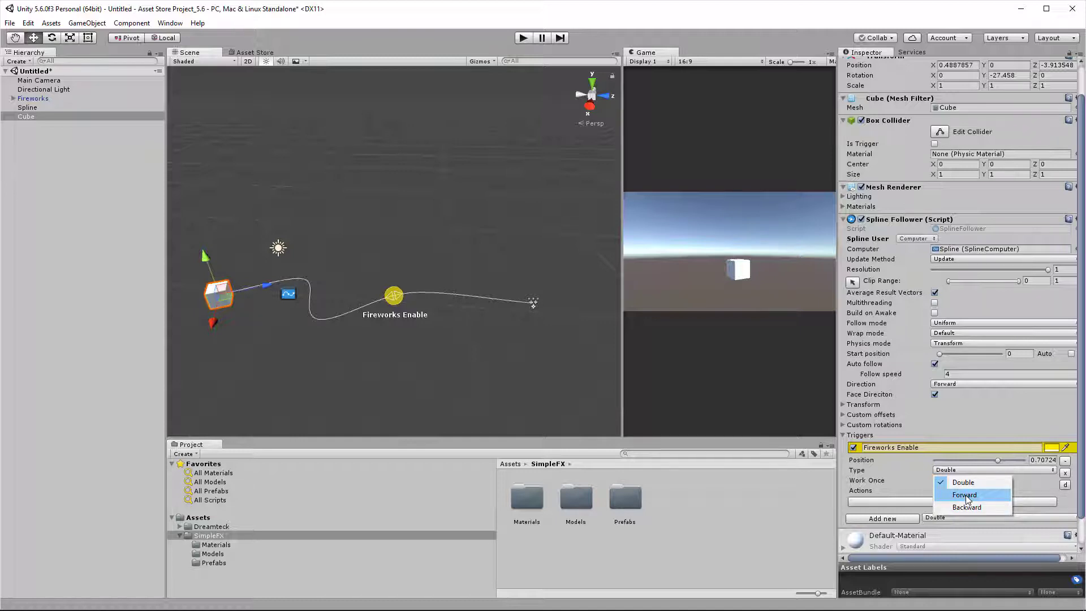
pyautogui.click(964, 494)
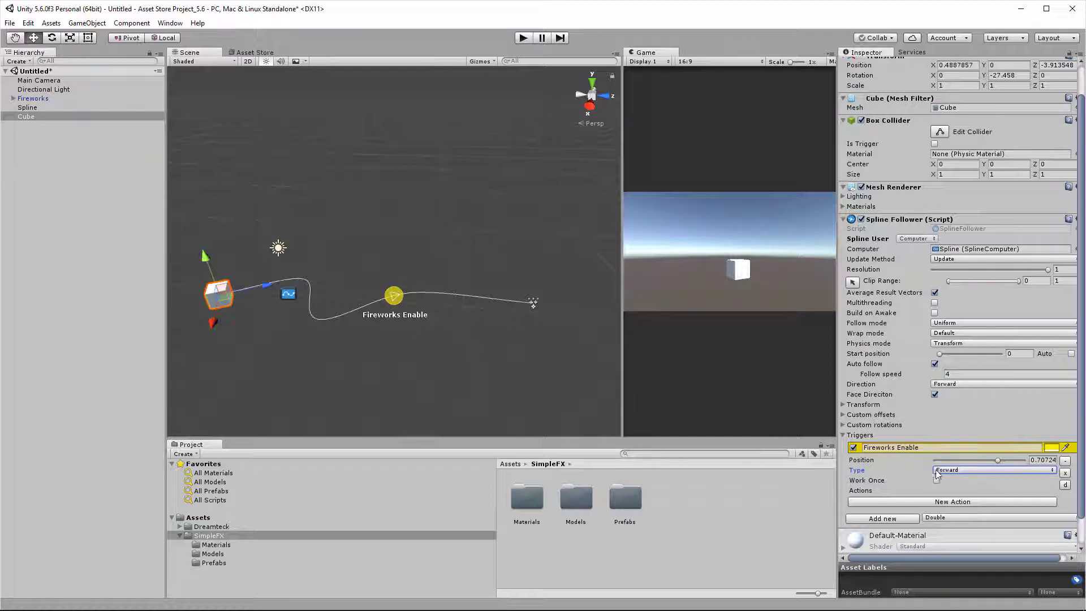
pyautogui.click(994, 470)
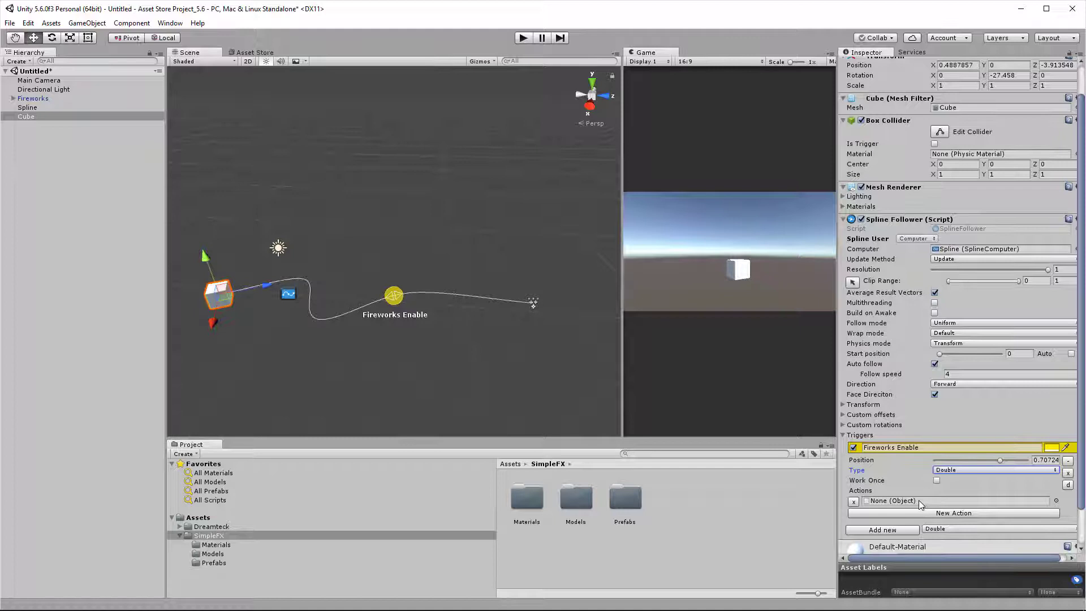
pyautogui.moveTo(526, 306)
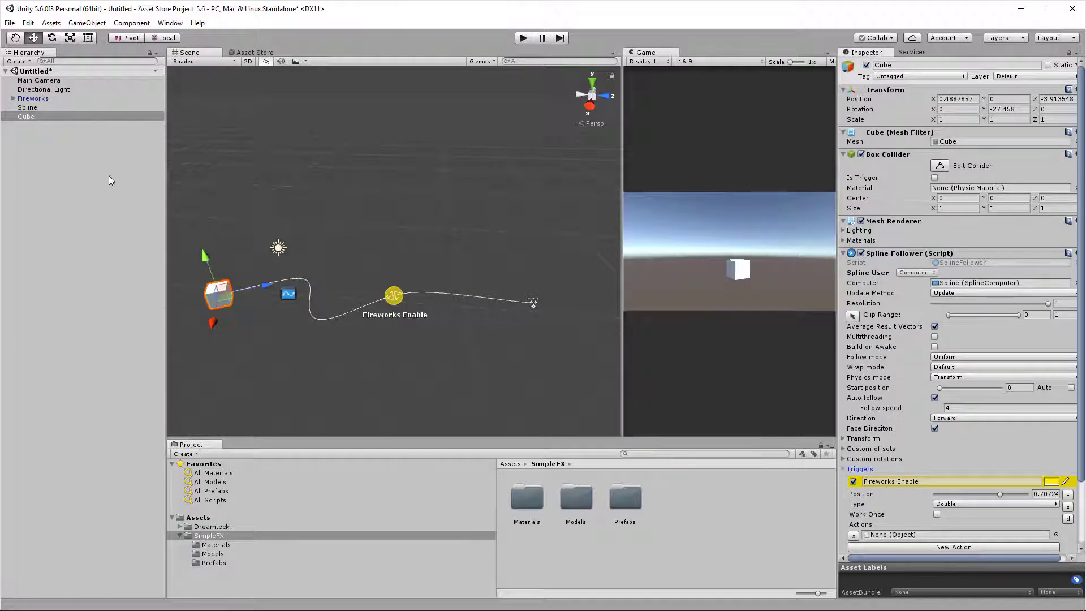
# Step: Make the trigger's action call GameObject SetActive on the Fireworks object with the value ticked
pyautogui.click(34, 98)
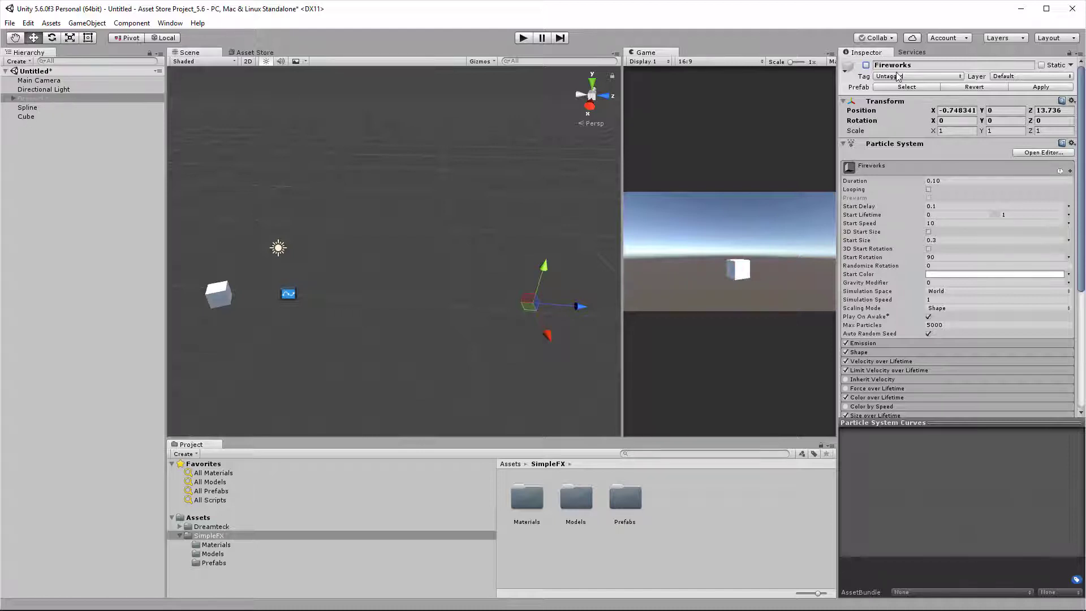
pyautogui.click(27, 116)
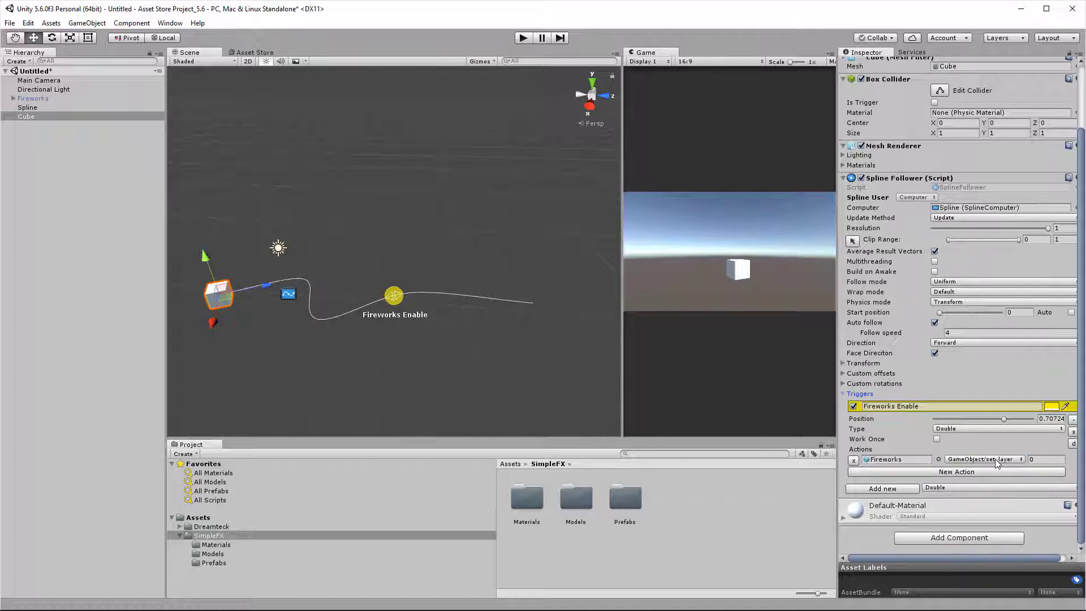
pyautogui.click(982, 460)
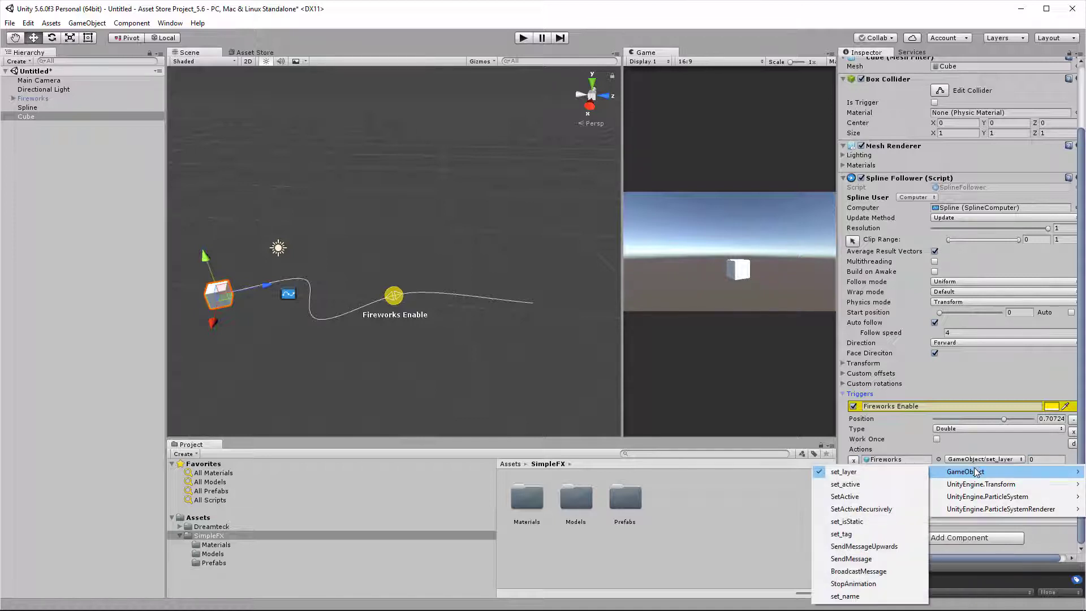
pyautogui.click(845, 485)
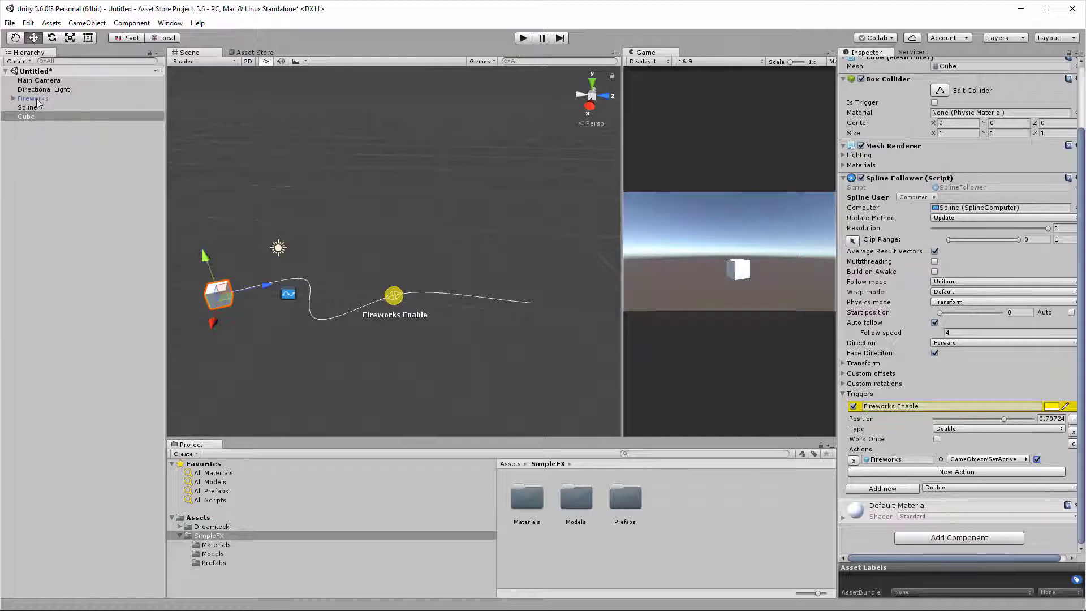
# Step: Play-test the fireworks burst, move the trigger to position 1 and test again
pyautogui.click(522, 38)
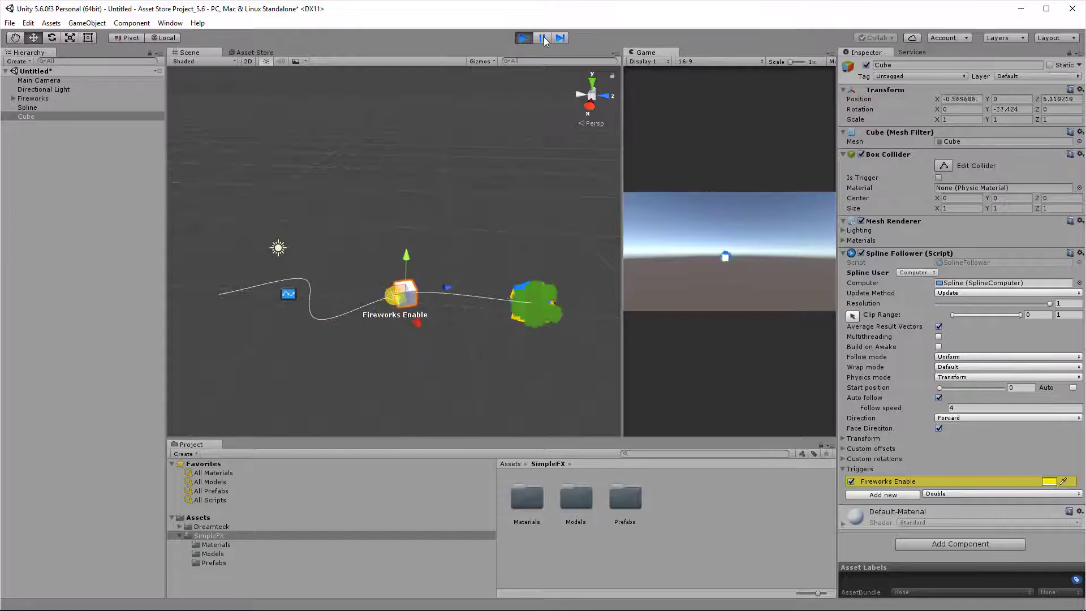
pyautogui.click(523, 38)
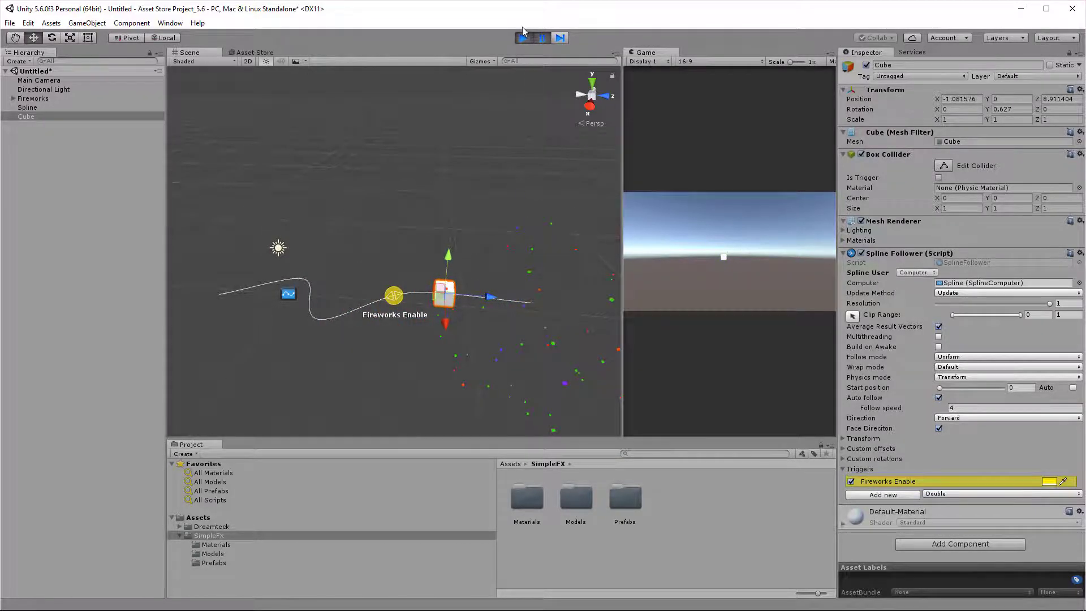
pyautogui.click(522, 38)
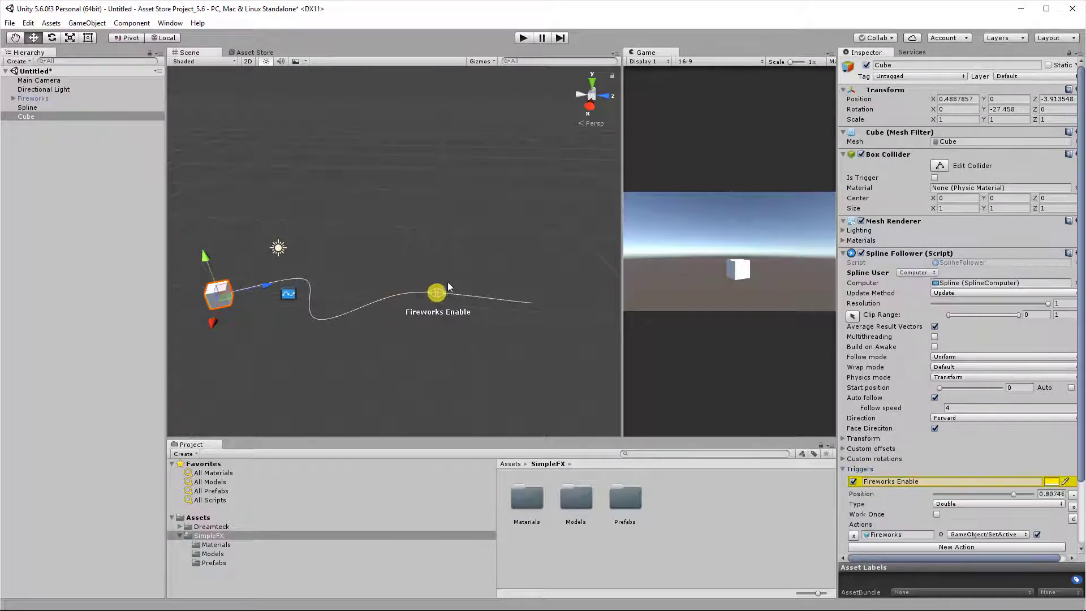
pyautogui.click(523, 37)
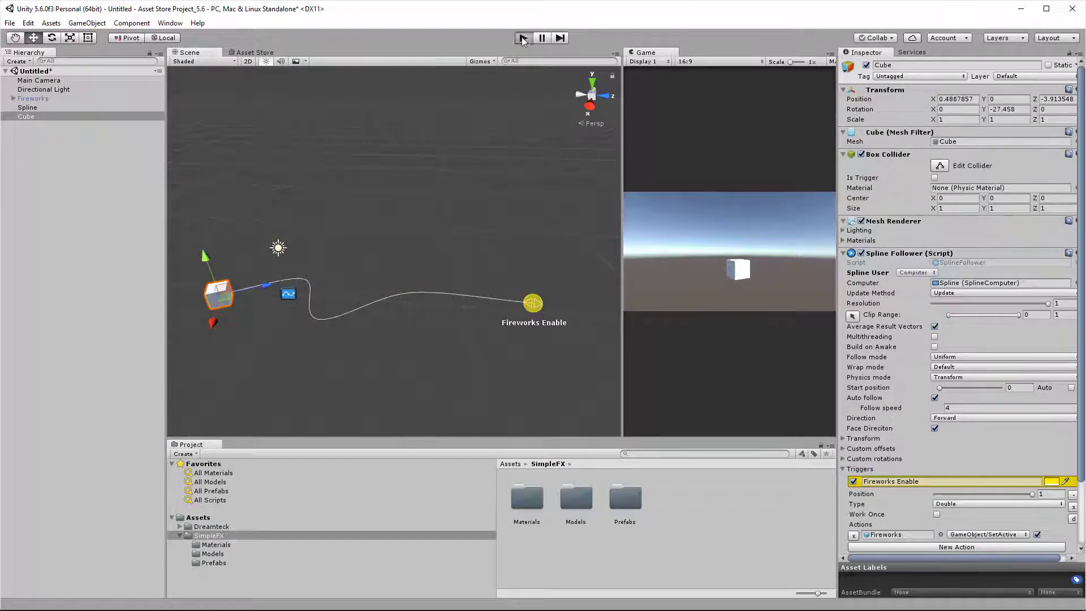
pyautogui.click(523, 38)
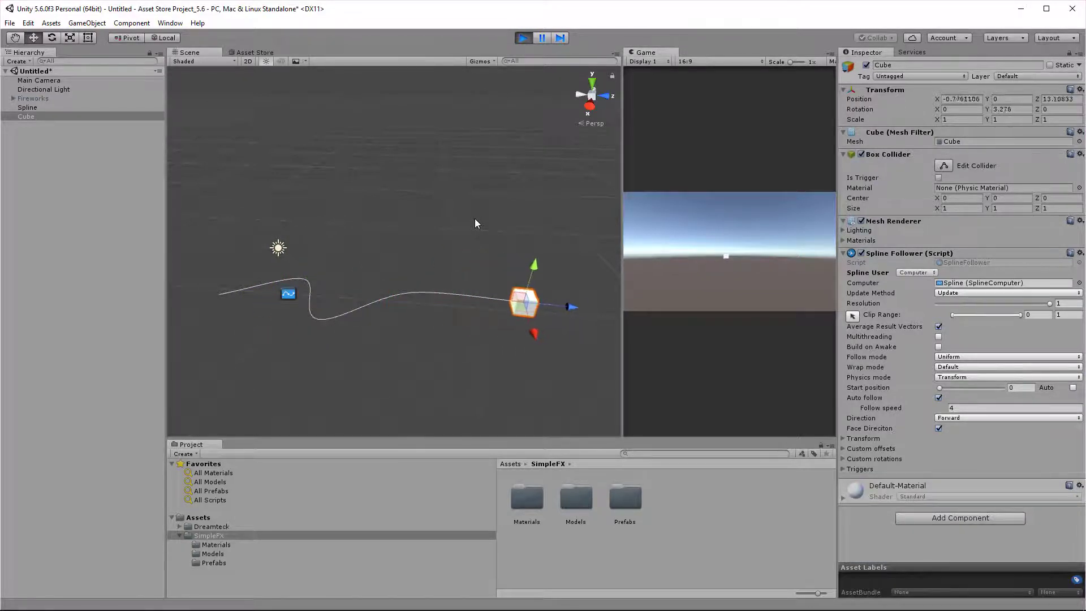
pyautogui.click(522, 37)
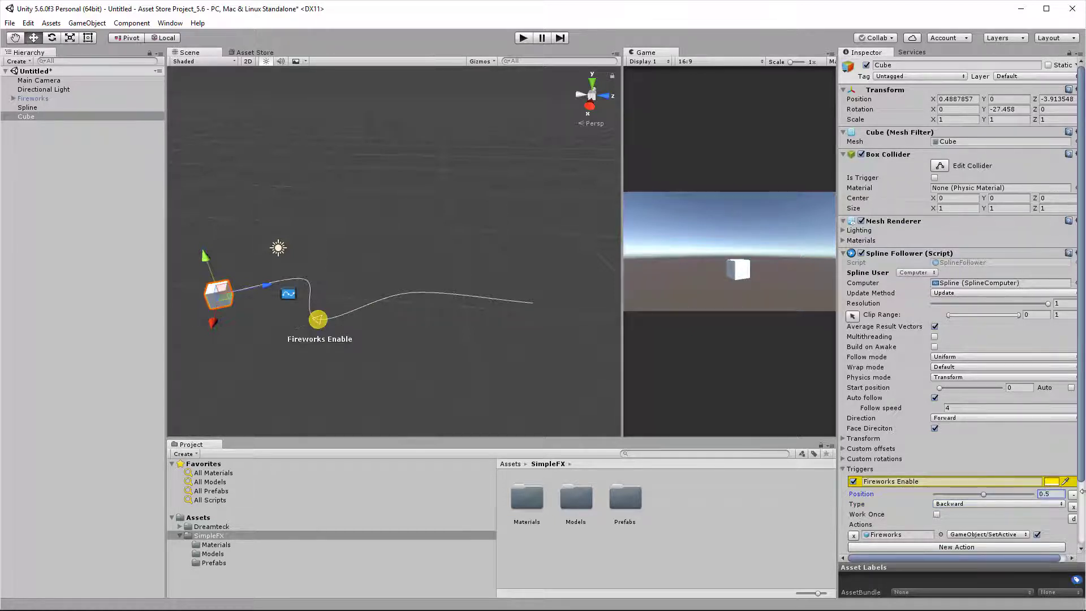
# Step: Play-test the trigger at position 0.5 firing only when crossed backward
pyautogui.click(522, 38)
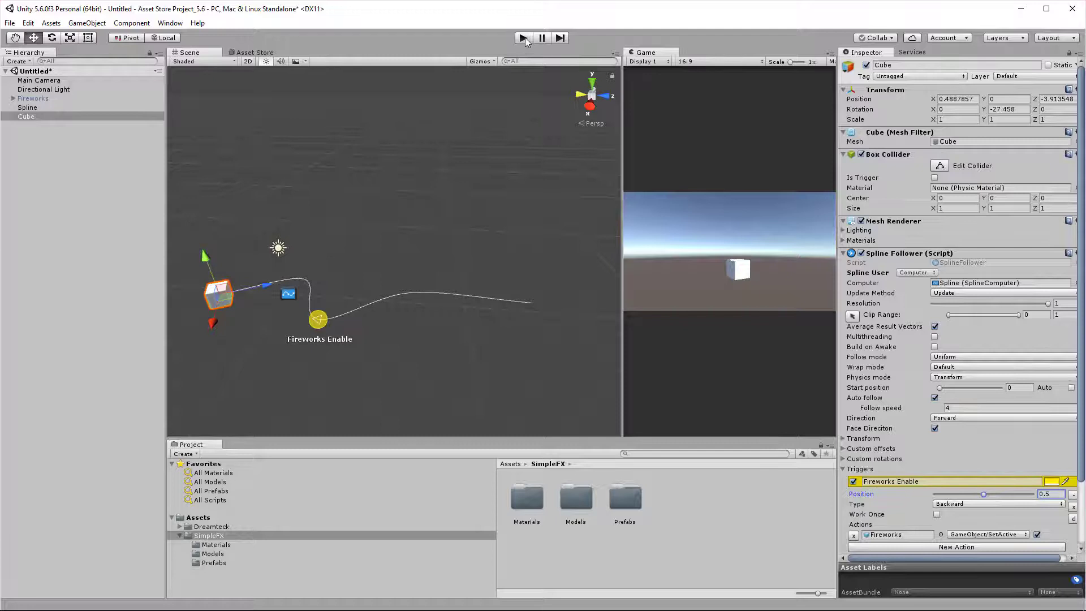
pyautogui.click(523, 38)
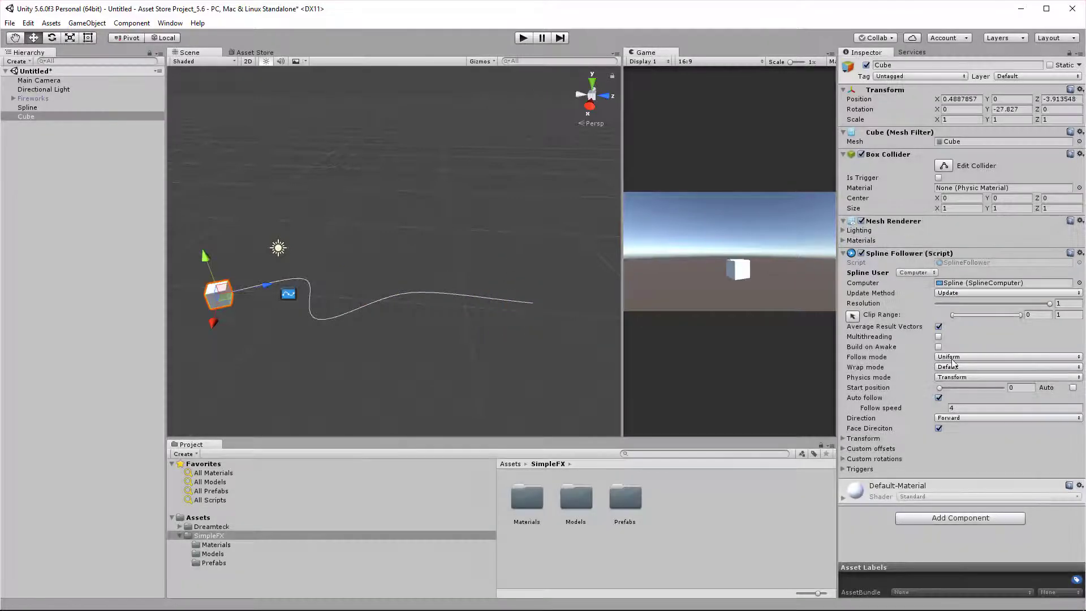
# Step: Change the Spline Follower wrap mode from Default to Ping Pong and test it
pyautogui.click(1004, 367)
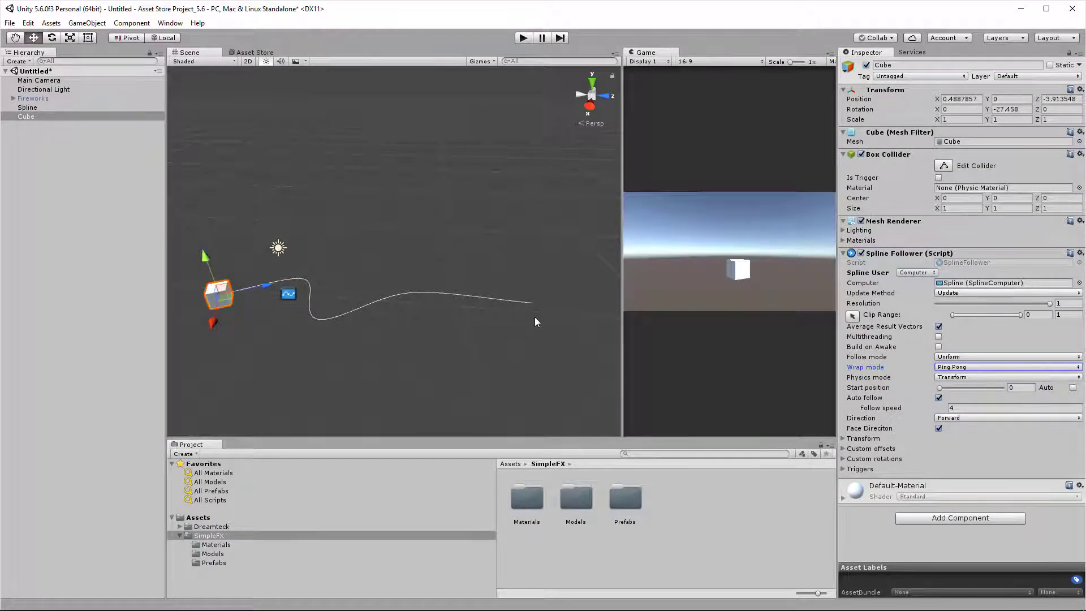
pyautogui.moveTo(609, 285)
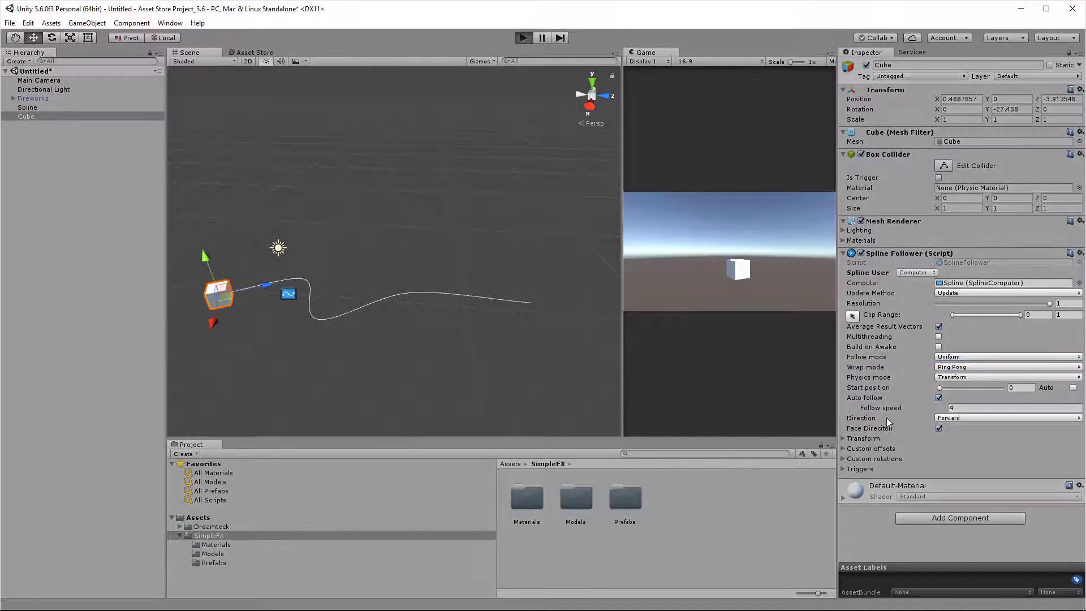
pyautogui.click(523, 38)
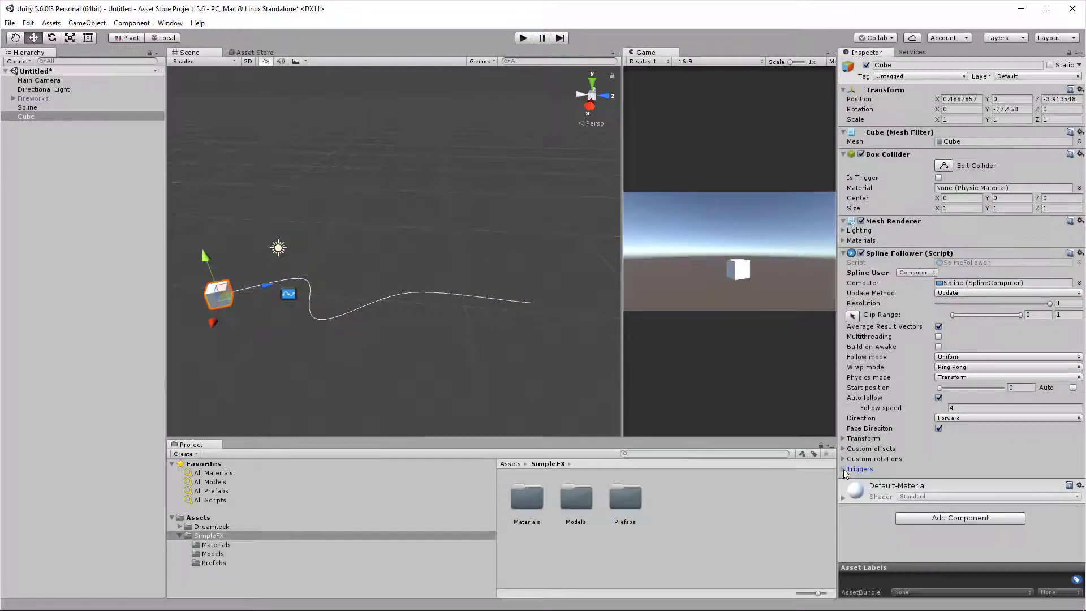
# Step: Review the follower's triggers, then remove the Spline Follower component from the Cube
pyautogui.click(859, 469)
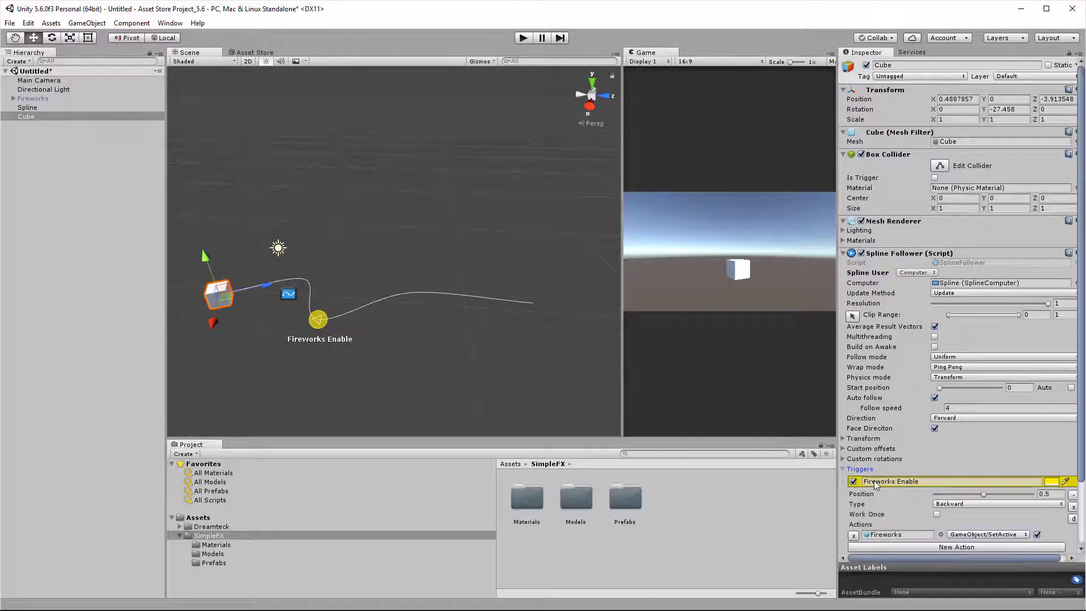
pyautogui.scroll(-3)
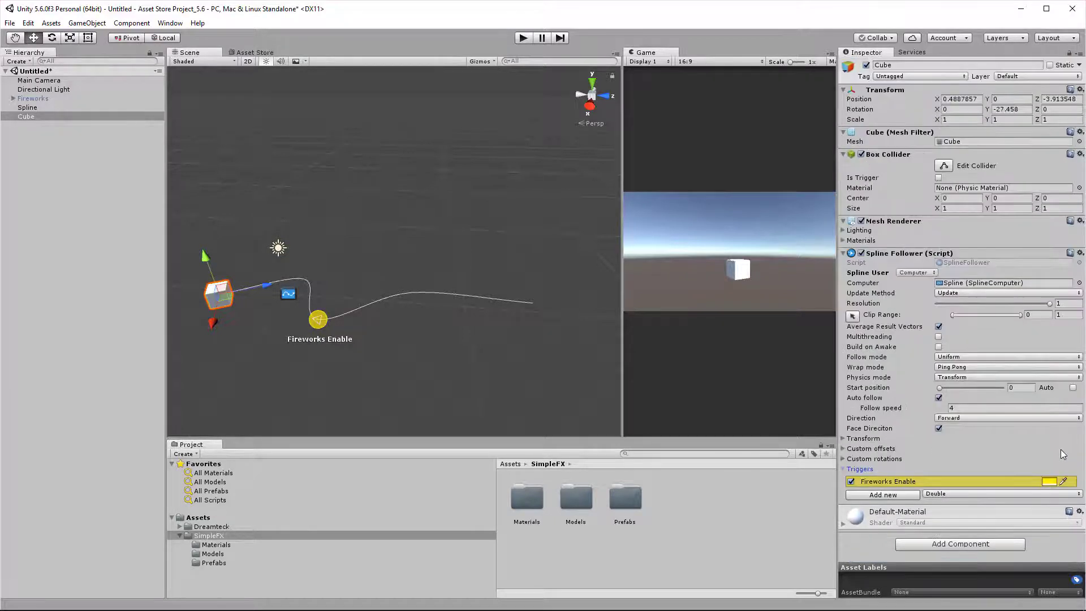
pyautogui.click(893, 481)
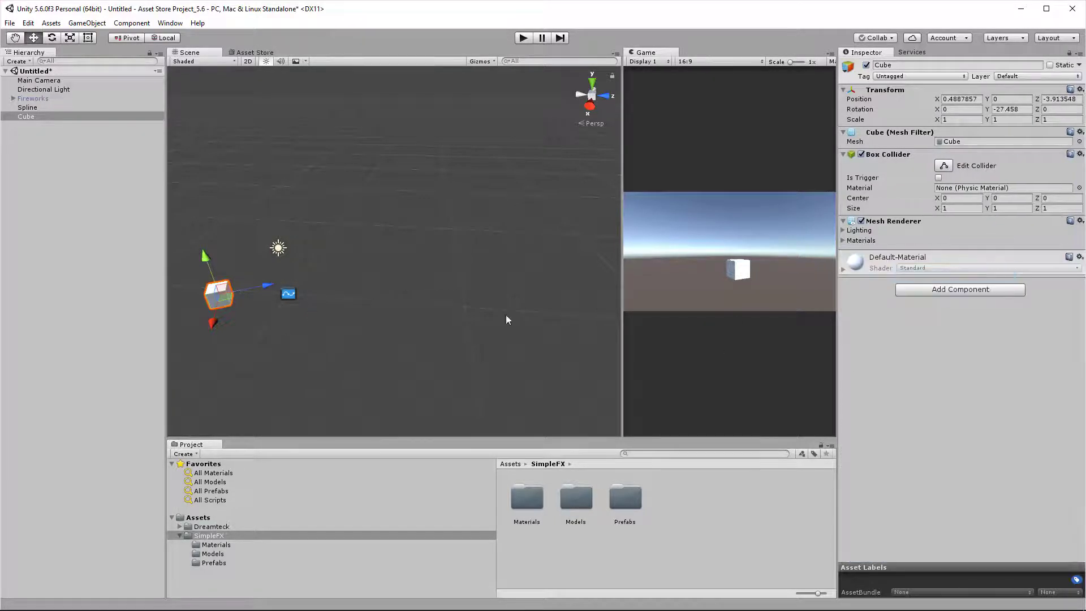
# Step: Create a Sphere with a Spline Projector driving the Cube, and drag it so the cube slides along the spline
pyautogui.click(86, 22)
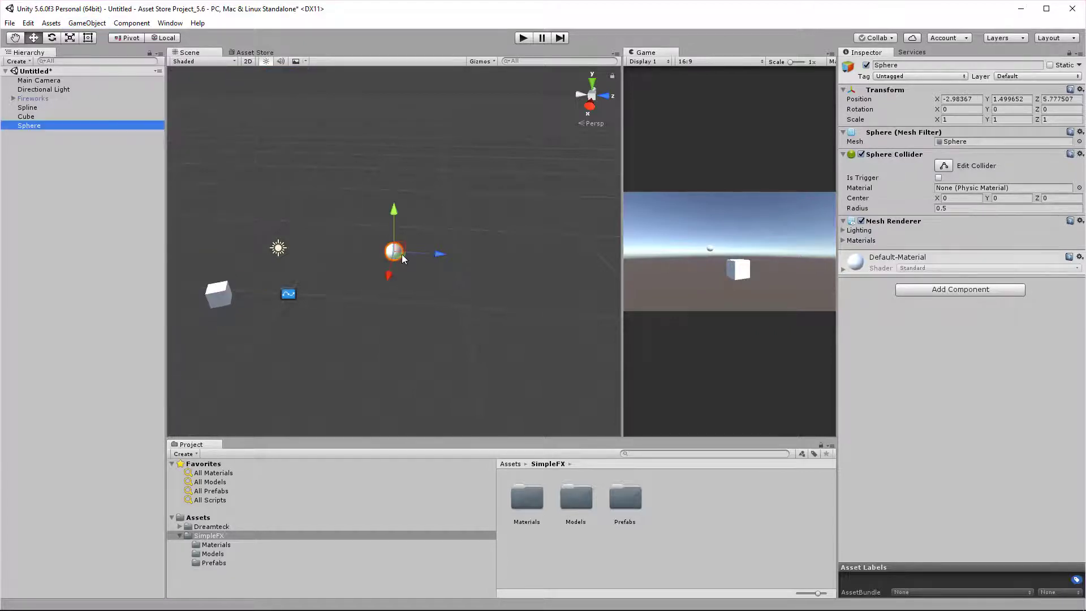
pyautogui.write('splinefol')
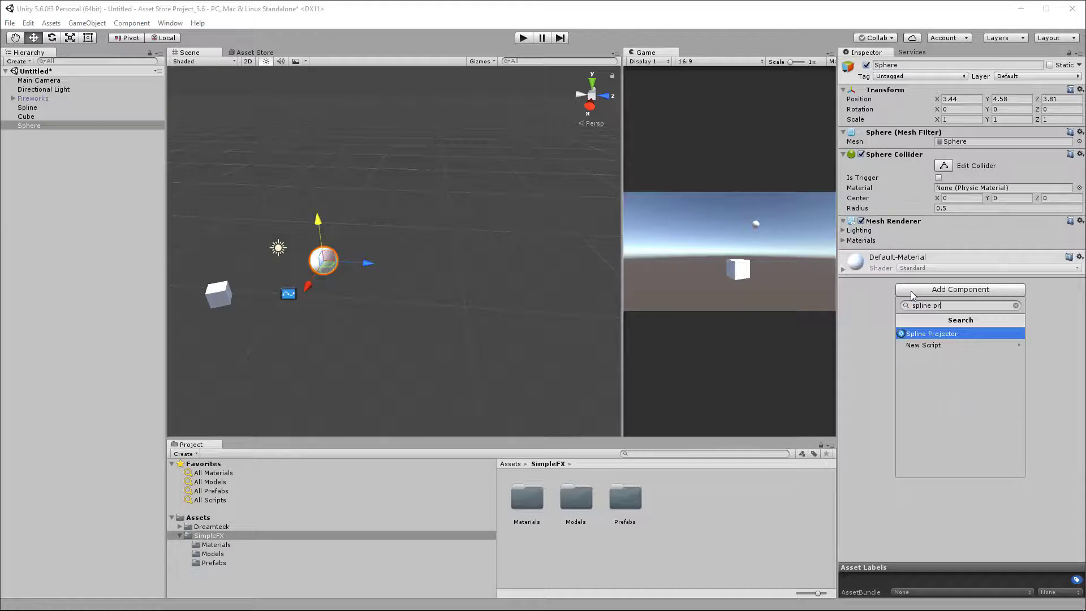
pyautogui.click(932, 333)
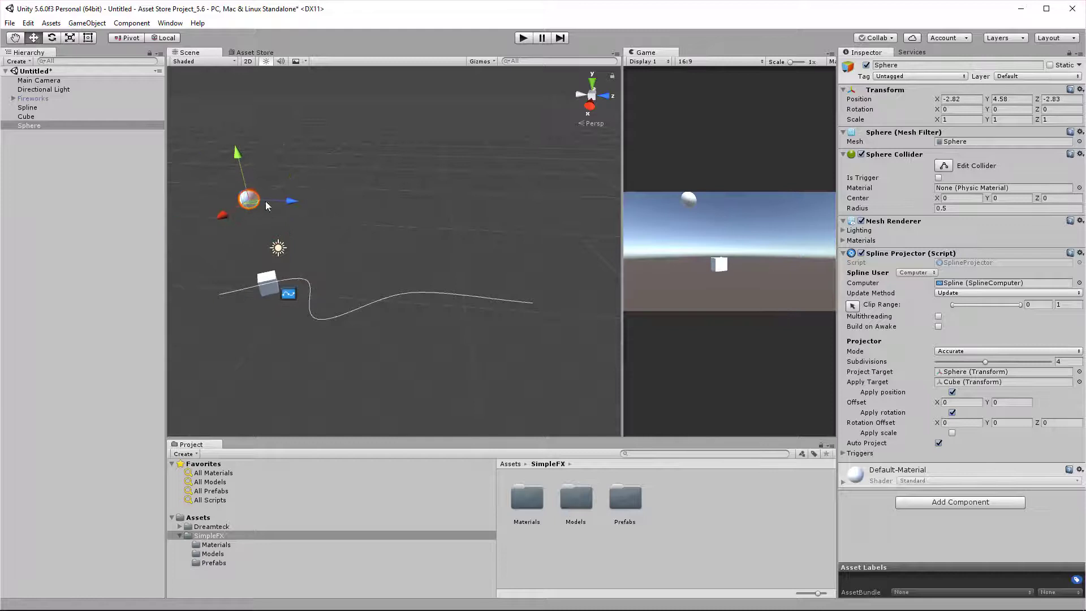
pyautogui.moveTo(248, 200); pyautogui.dragTo(232, 215)
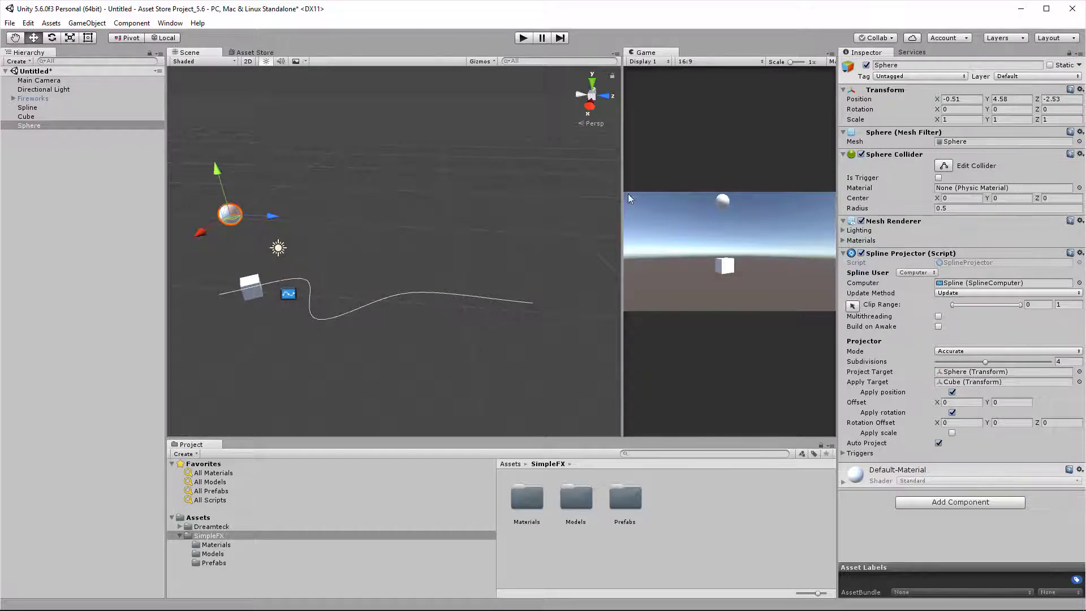
pyautogui.moveTo(682, 308)
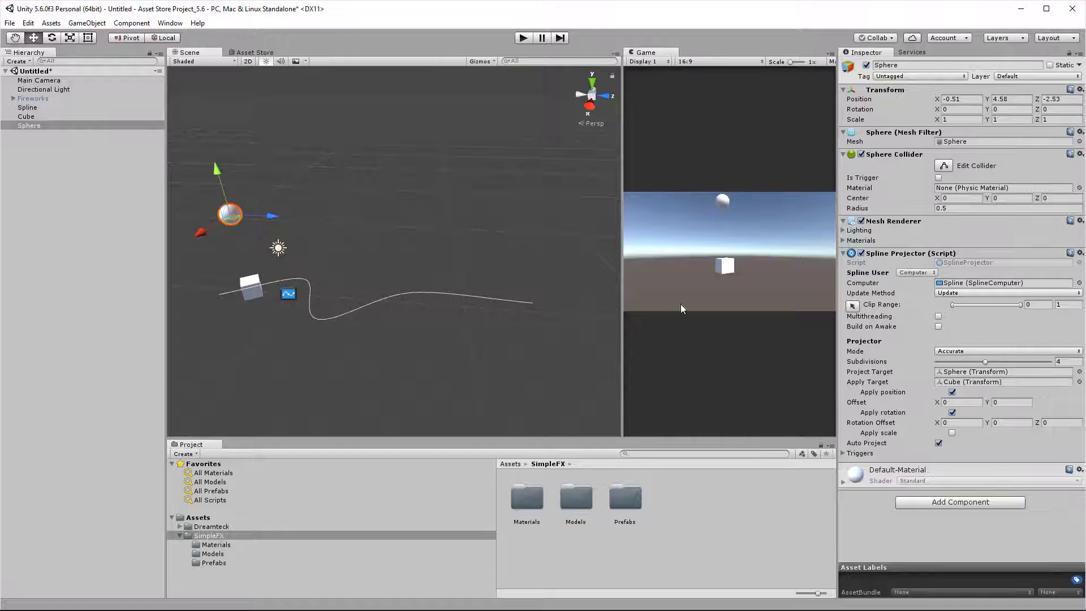
# Step: Add Trigger 1 to the Spline Projector calling SetActive on the Fireworks object
pyautogui.click(843, 454)
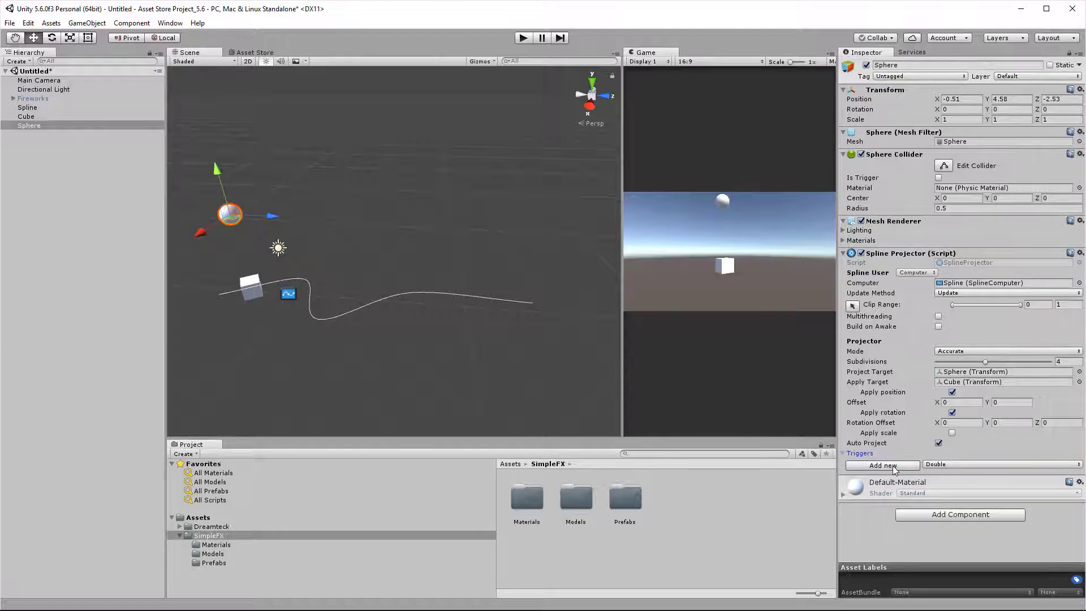
pyautogui.click(882, 465)
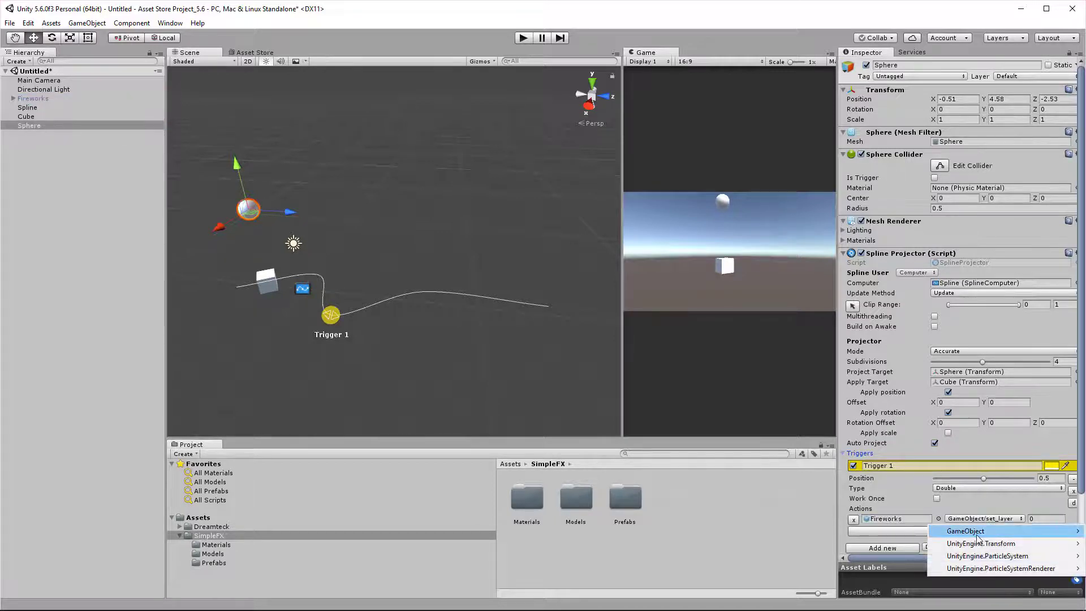
pyautogui.click(979, 531)
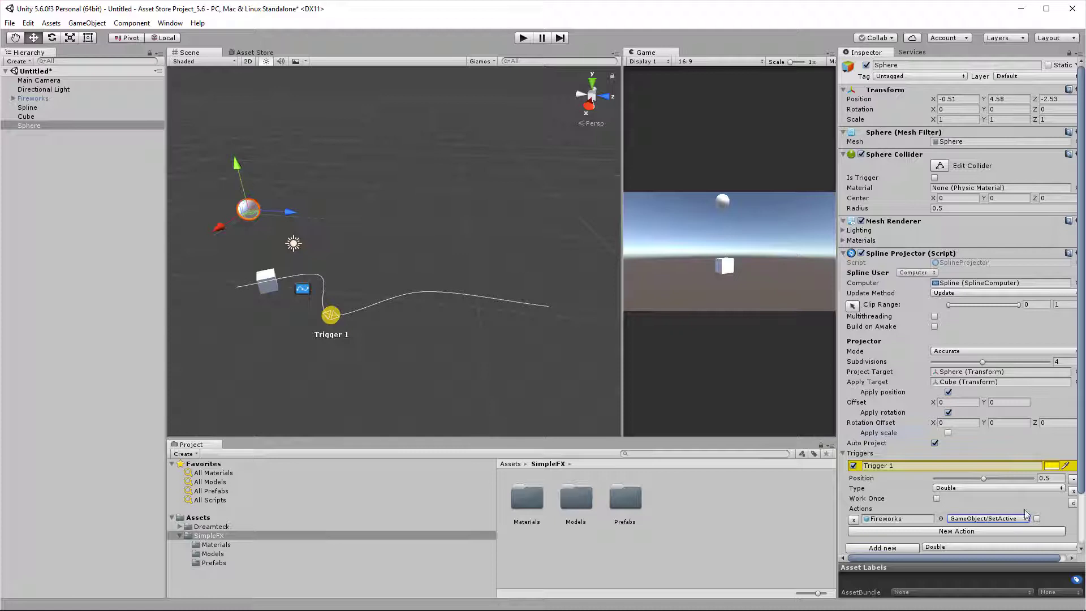
# Step: Play-test by dragging the sphere so the cube passes through Trigger 1
pyautogui.click(522, 38)
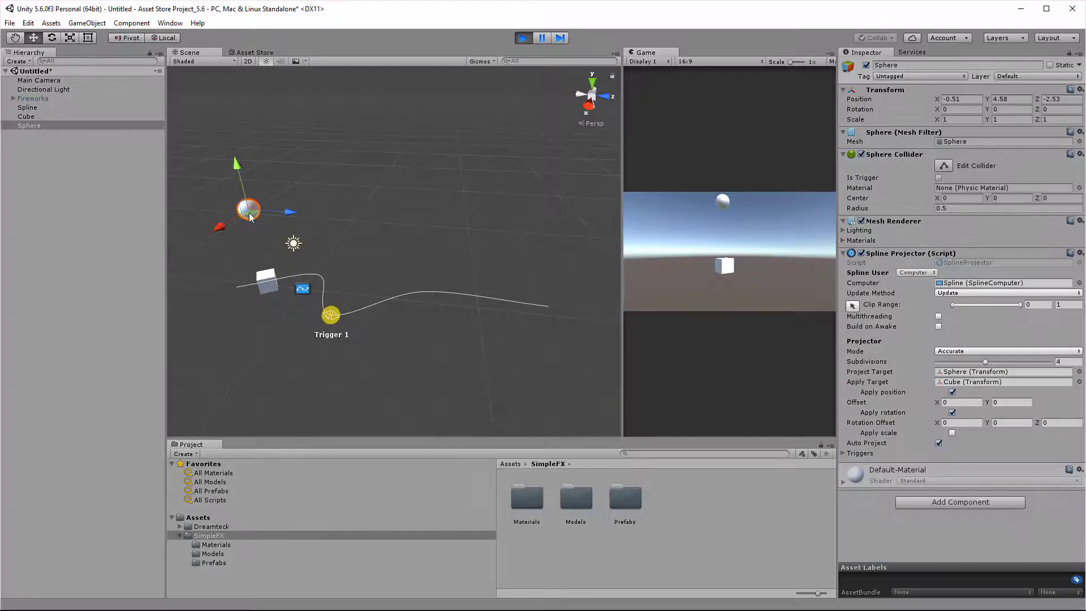
pyautogui.moveTo(247, 210); pyautogui.dragTo(302, 203)
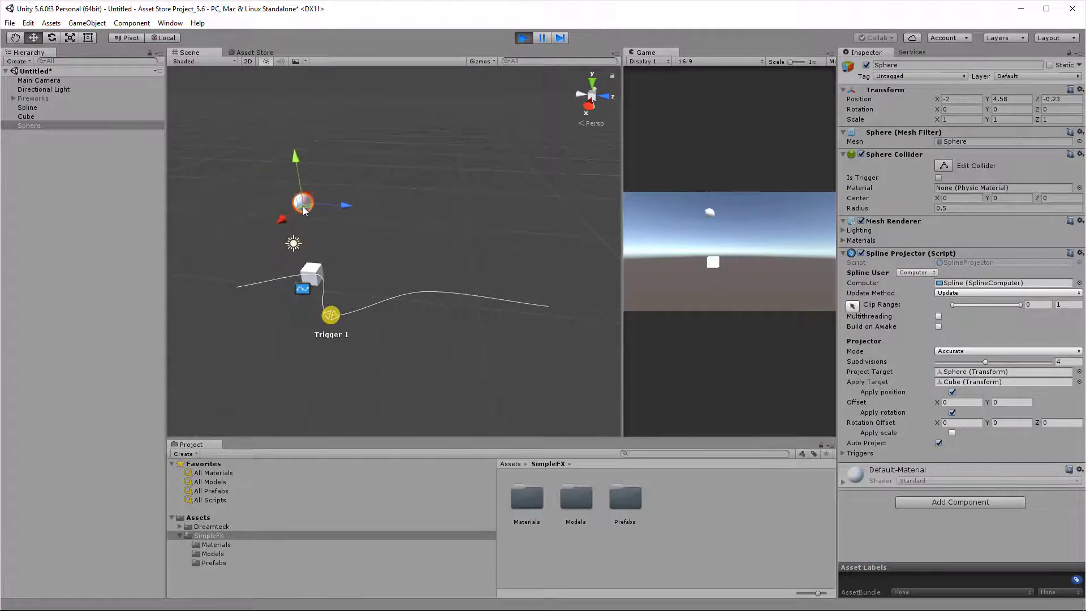
pyautogui.moveTo(303, 203); pyautogui.dragTo(308, 222)
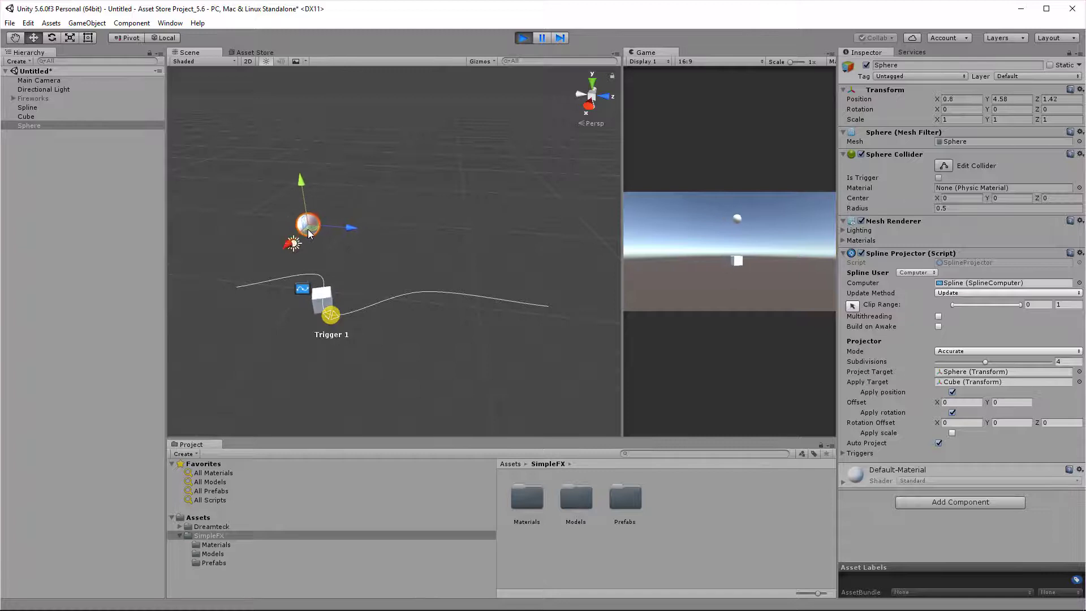
pyautogui.moveTo(307, 226); pyautogui.dragTo(342, 235)
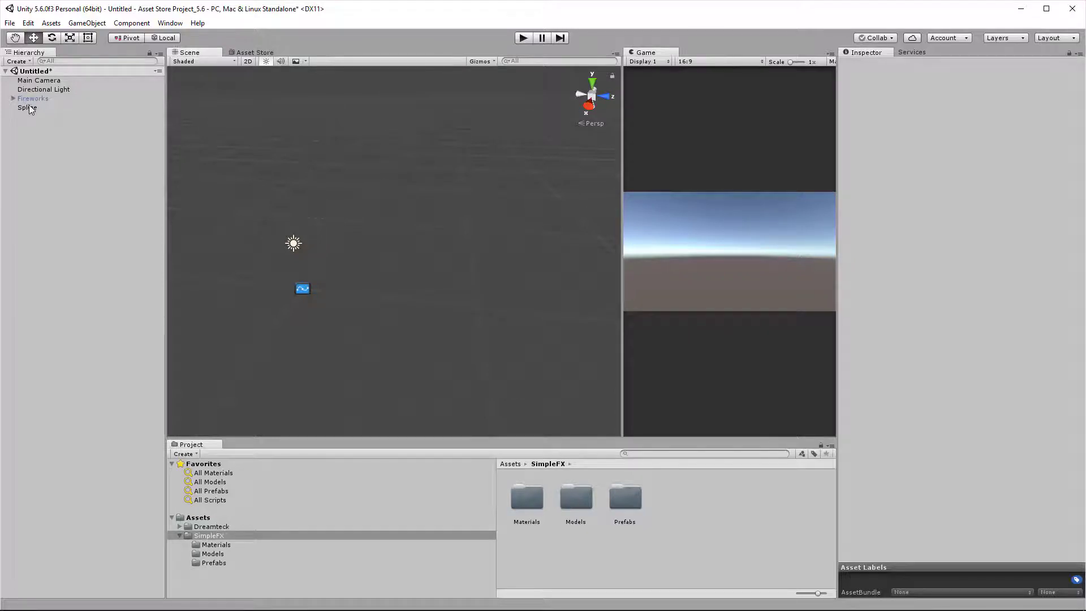
# Step: Select the Spline object to add a Length Calculator reporting about 21.10
pyautogui.click(27, 107)
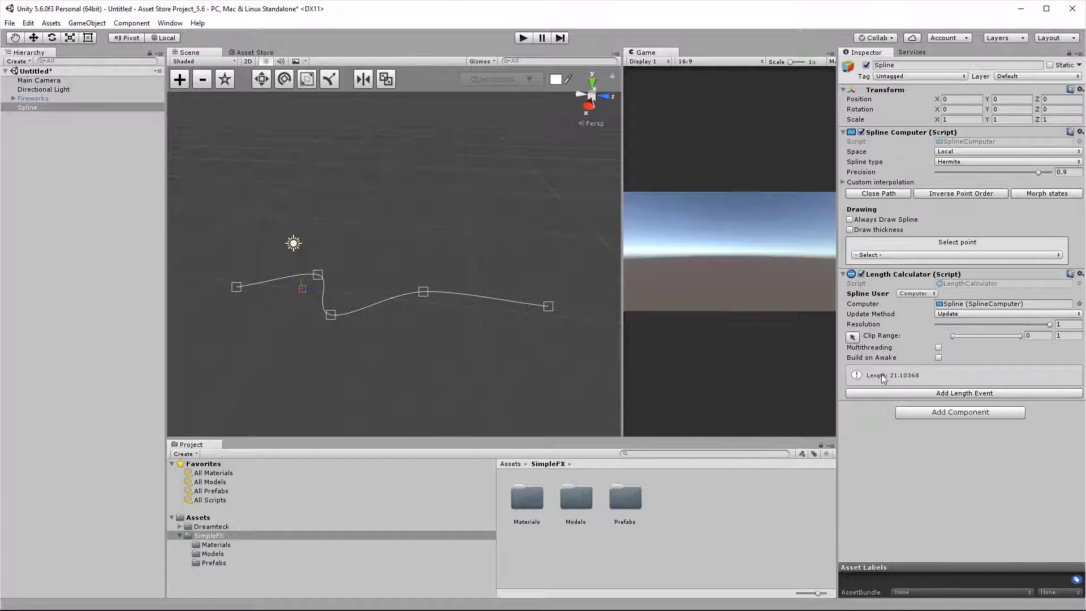
pyautogui.moveTo(894, 379)
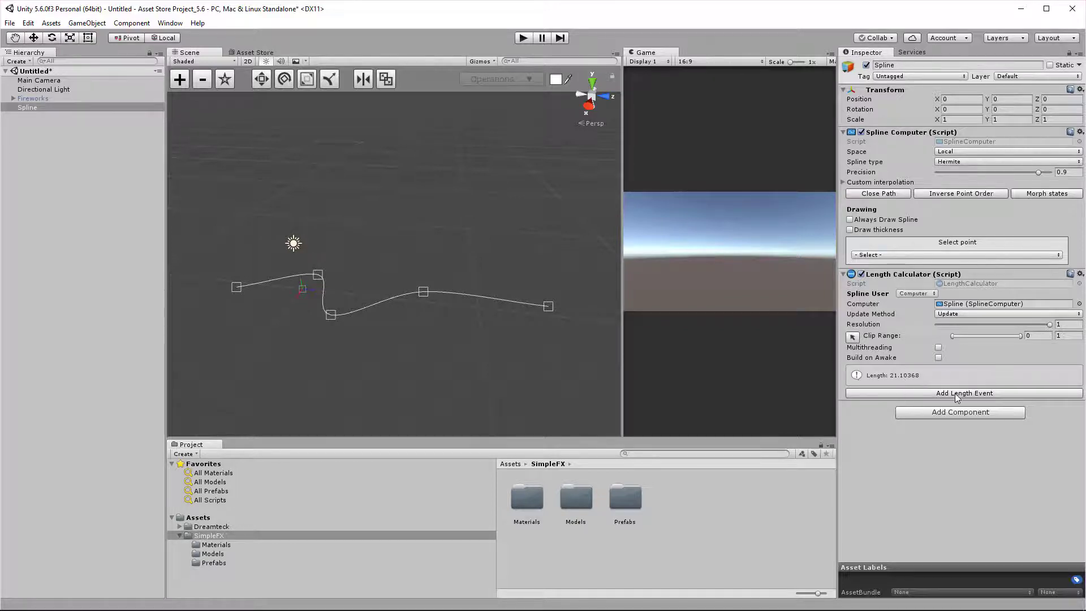
# Step: Add a length event calling GameObject SetActive on Fireworks with target length 30
pyautogui.click(963, 393)
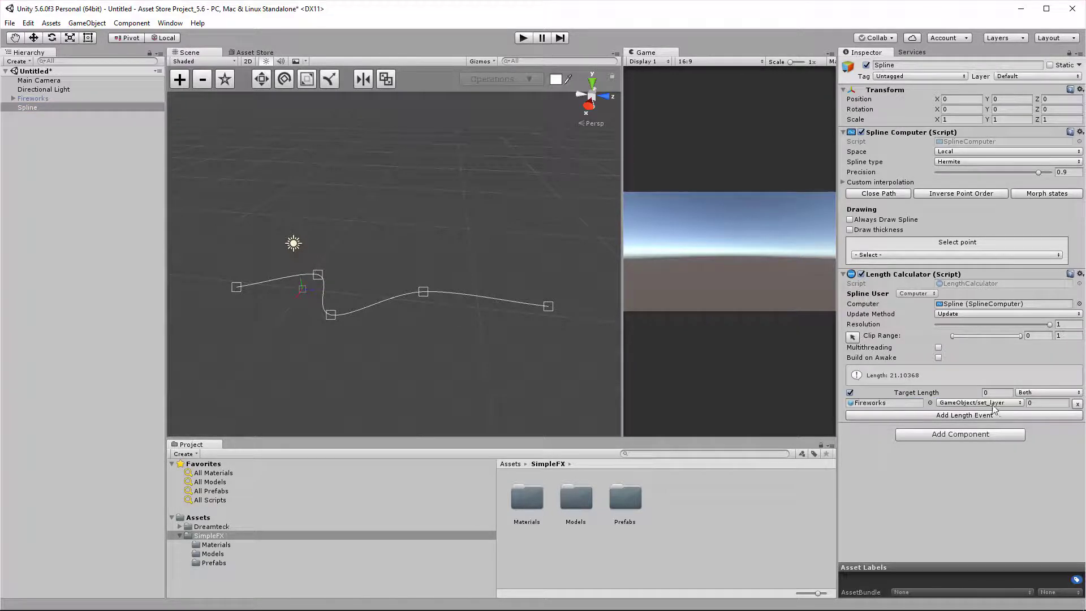
pyautogui.click(977, 402)
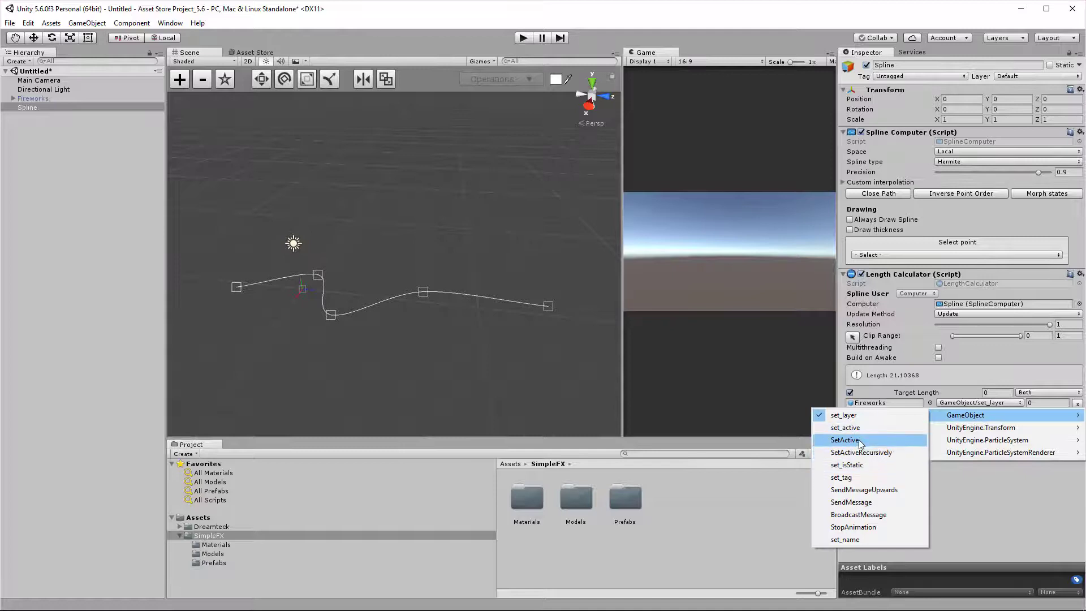
pyautogui.click(844, 440)
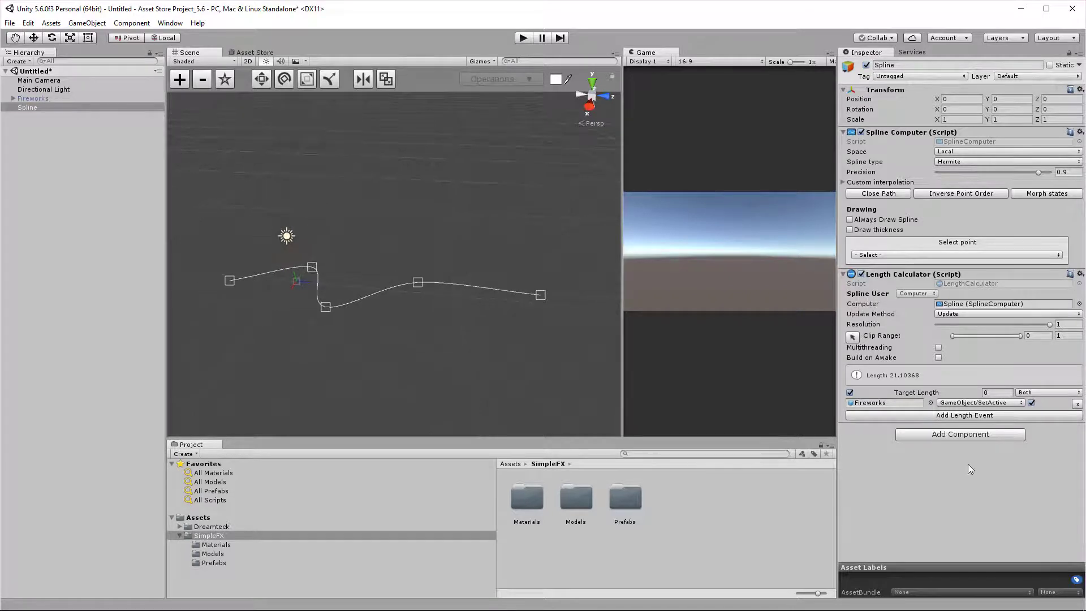
pyautogui.click(992, 392)
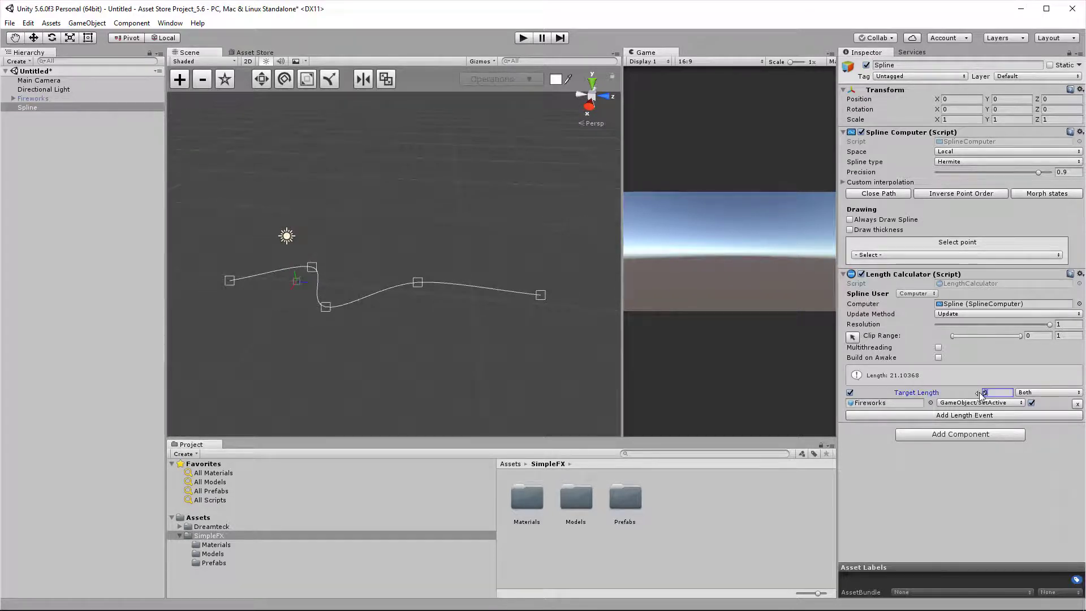
pyautogui.write('30')
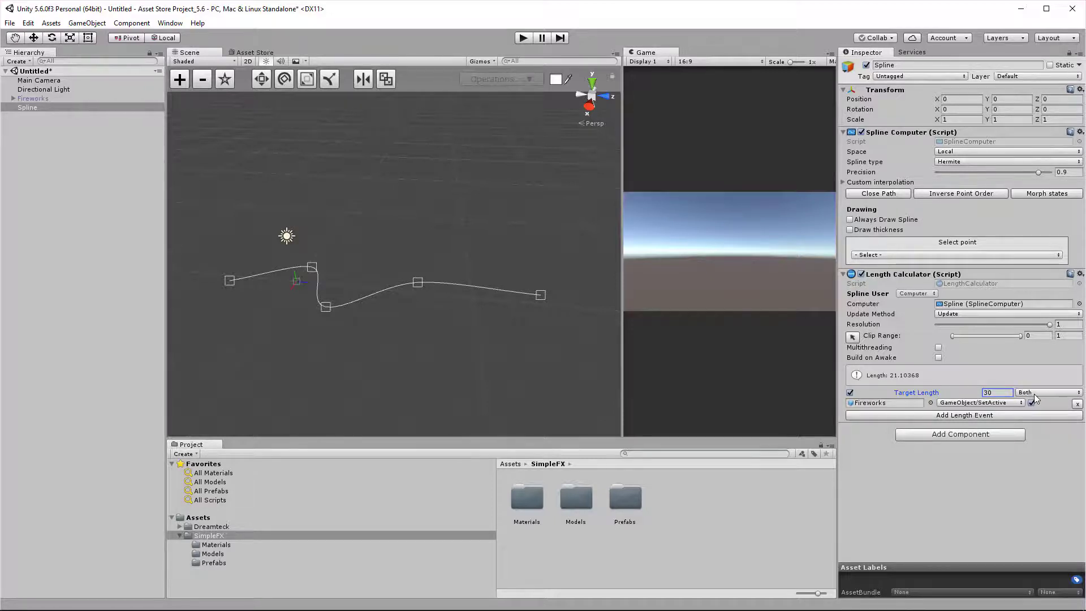
# Step: Try the Growing and Shrinking modes, then leave the event firing in both directions
pyautogui.click(1045, 402)
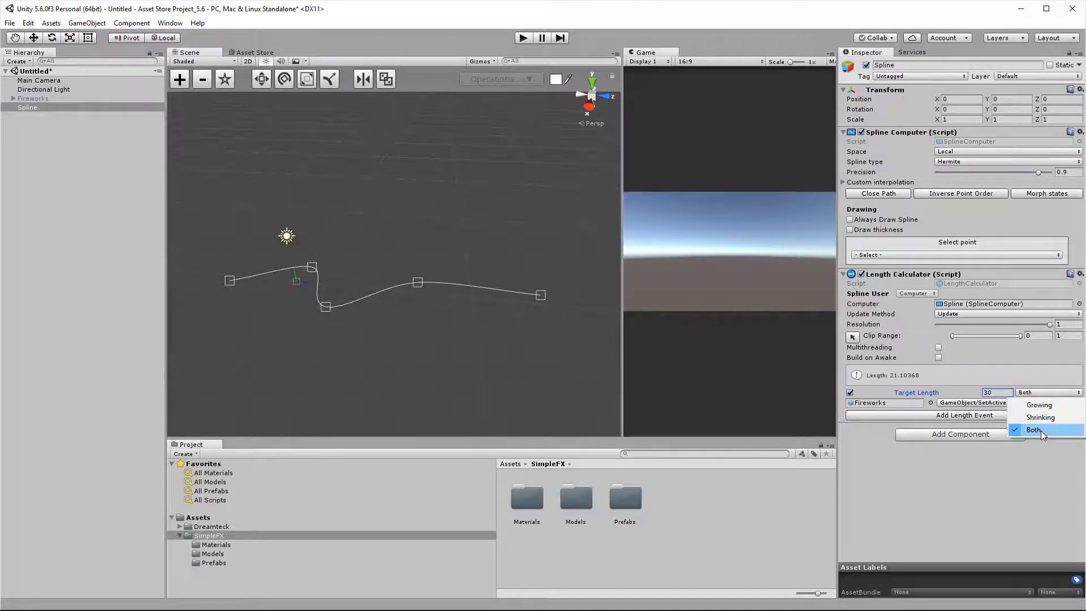
pyautogui.click(1036, 430)
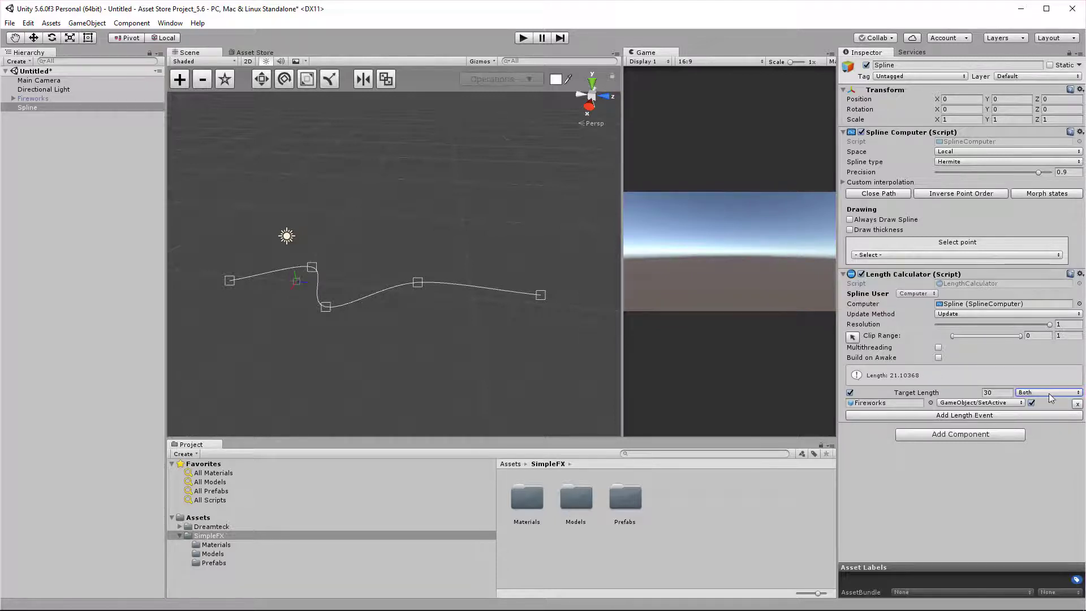
pyautogui.click(1043, 393)
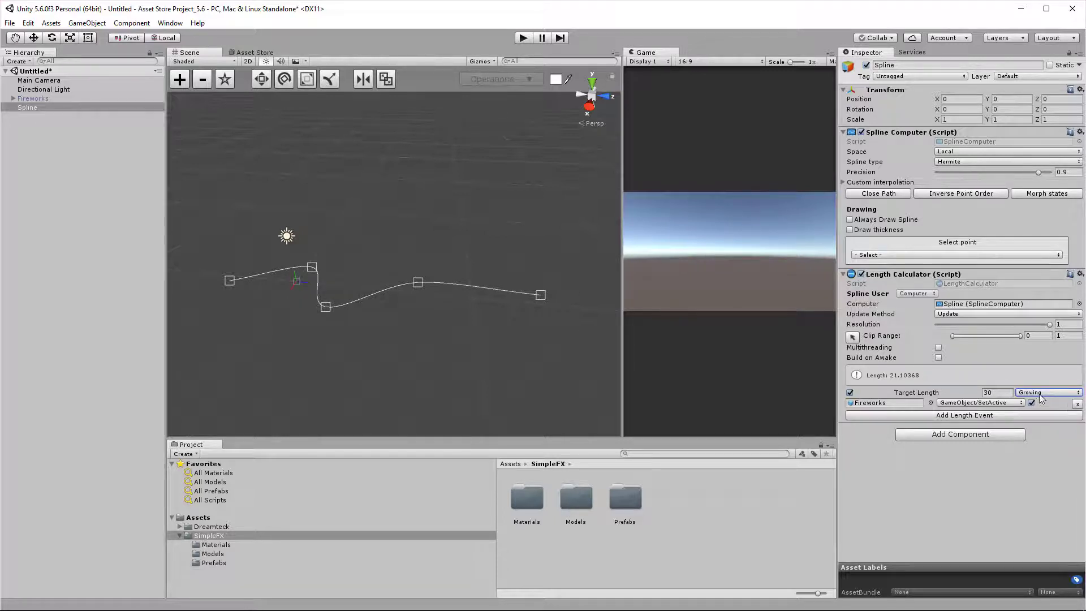
pyautogui.click(1047, 393)
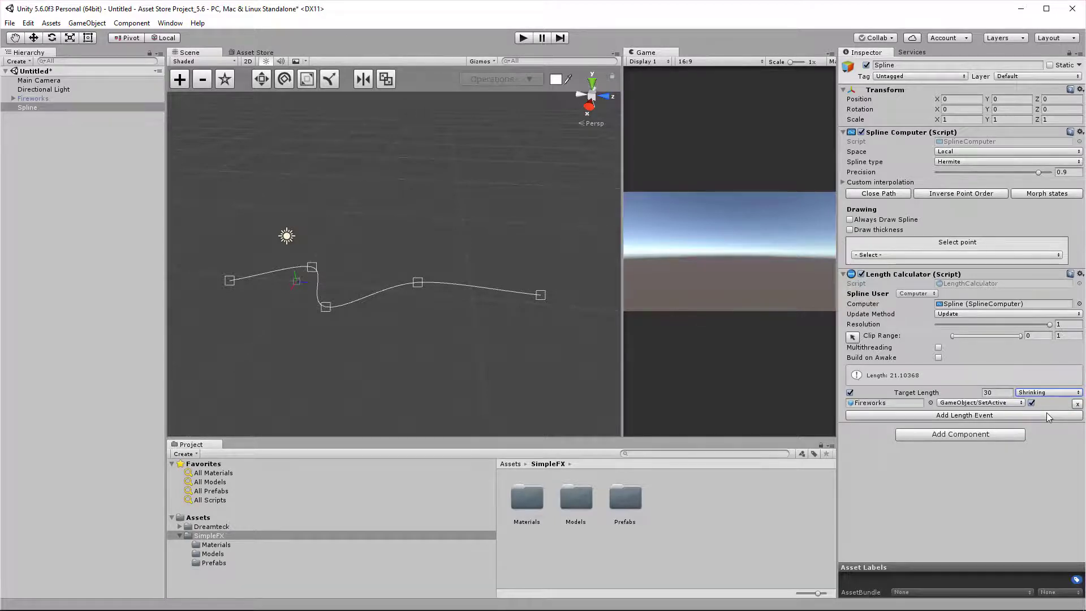
pyautogui.click(1046, 392)
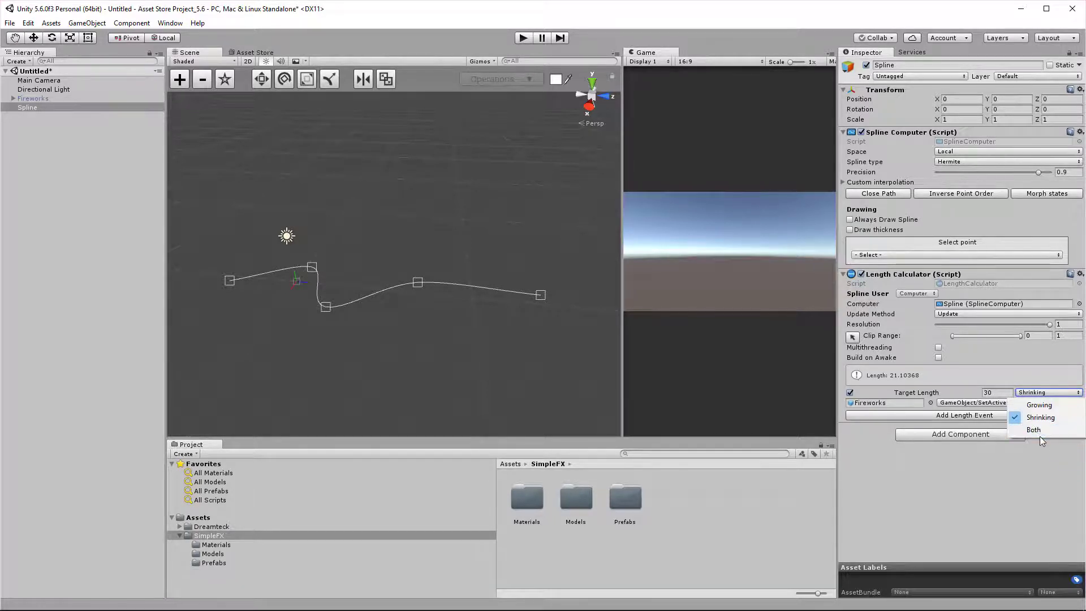
pyautogui.click(1033, 430)
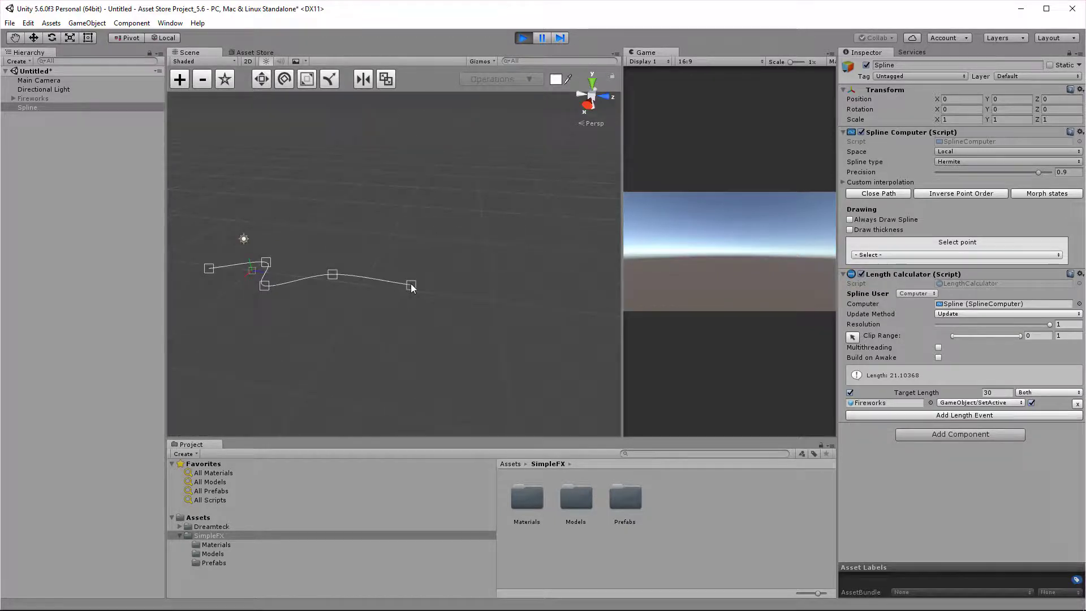
# Step: Drag the spline's last point outward until its length passes 30 to fire the event
pyautogui.click(412, 286)
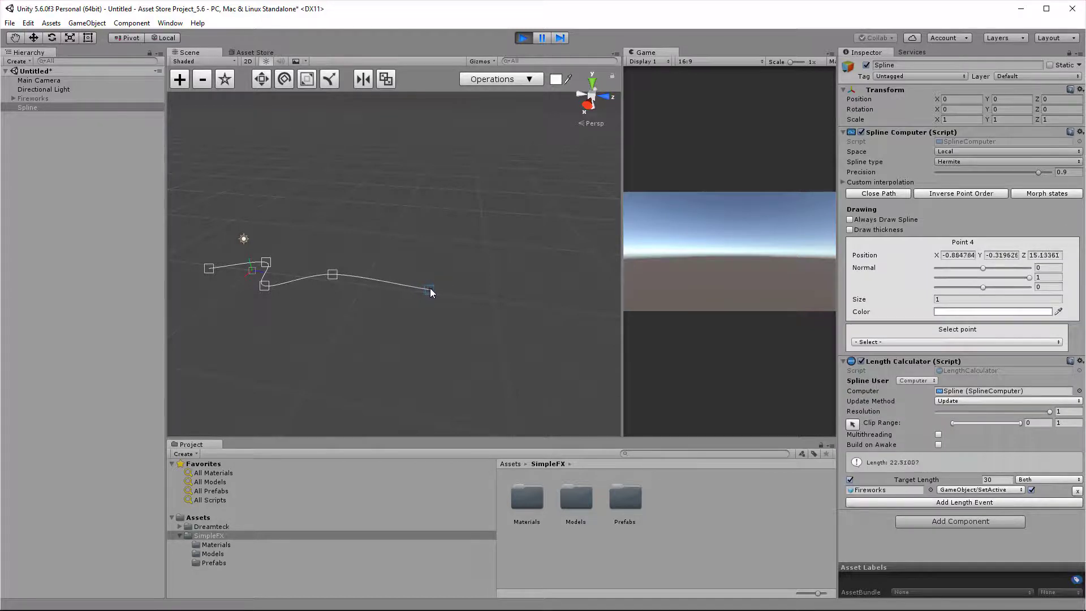
pyautogui.moveTo(429, 290); pyautogui.dragTo(468, 294)
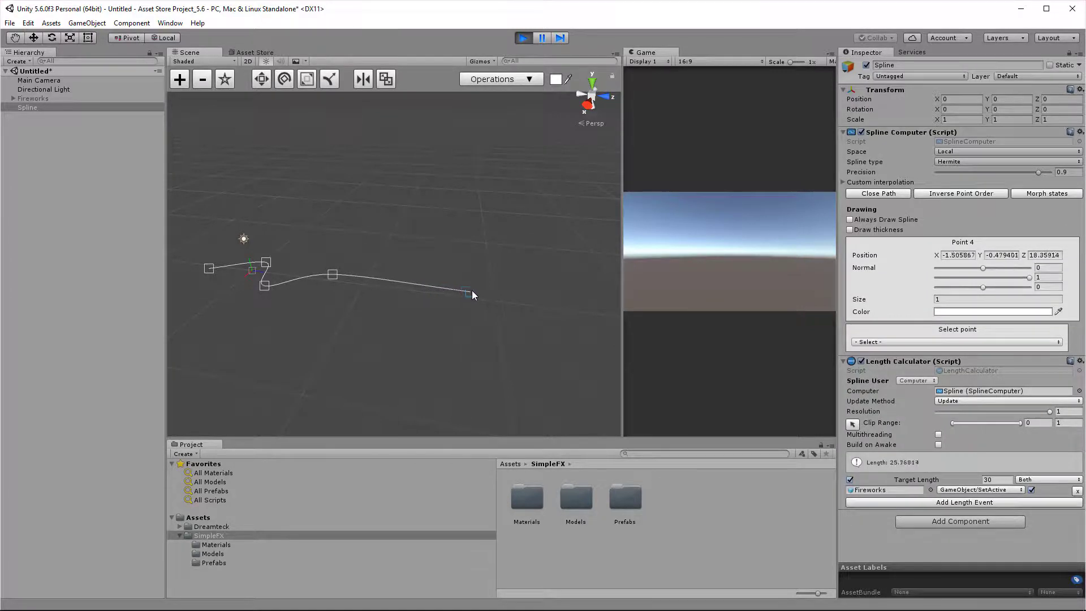
pyautogui.moveTo(468, 295); pyautogui.dragTo(516, 298)
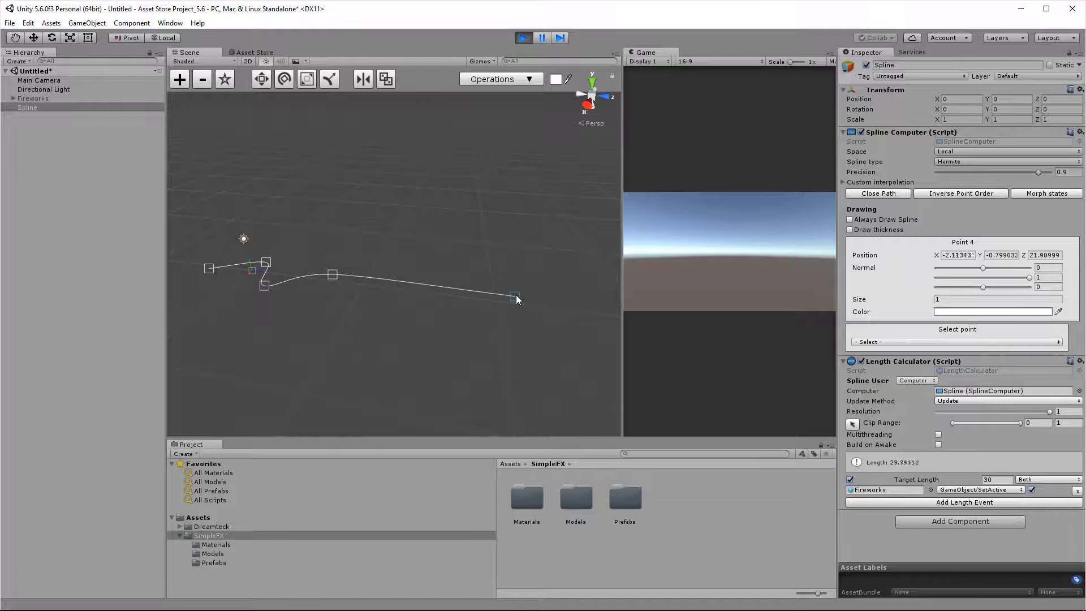
pyautogui.moveTo(516, 299); pyautogui.dragTo(527, 293)
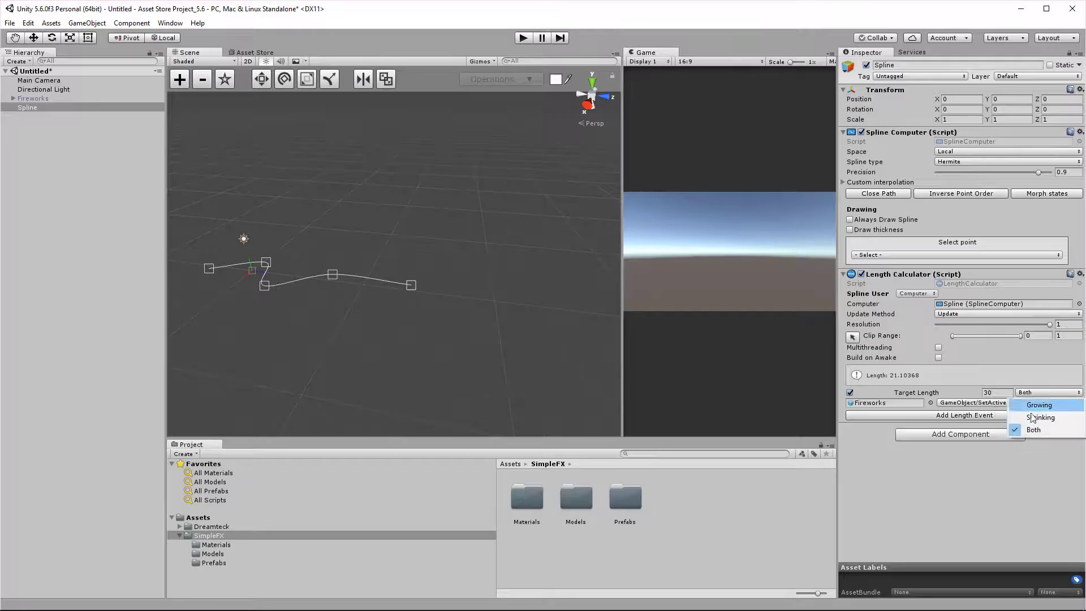
# Step: Switch the event to Shrinking mode and move the end point to test it
pyautogui.click(1041, 417)
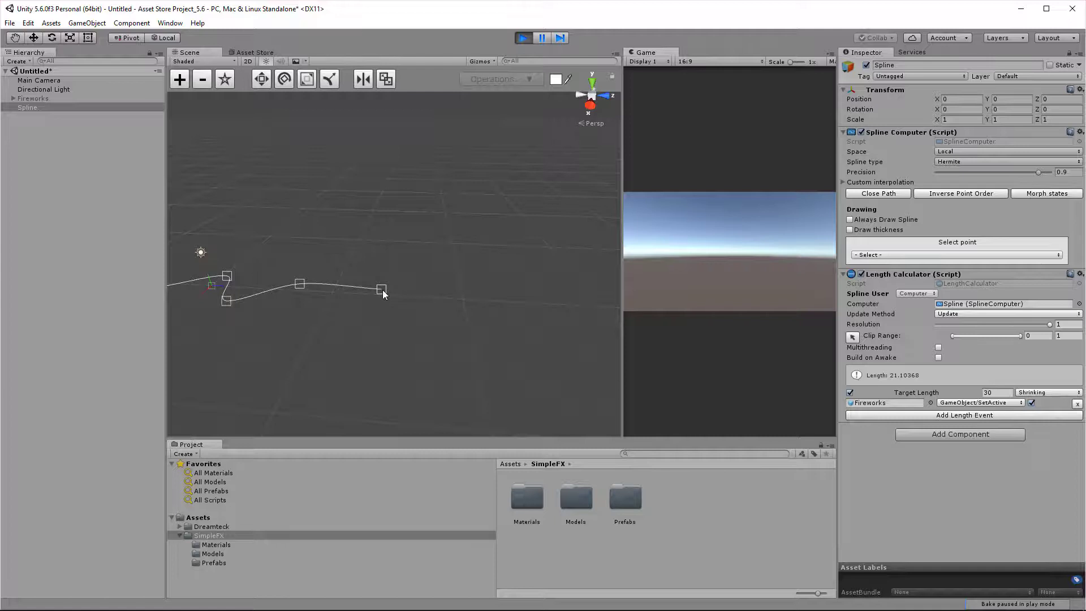
pyautogui.moveTo(382, 290); pyautogui.dragTo(580, 299)
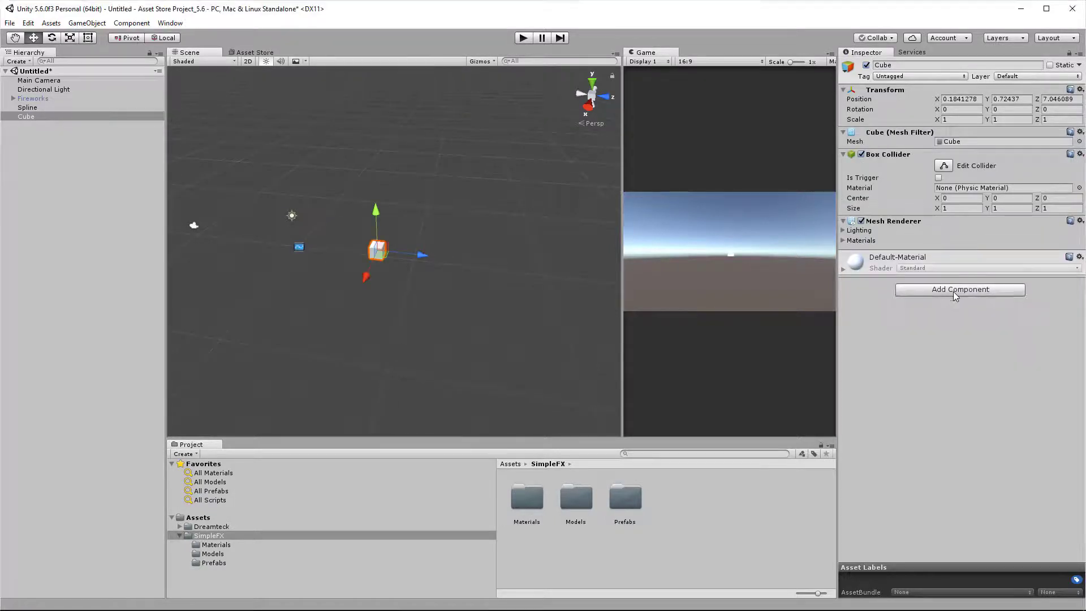
# Step: Add a Spline Follower to the Cube and expand its trigger settings
pyautogui.click(960, 289)
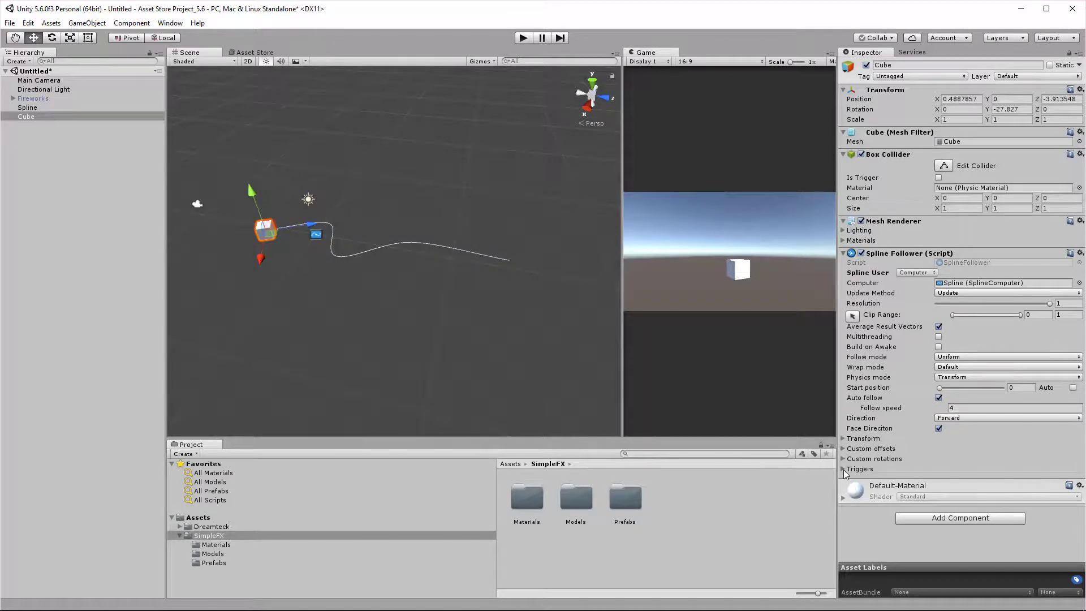
pyautogui.click(859, 469)
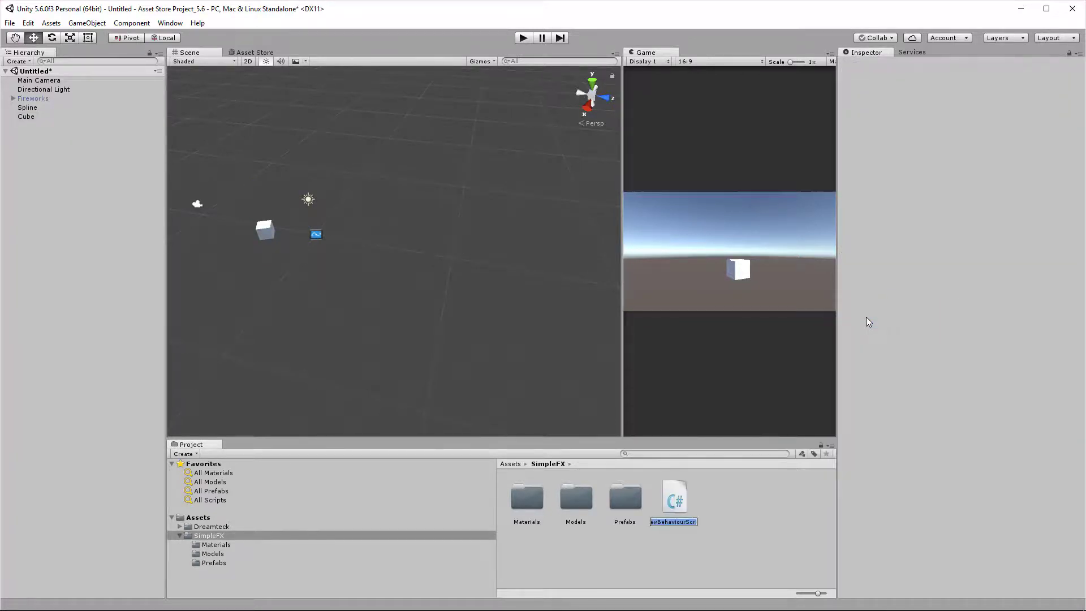
# Step: Name the script CreateTrigger and import Dreamteck.Splines and UnityEngine.Events
pyautogui.write('CreateTrigg')
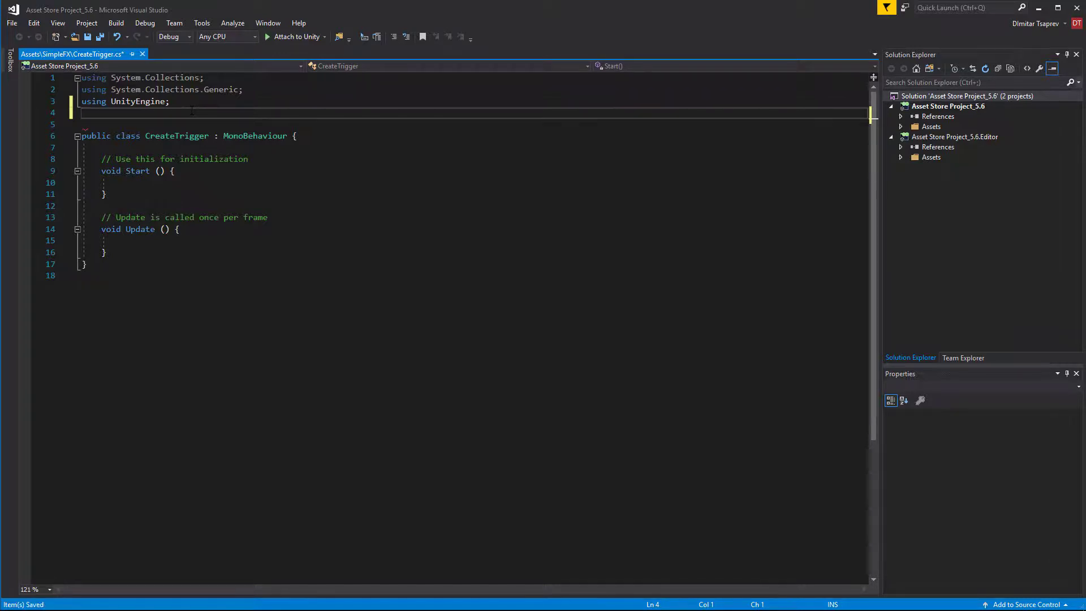
pyautogui.write('using Dreamteck.Splines')
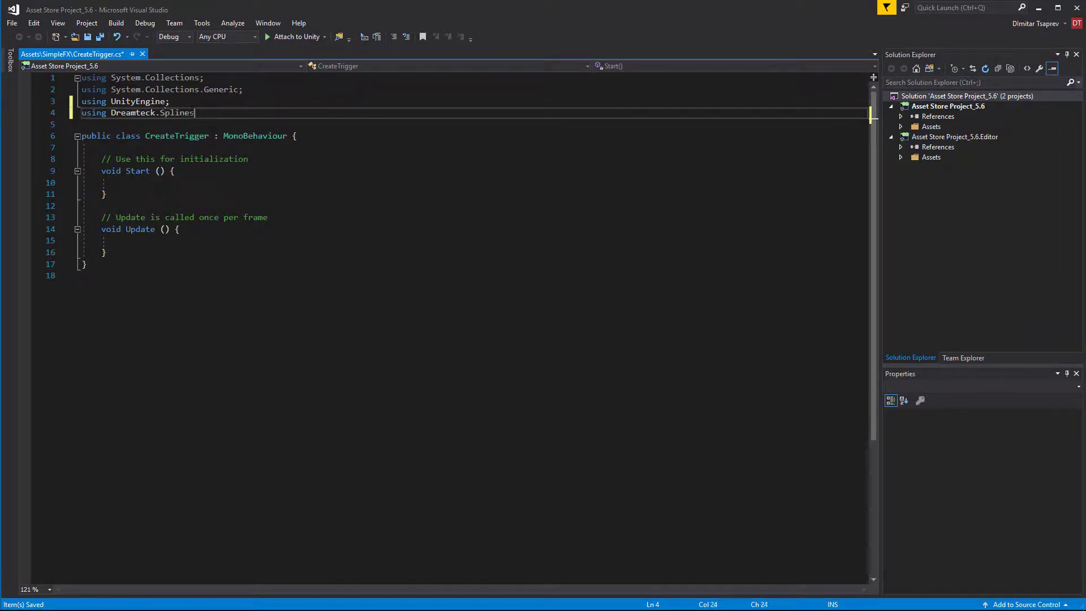
pyautogui.write(';')
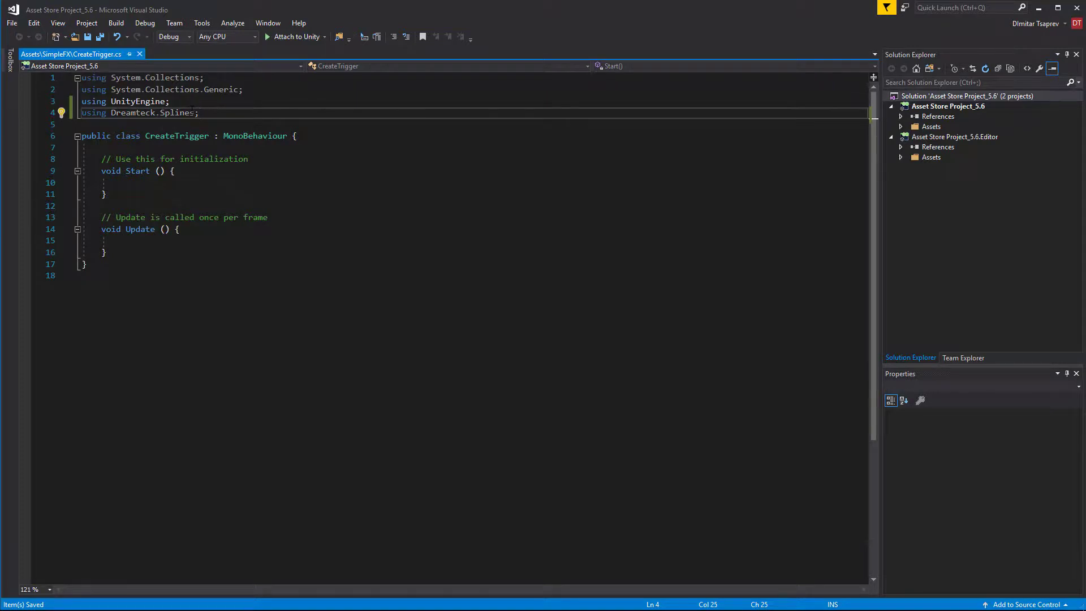
pyautogui.press('enter')
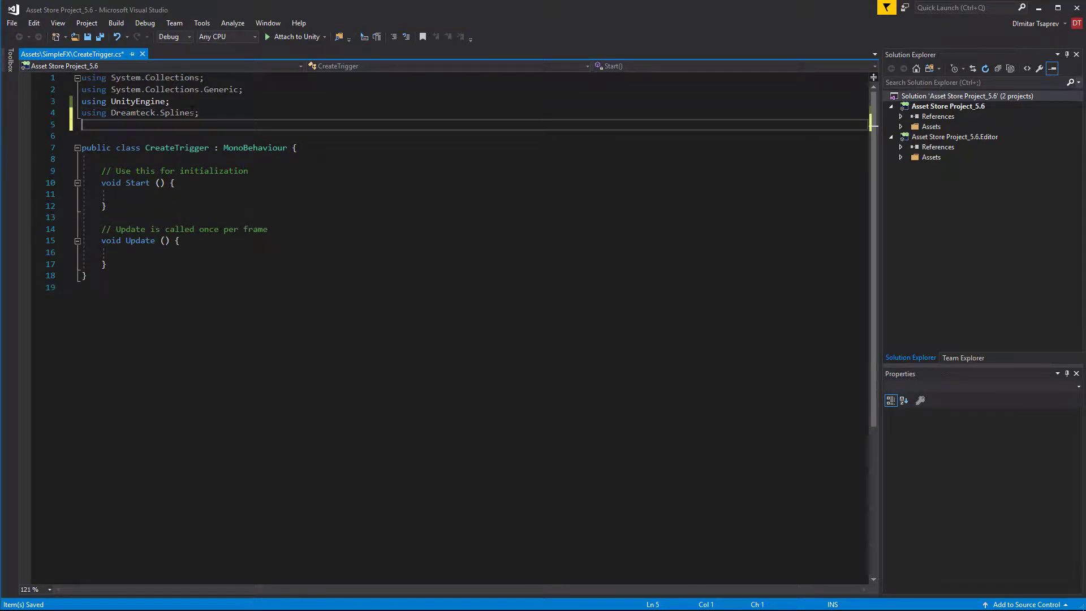
pyautogui.write('using')
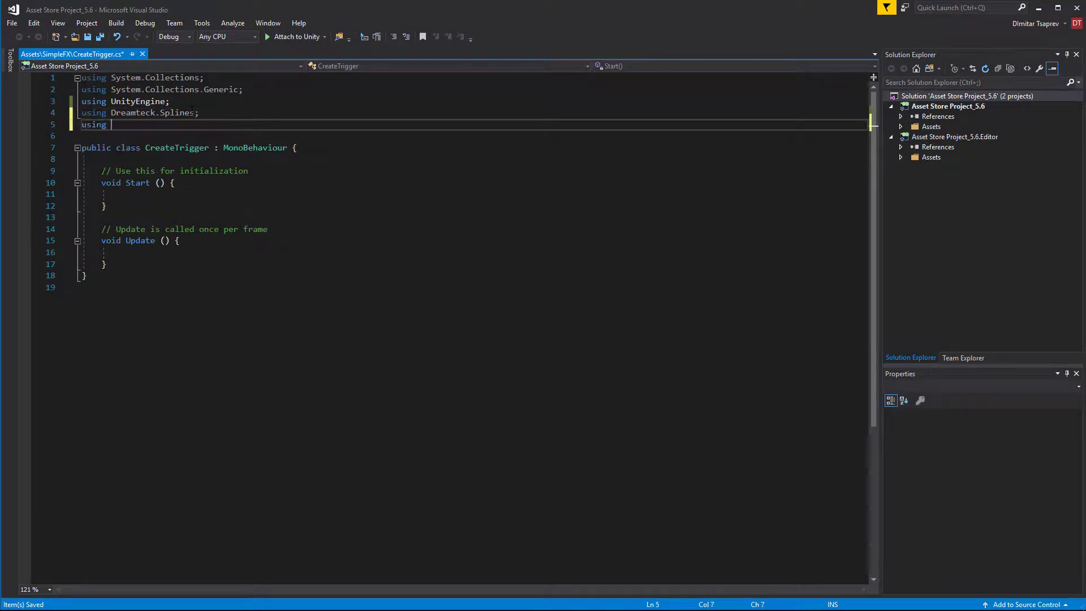
pyautogui.write('Unityen')
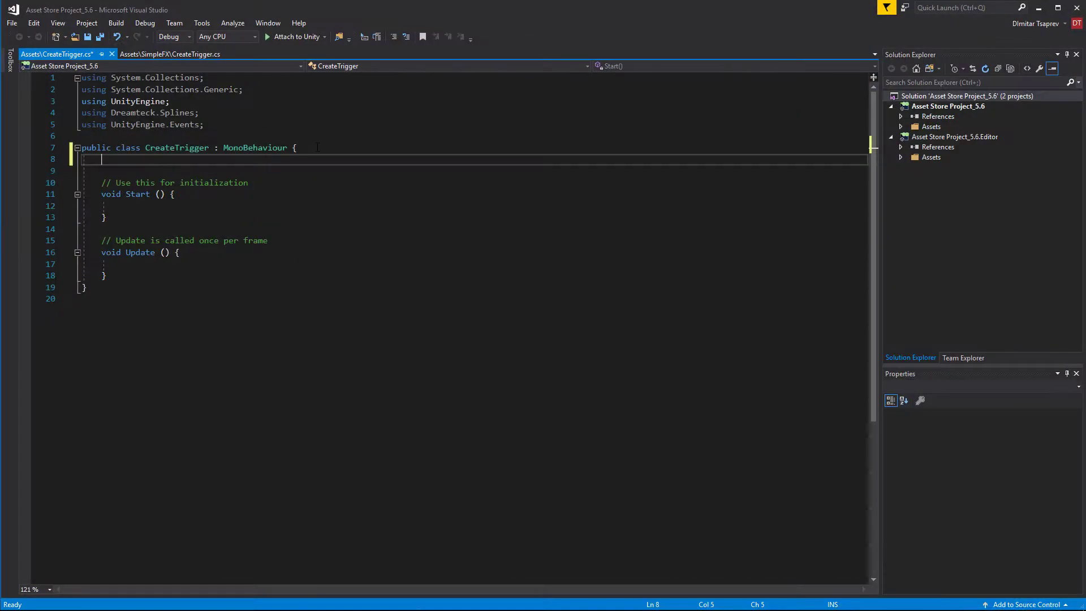
# Step: Declare a SplineFollower field assigned via GetComponent in Start and remove Update
pyautogui.write('SplineFollower follower;')
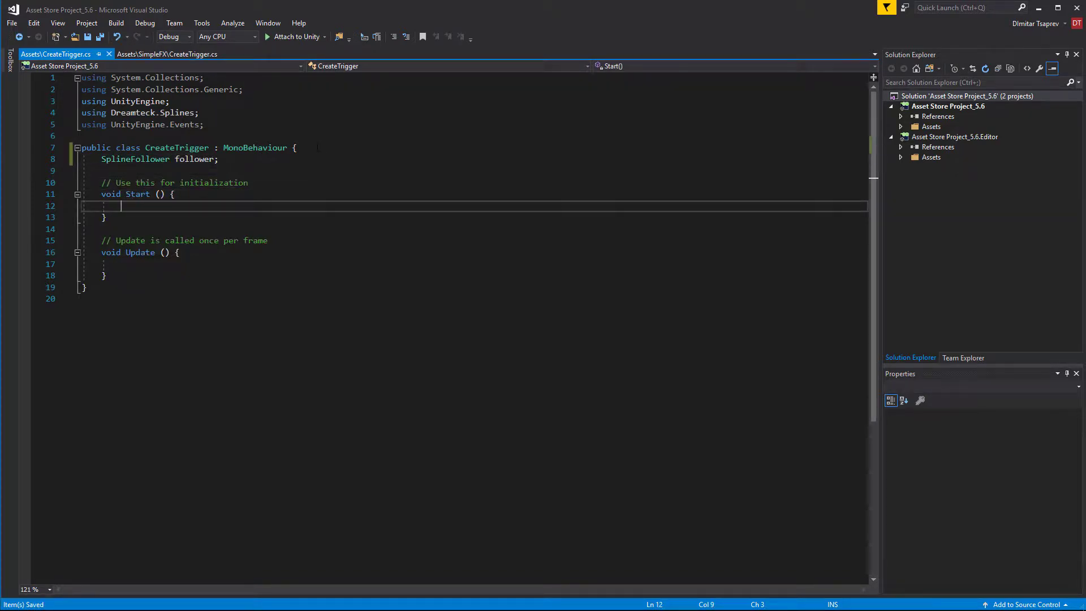
pyautogui.write('followe')
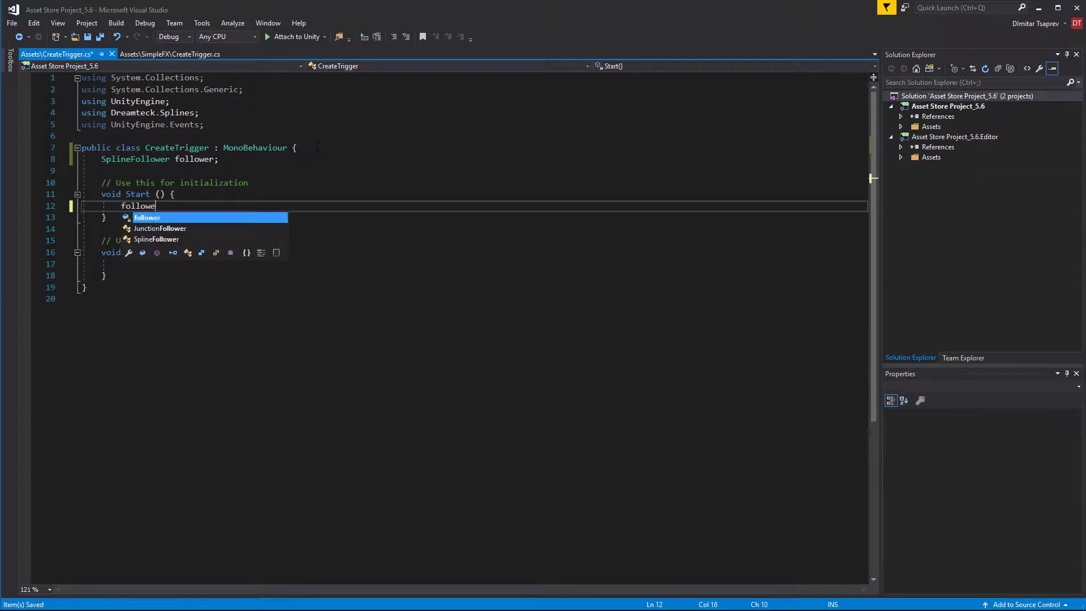
pyautogui.write('= GetComponent<SplineFollower>();')
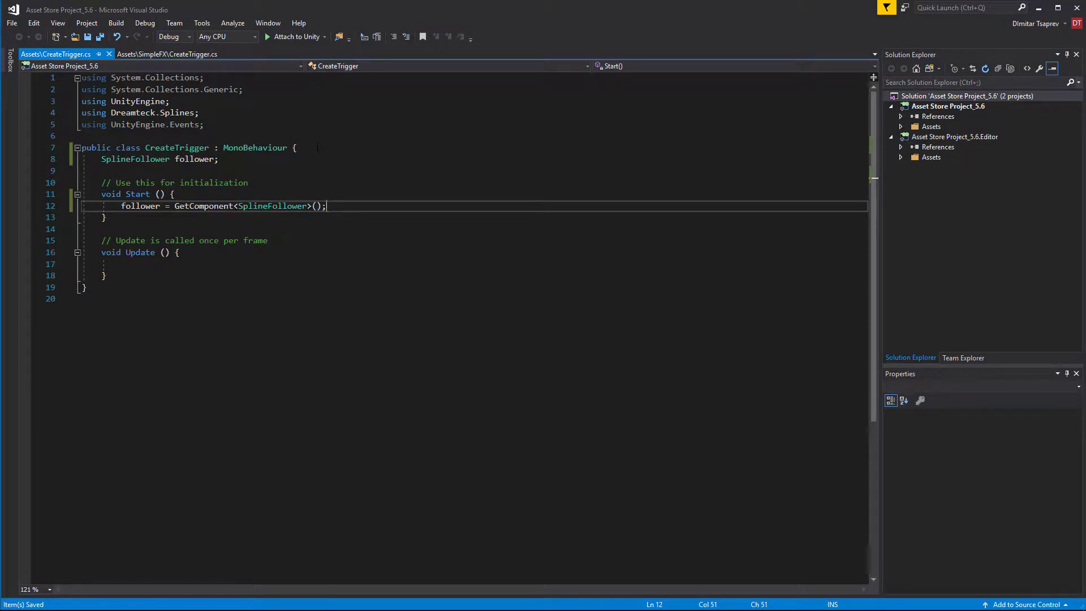
pyautogui.moveTo(102, 252); pyautogui.dragTo(102, 275)
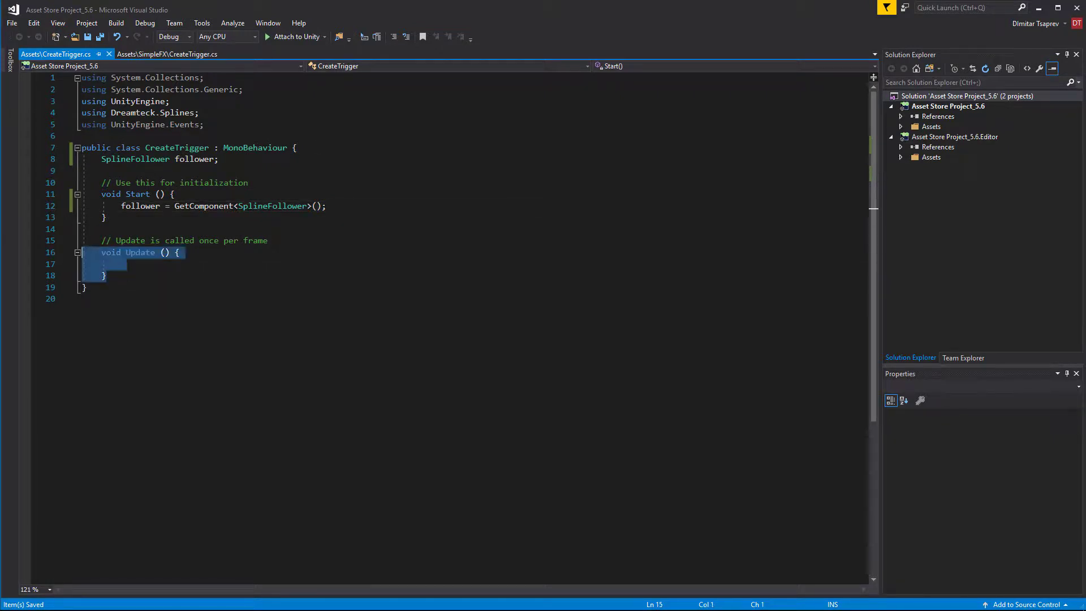
pyautogui.press('Delete')
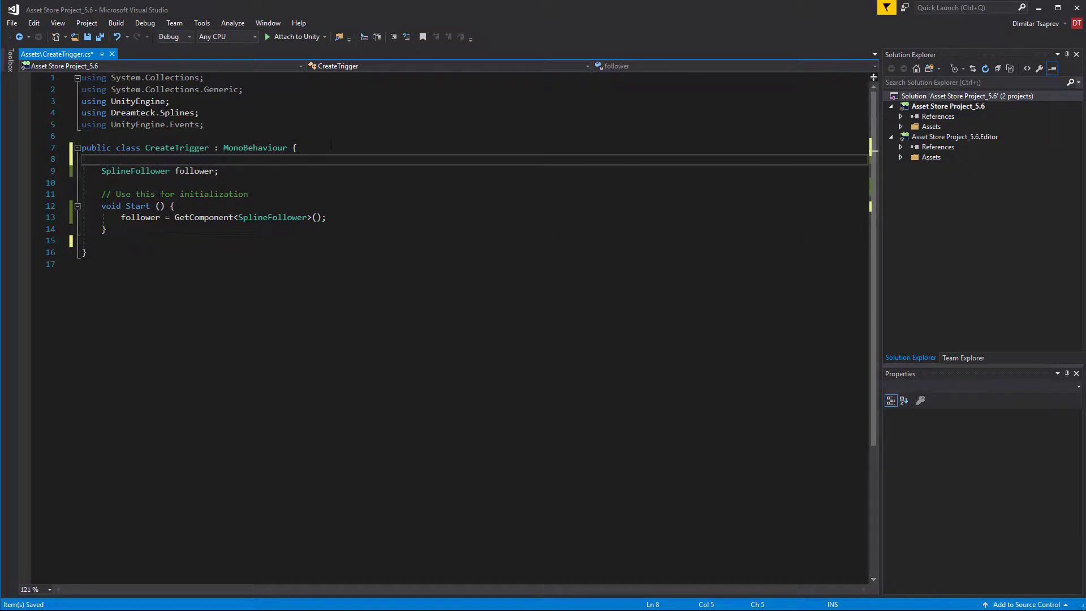
# Step: Add a public GameObject fireworks field and an EnableFireworks method calling fireworks.SetActive(true)
pyautogui.write('public GameObject')
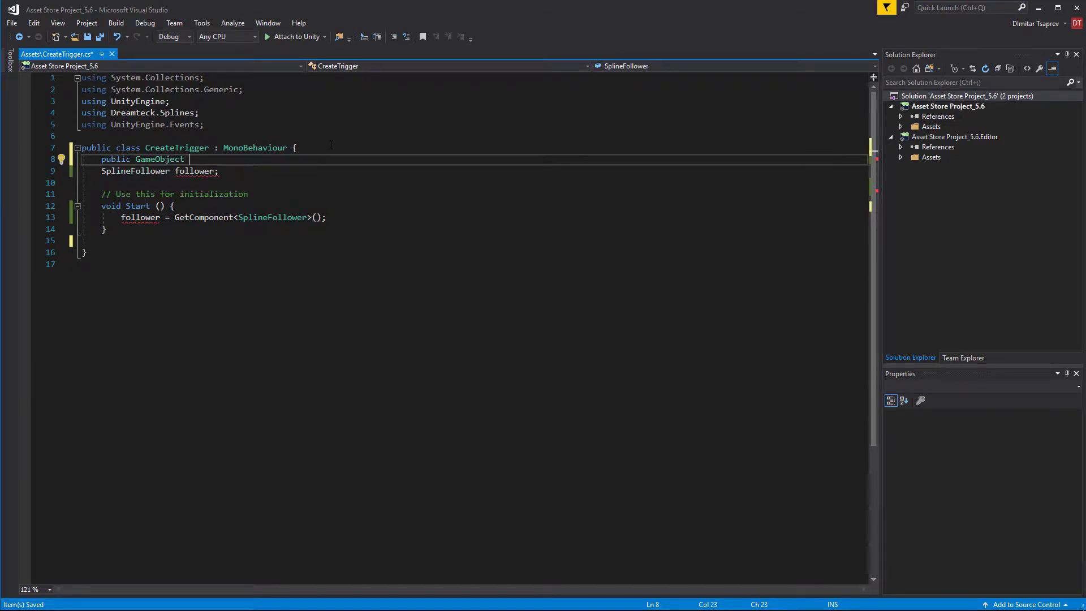
pyautogui.write('fireworks;')
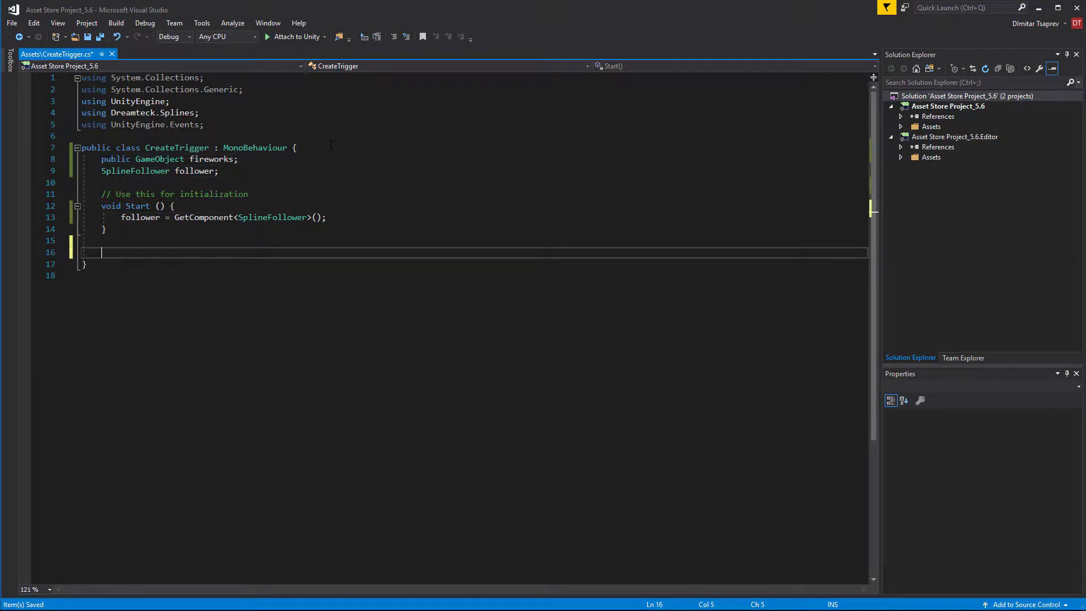
pyautogui.write('void E')
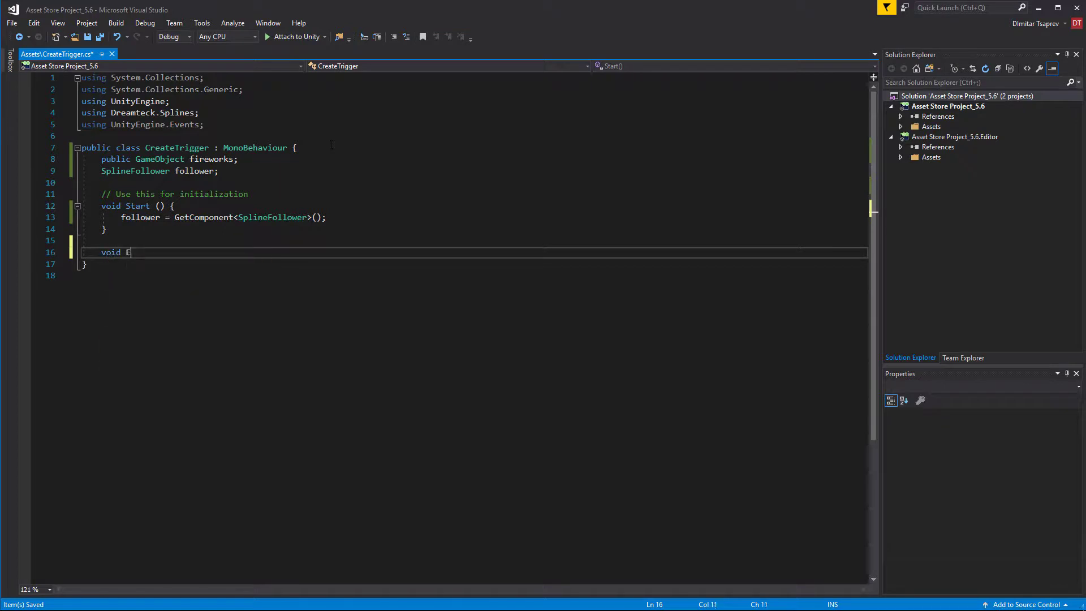
pyautogui.write('nableFireworks(')
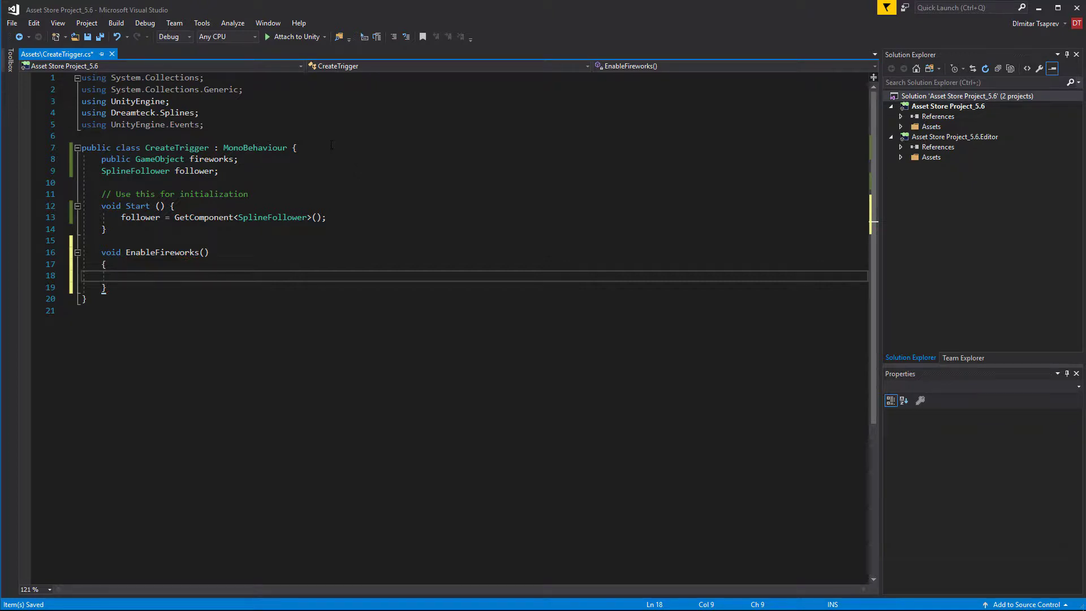
pyautogui.write('fireworks.SetActive(true);')
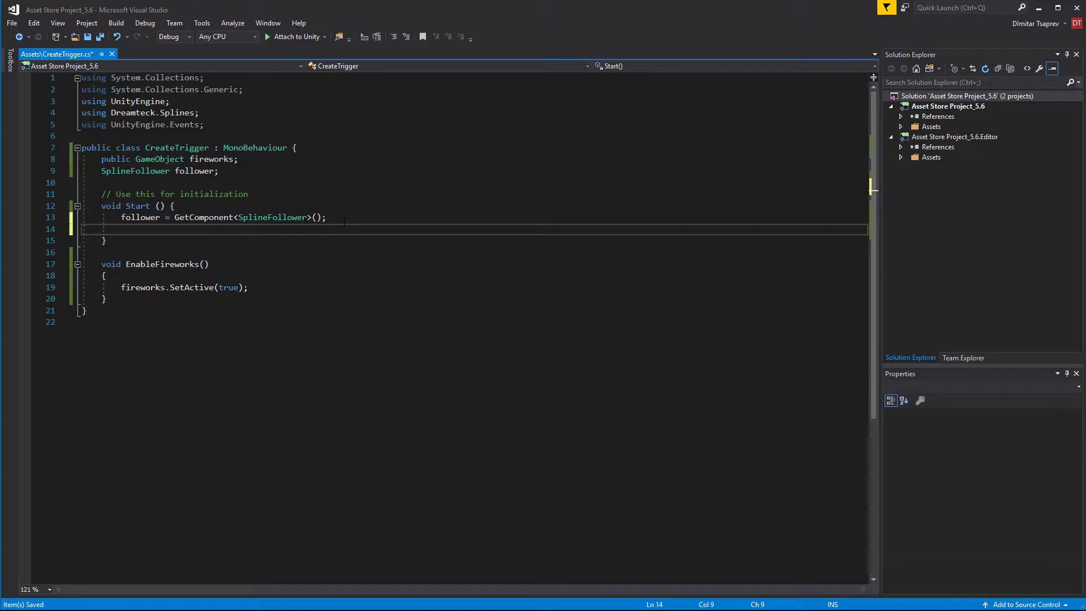
# Step: In Start, create a UnityAction enableAction wrapping EnableFireworks
pyautogui.write('UnityAction')
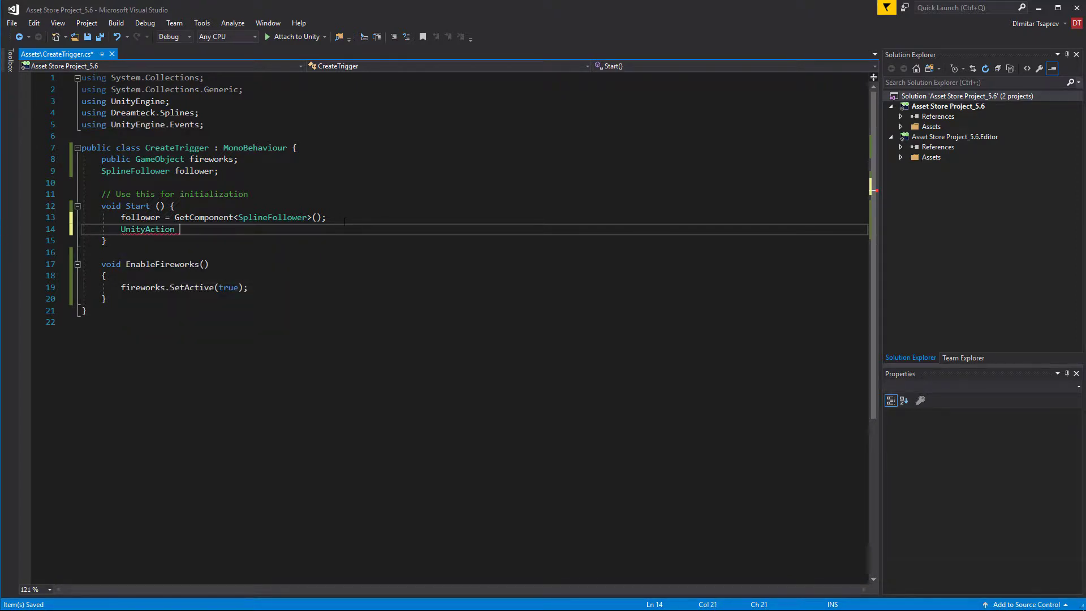
pyautogui.write('enableAction = new UnityAction')
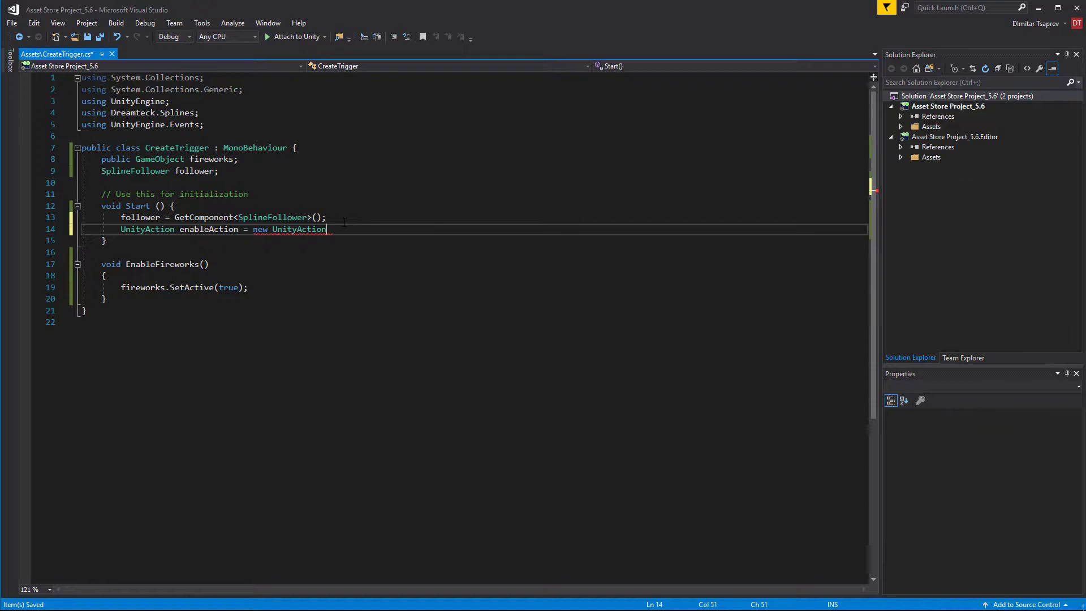
pyautogui.write('(EnableFireworks')
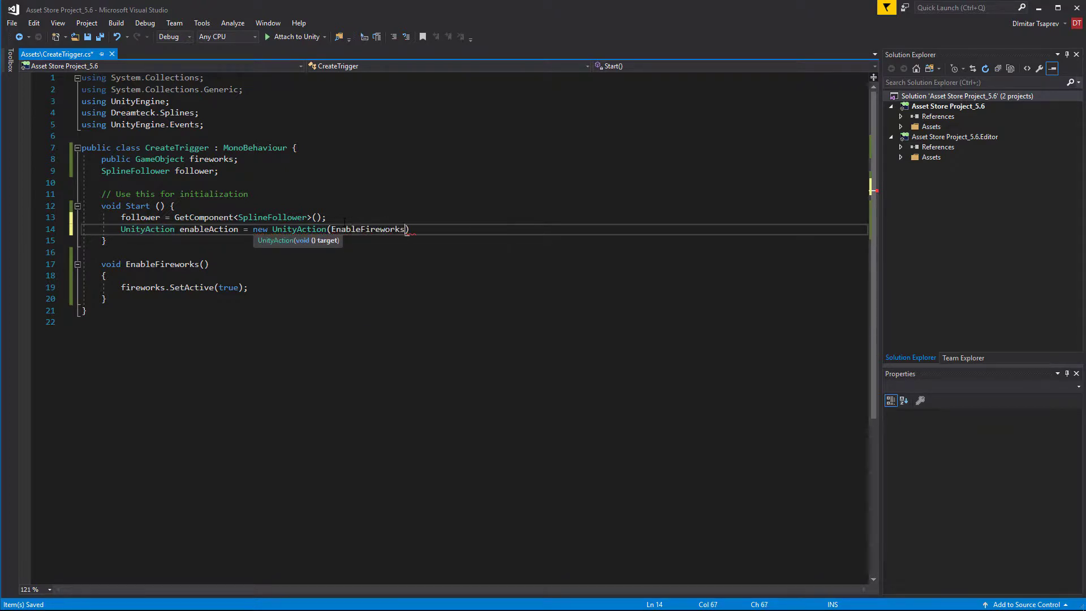
pyautogui.write(';')
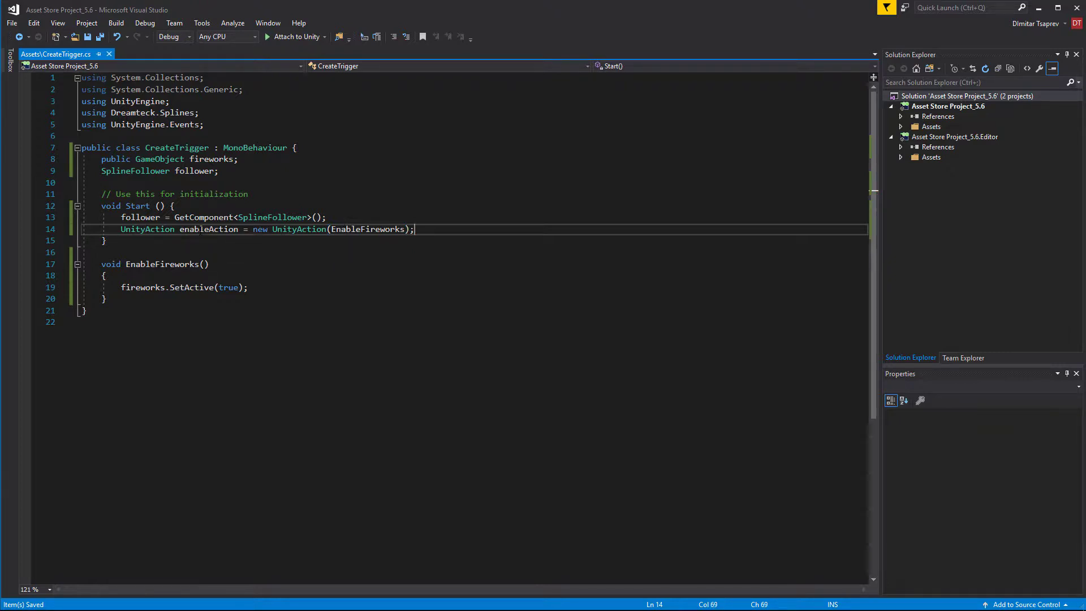
pyautogui.doubleClick(368, 229)
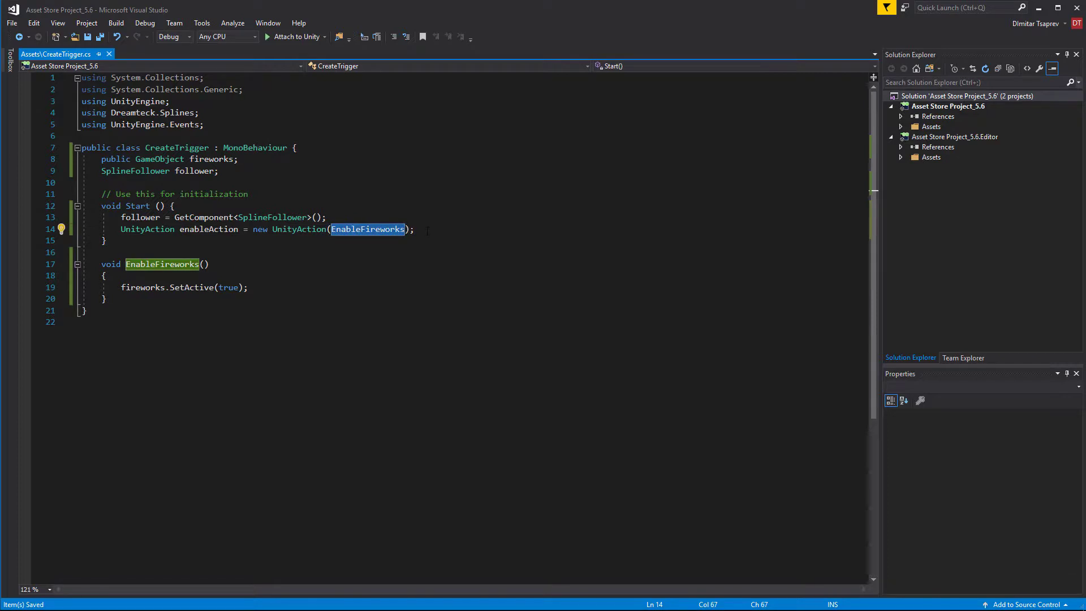
# Step: Call follower.AddTrigger with Trigger.Type.Double, enableAction and position 1.0, then save
pyautogui.write('f')
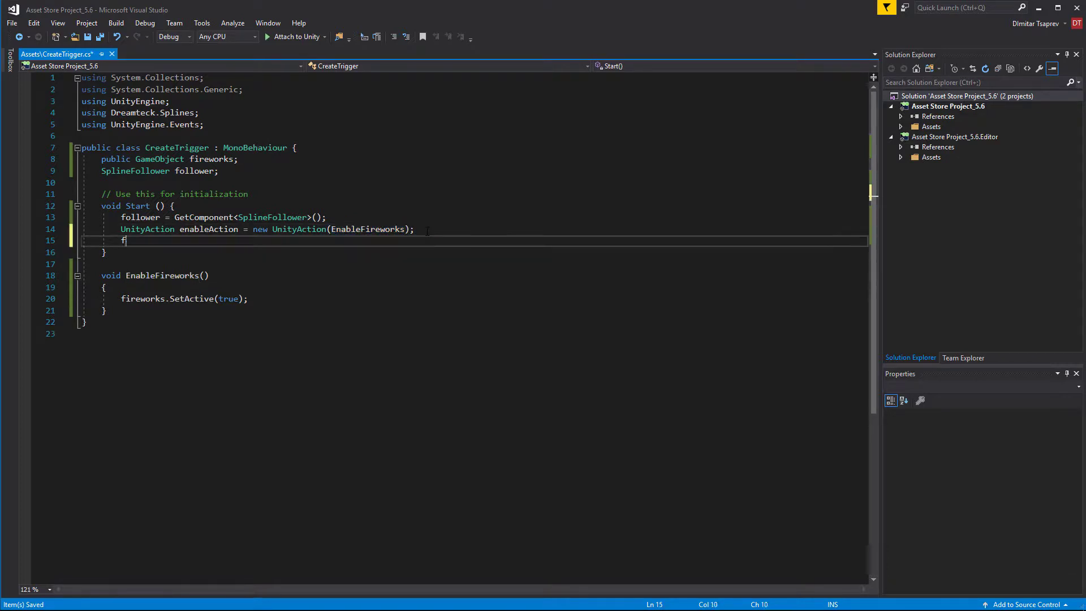
pyautogui.write('ollower.C')
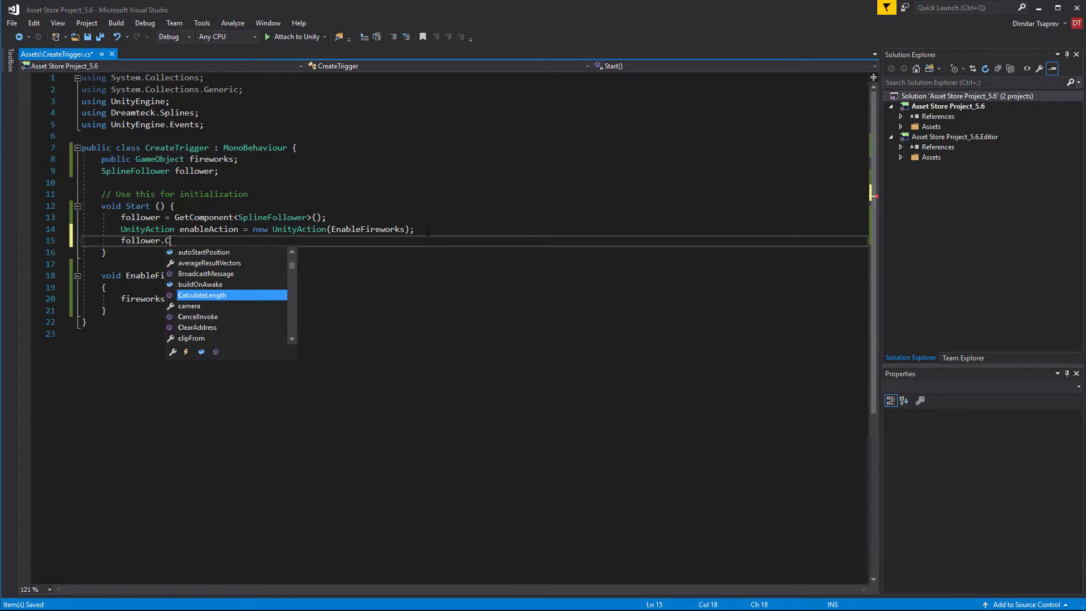
pyautogui.write('AddTrigger(')
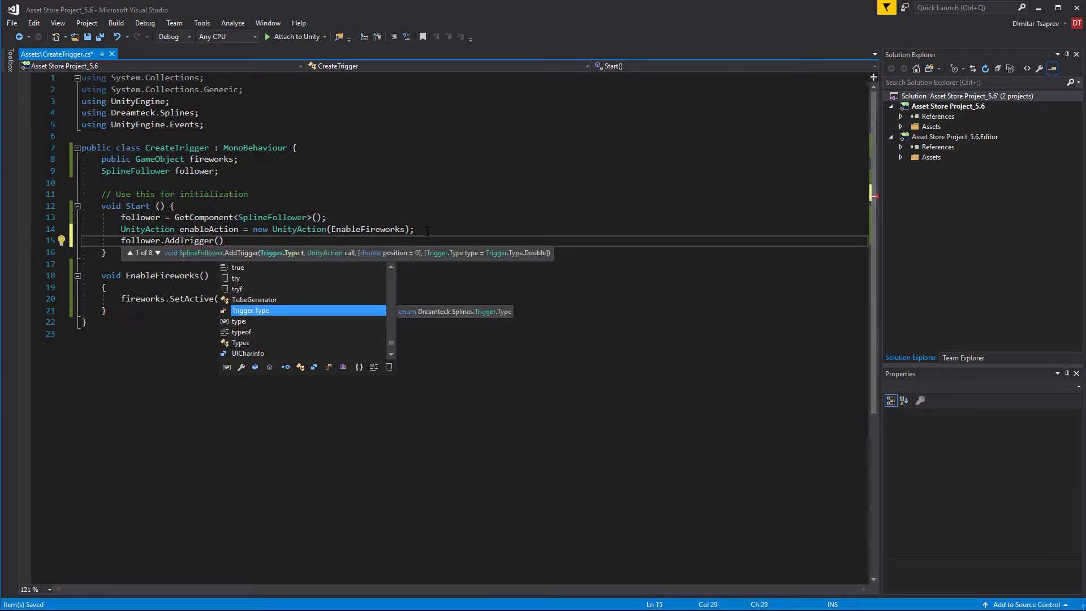
pyautogui.write('Trigger.Type.Double')
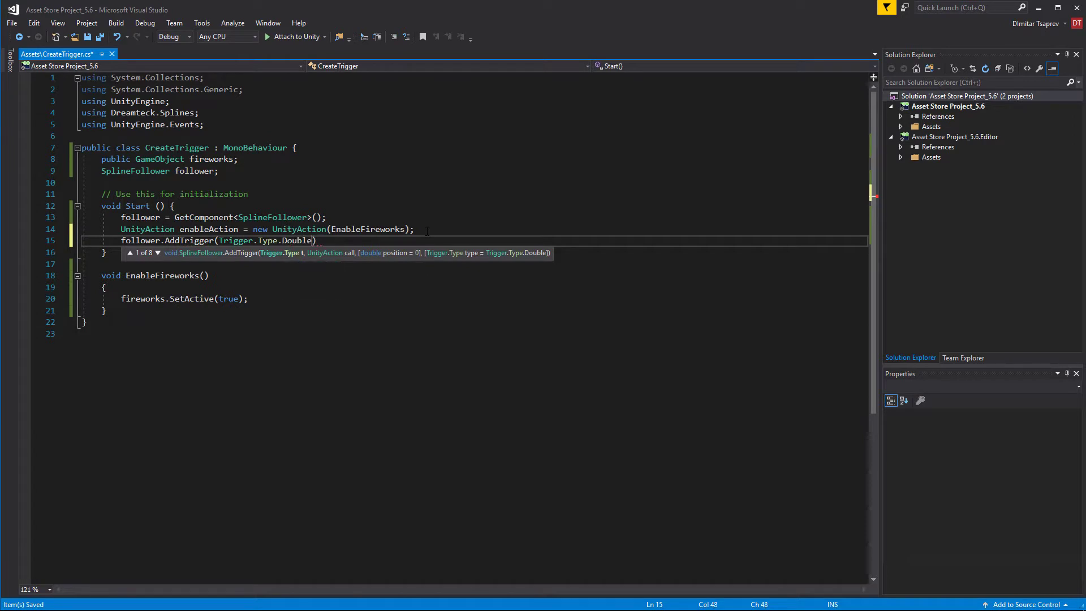
pyautogui.doubleClick(297, 241)
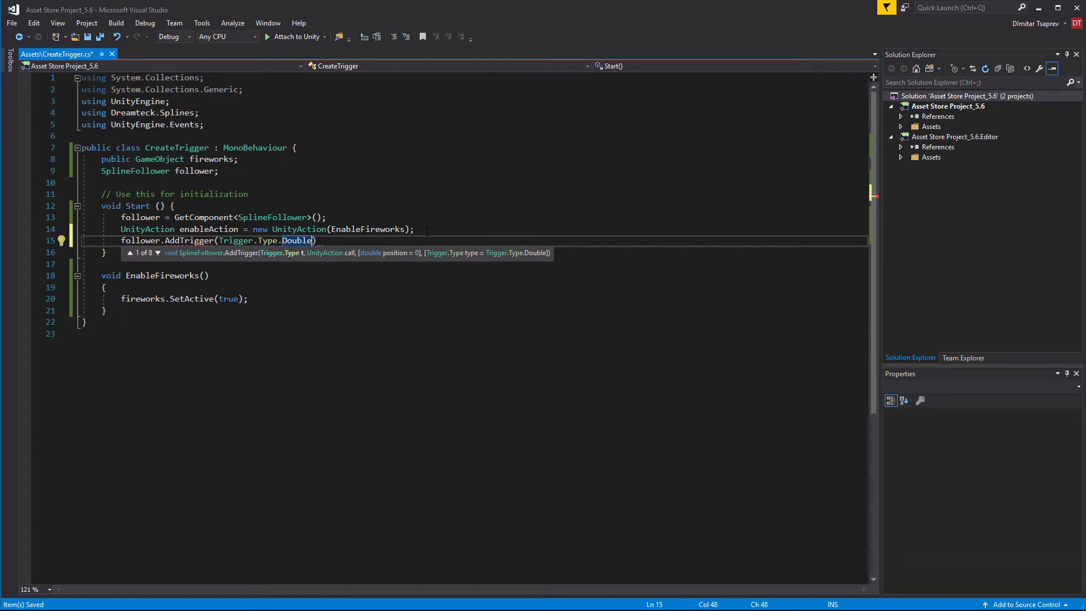
pyautogui.write(',')
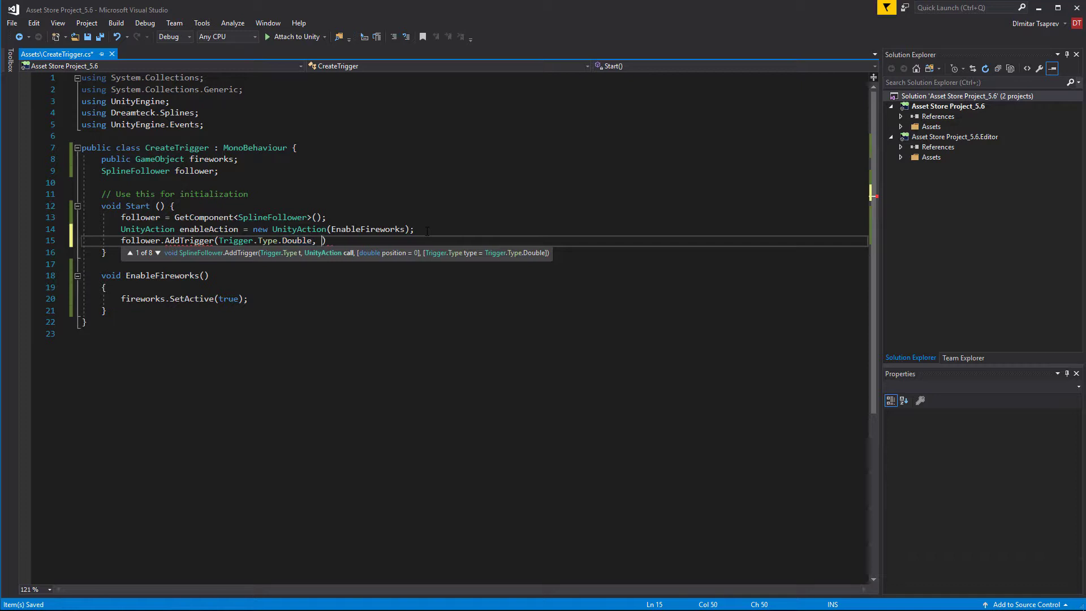
pyautogui.write('enableAction,')
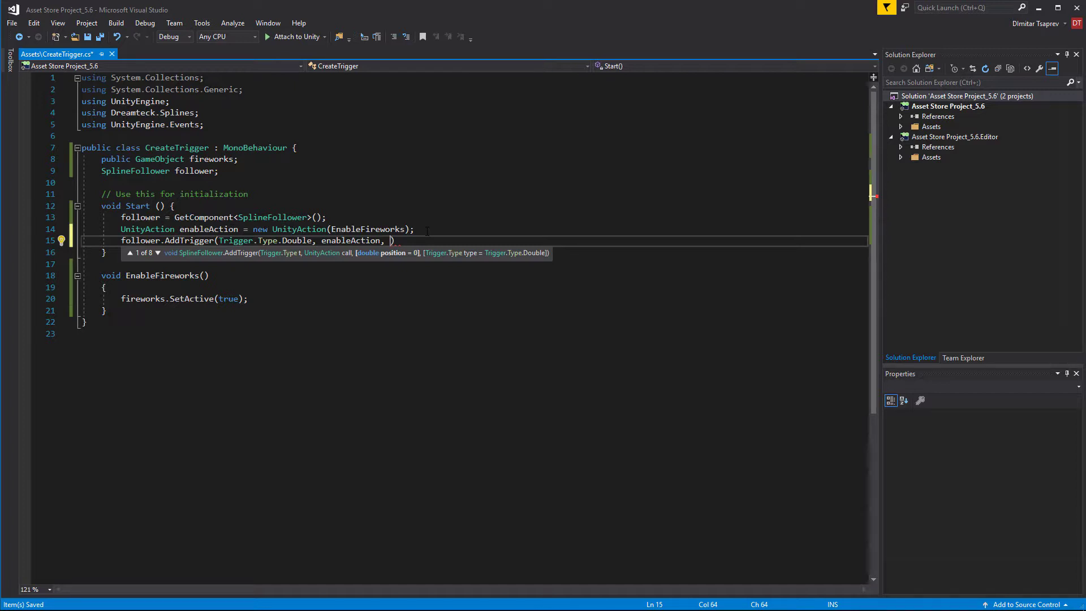
pyautogui.write('1.0')
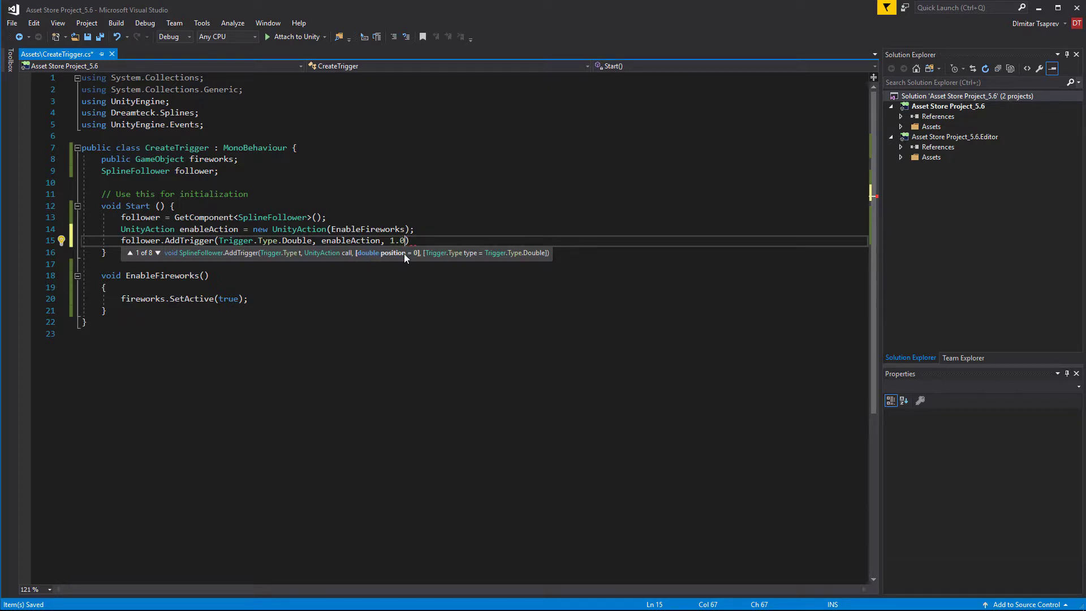
pyautogui.write('f')
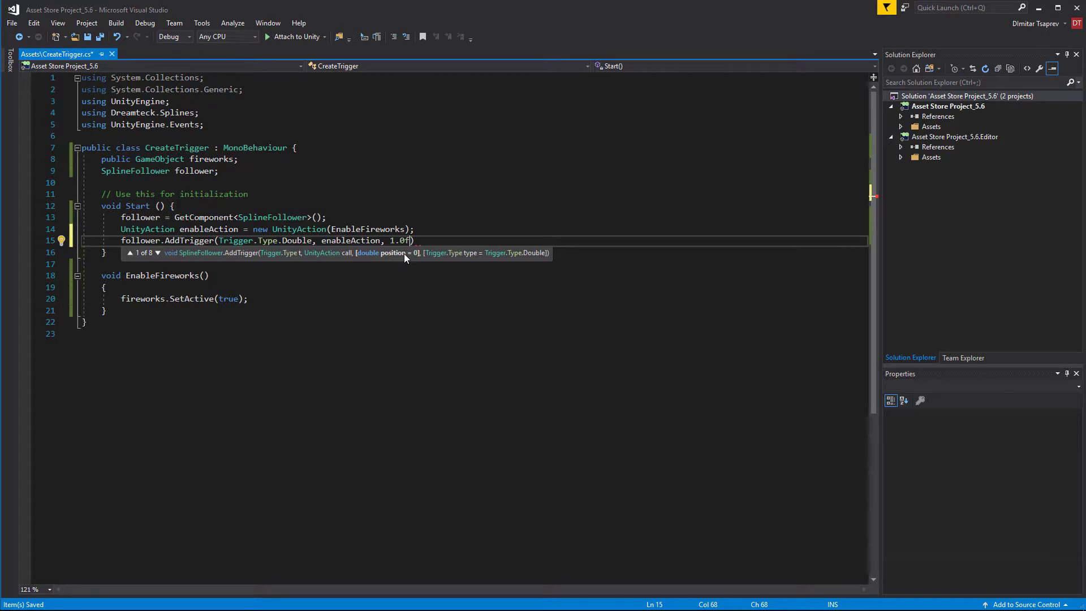
pyautogui.press('Backspace')
pyautogui.write(';')
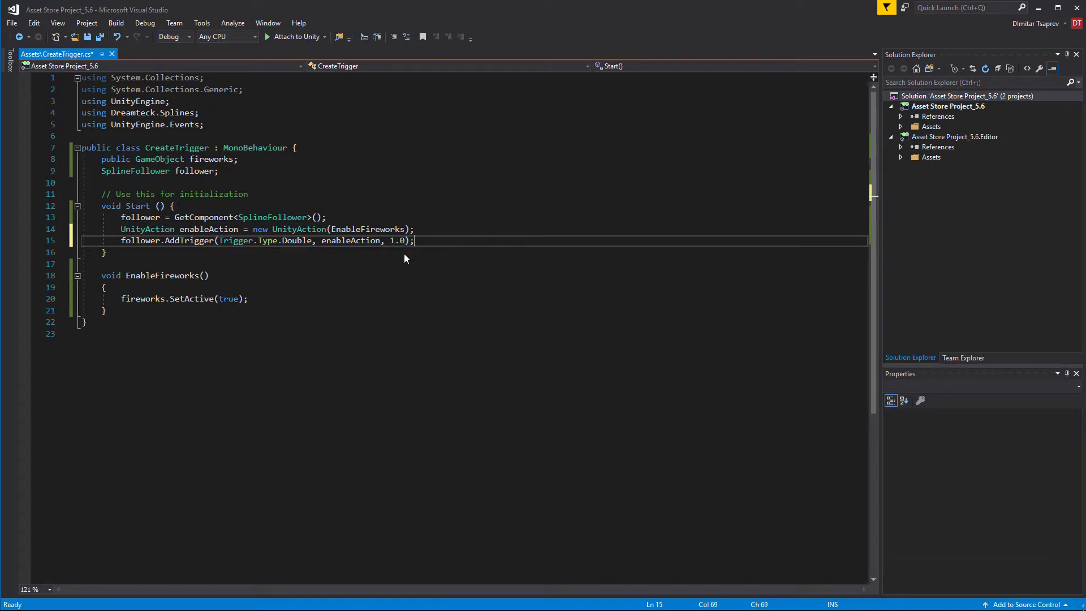
pyautogui.press('ctrl+s')
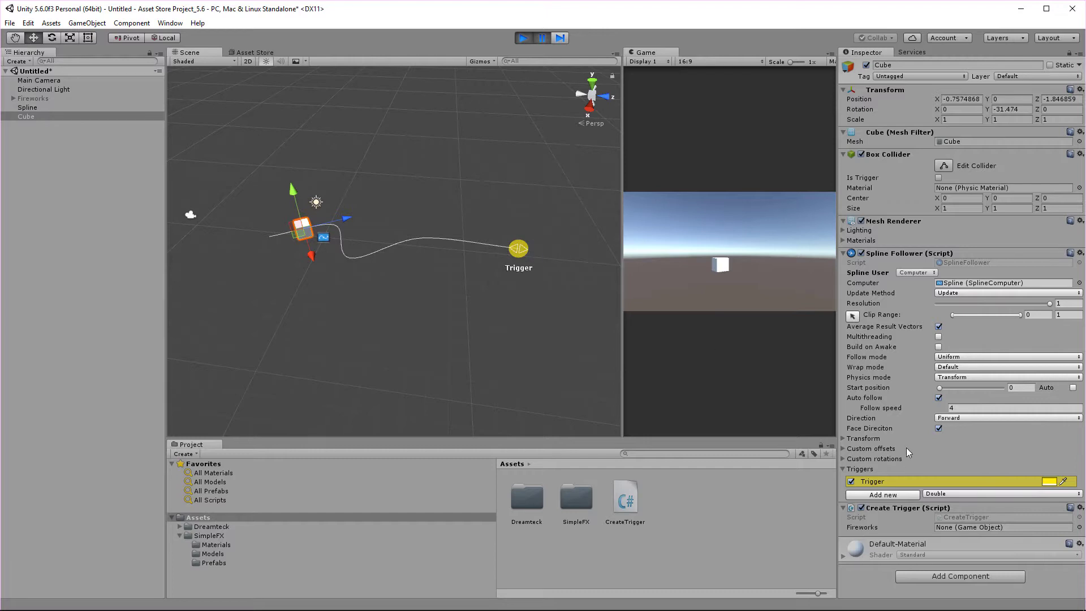
# Step: Inspect the script-created Double trigger on the Cube's follower, then stop the game
pyautogui.click(882, 482)
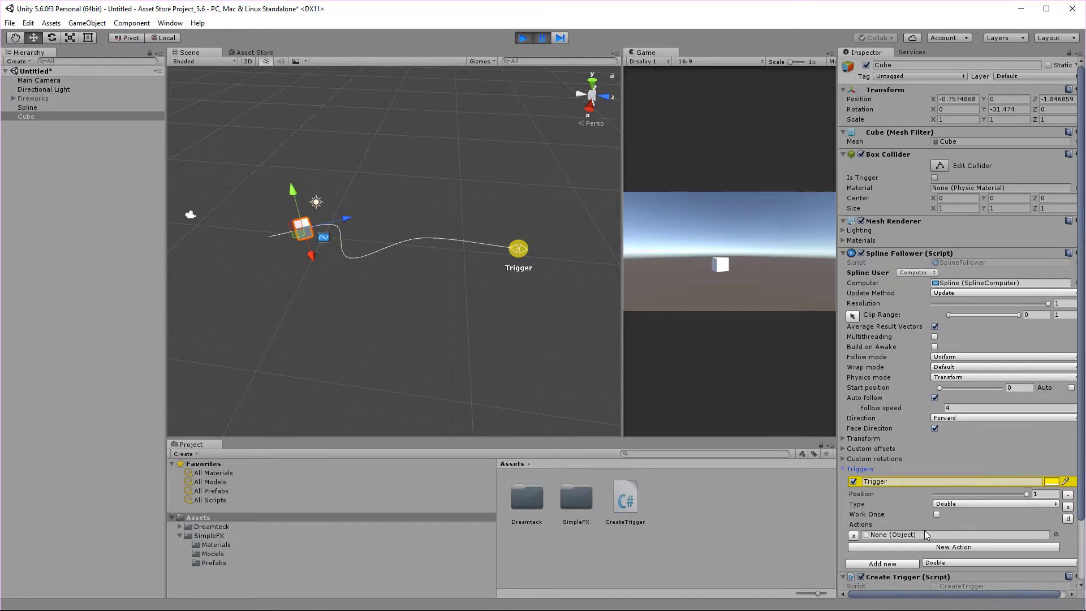
pyautogui.moveTo(896, 535)
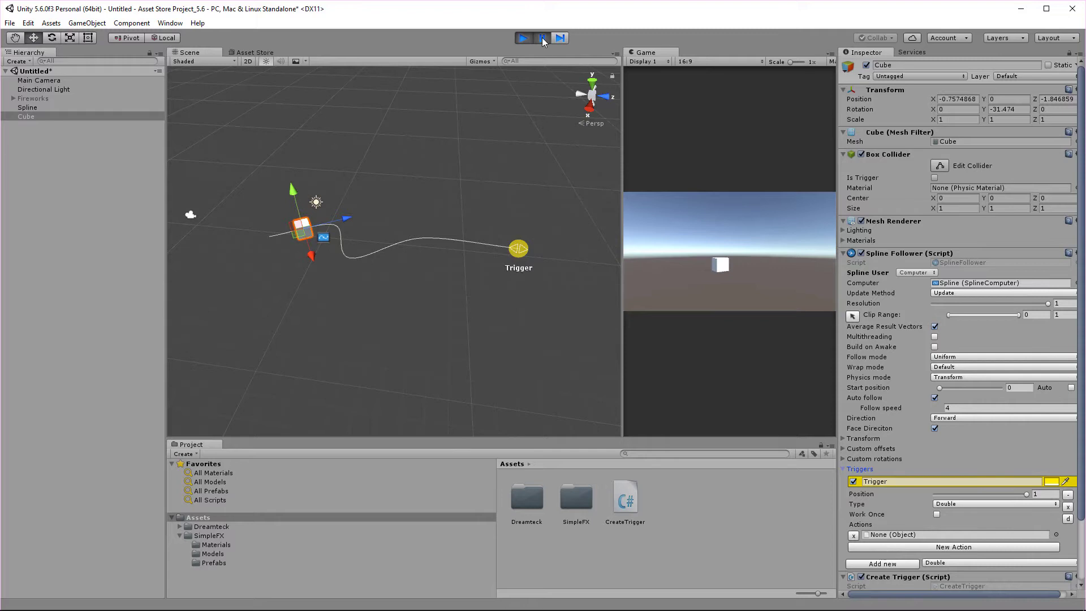
pyautogui.click(542, 38)
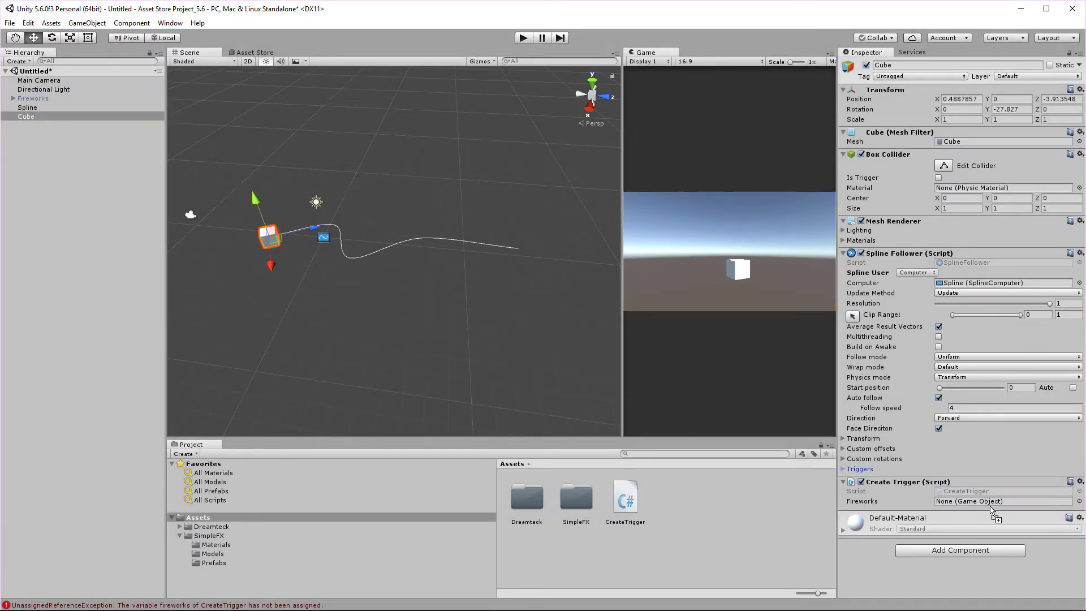
# Step: Run the scene again with Fireworks assigned to Create Trigger
pyautogui.click(998, 501)
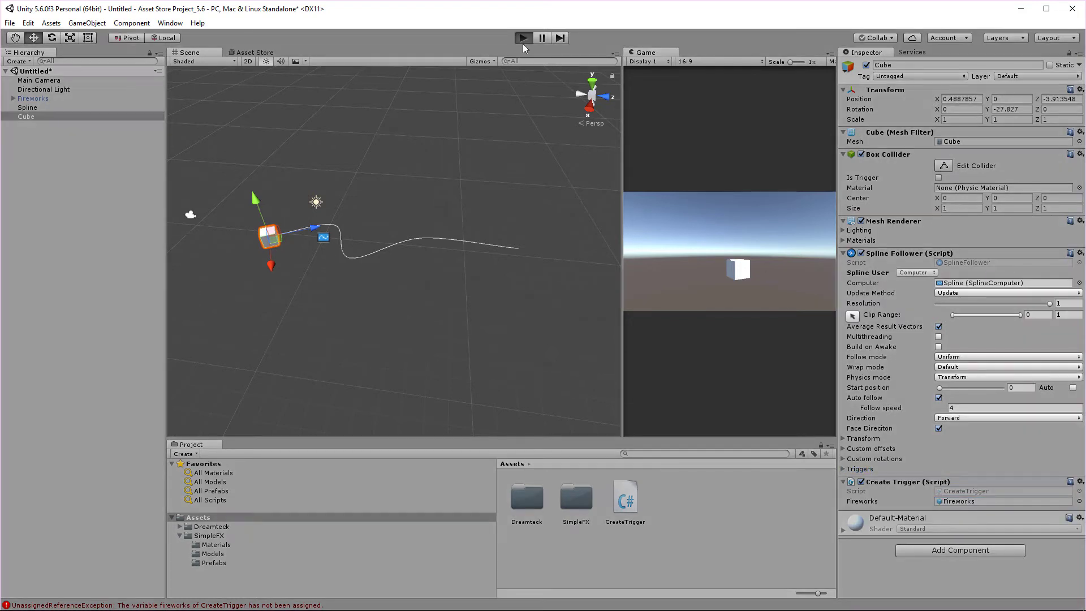